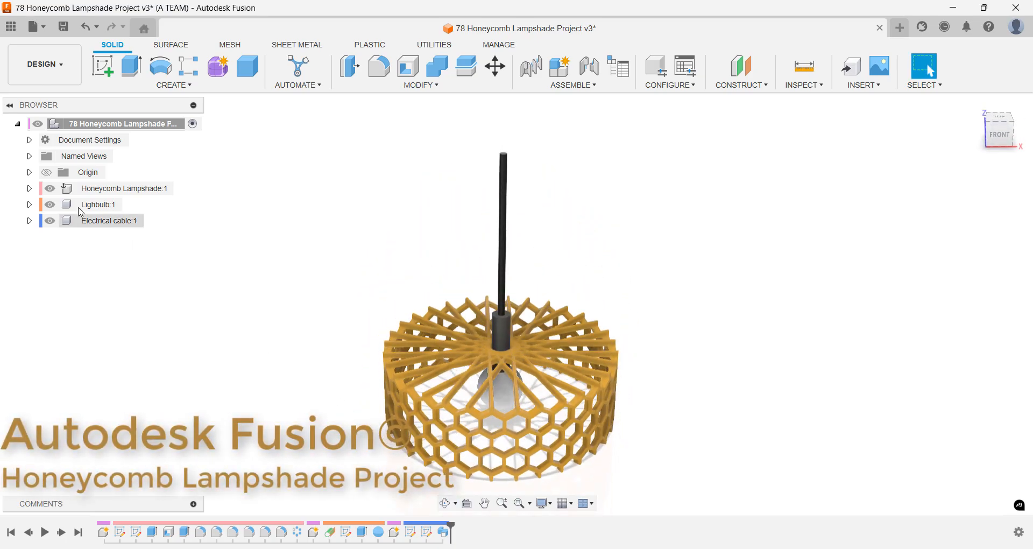
# Step: Toggle the Honeycomb Lampshade visibility in the Browser and switch to a blank new design
pyautogui.click(50, 188)
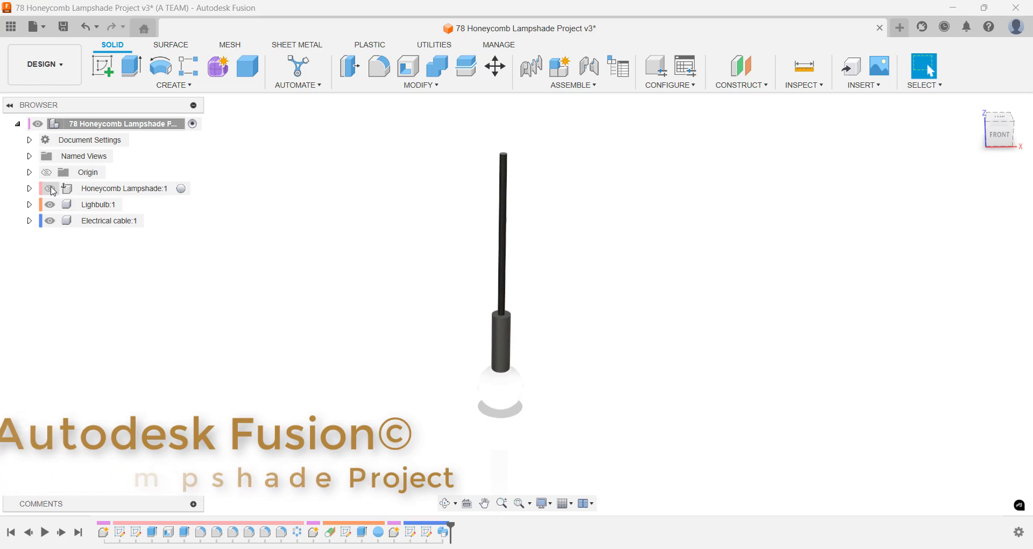
pyautogui.click(49, 189)
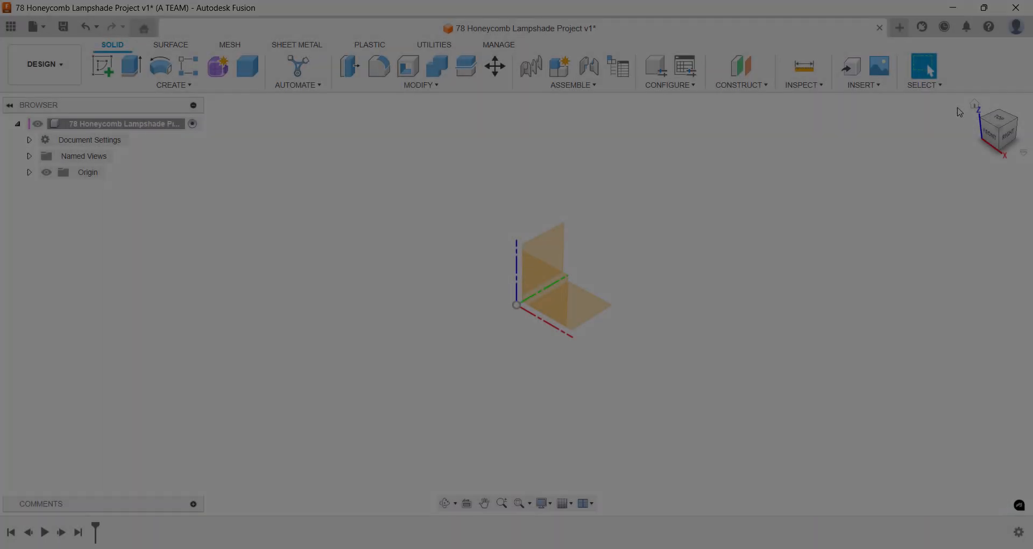
# Step: Create a New Component named Honeycomb Lampshade with Activate checked
pyautogui.press('s')
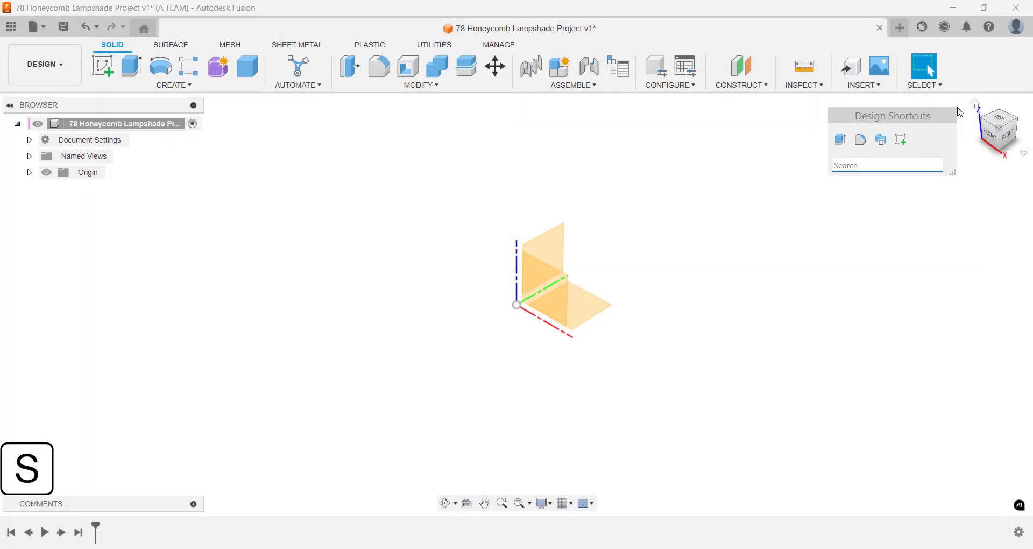
pyautogui.write('new')
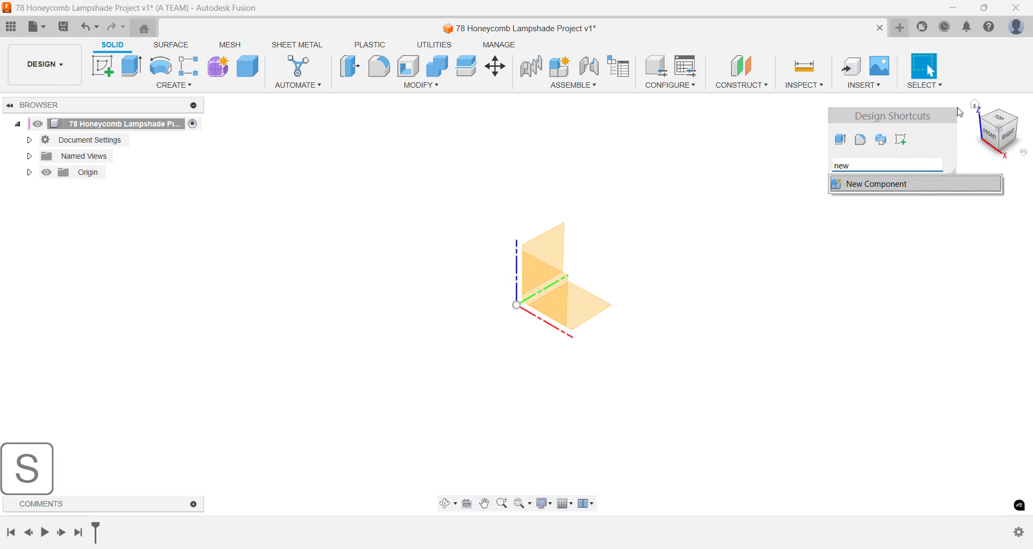
pyautogui.click(877, 184)
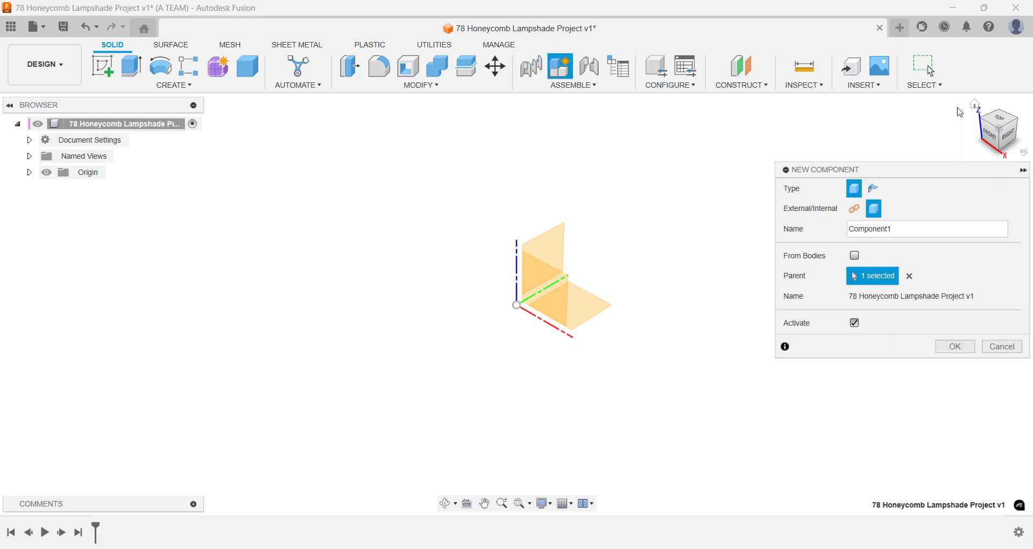
pyautogui.write('H')
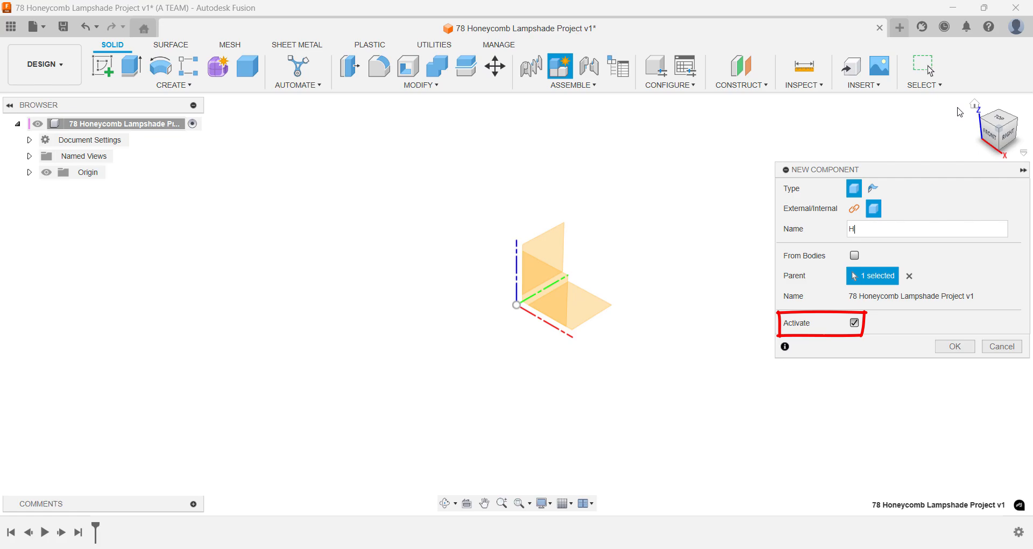
pyautogui.write('oneycomb Lamp')
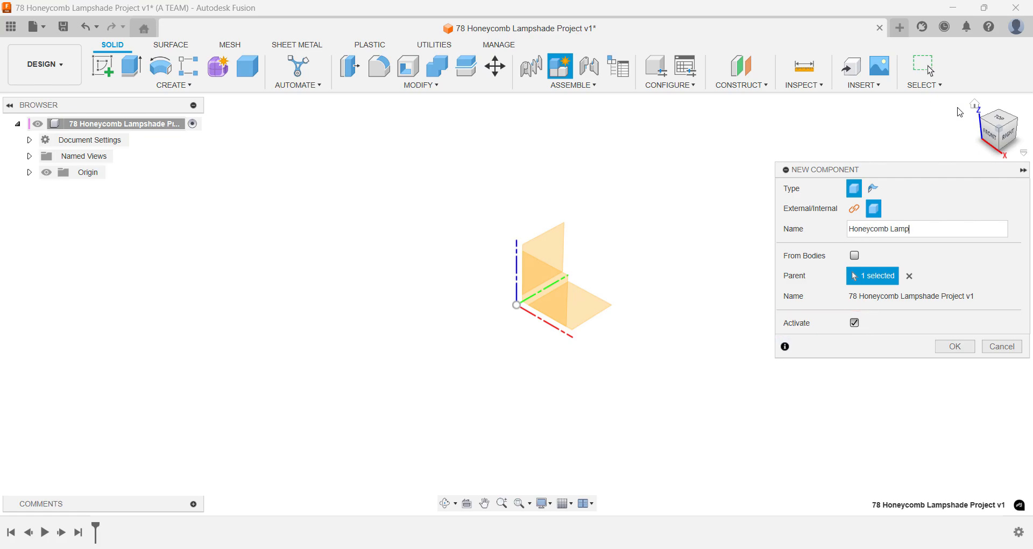
pyautogui.click(954, 346)
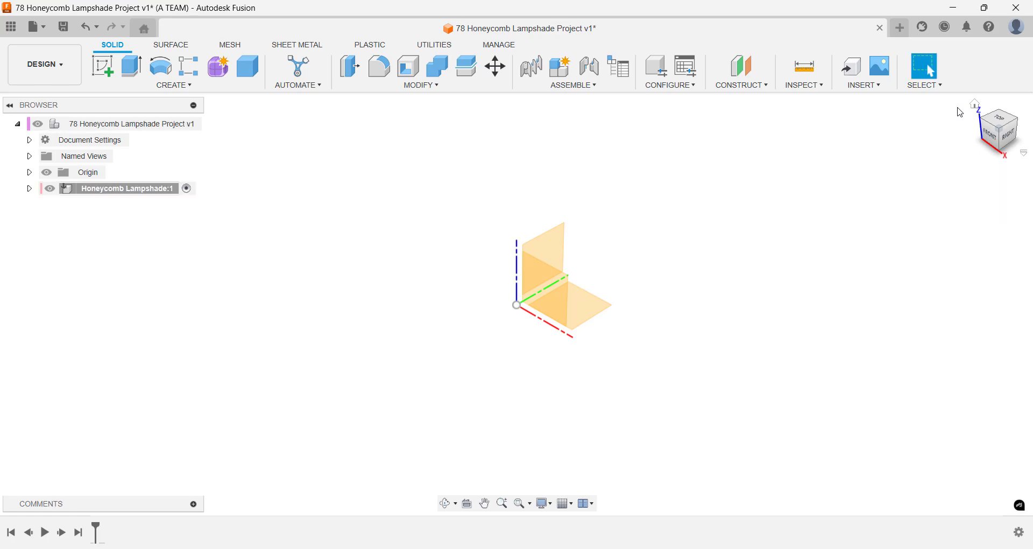
pyautogui.press('s')
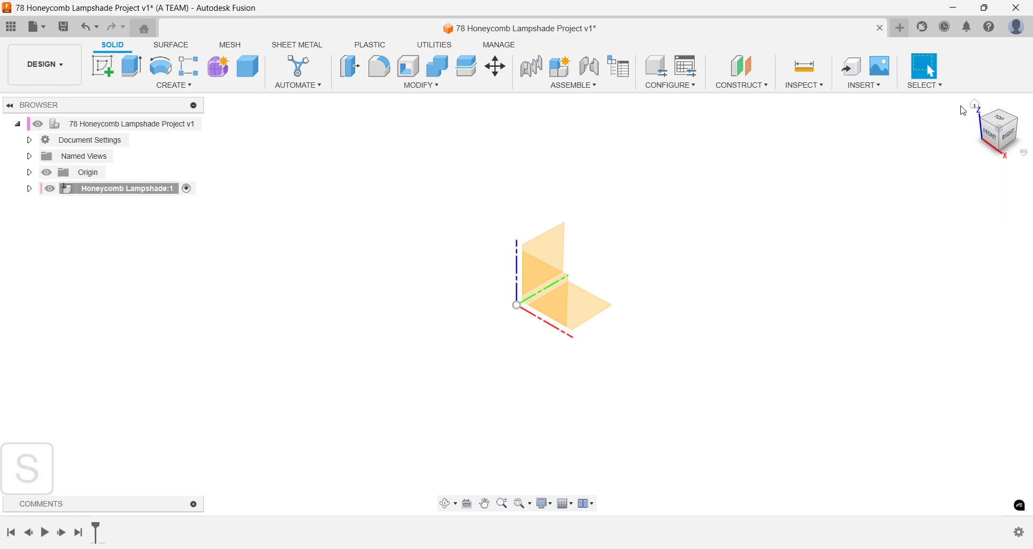
# Step: Sketch a radius-5 hexagon at the origin on the front plane and AutoConstrain it
pyautogui.write('ske')
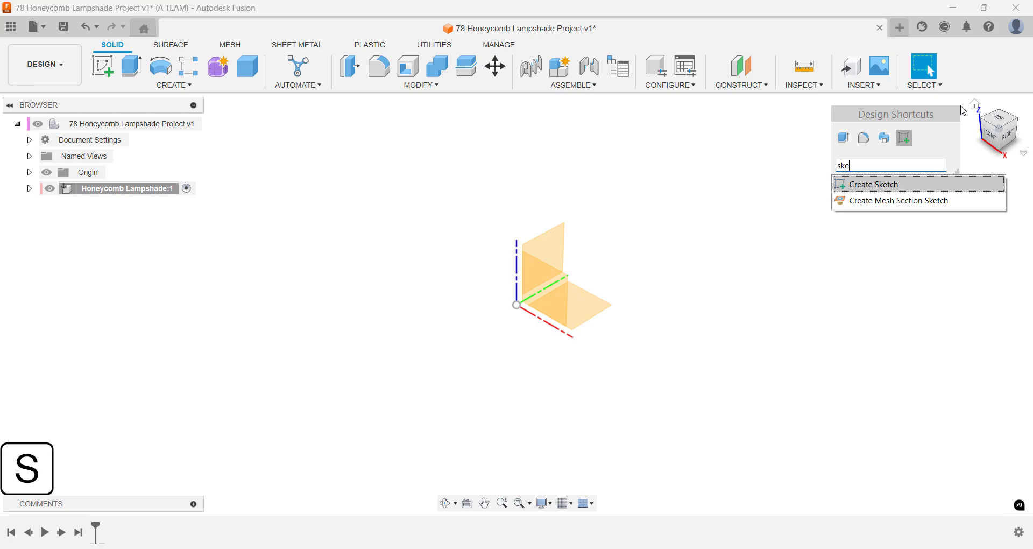
pyautogui.click(870, 184)
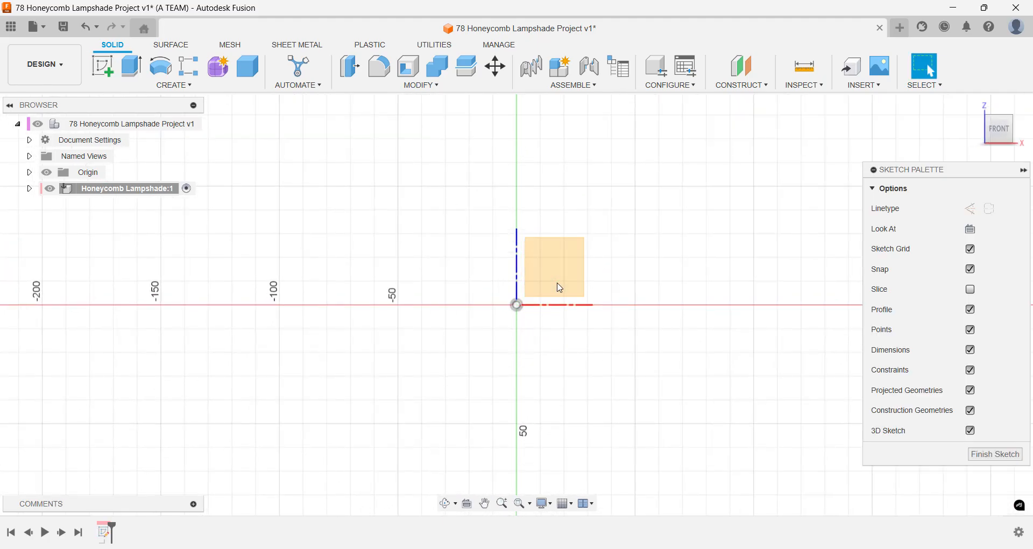
pyautogui.press('s')
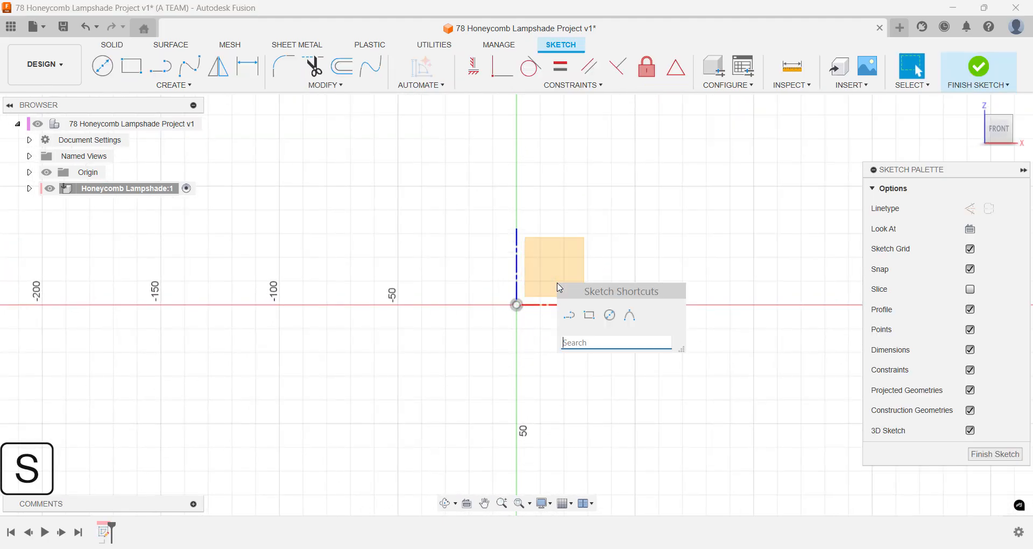
pyautogui.write('pol')
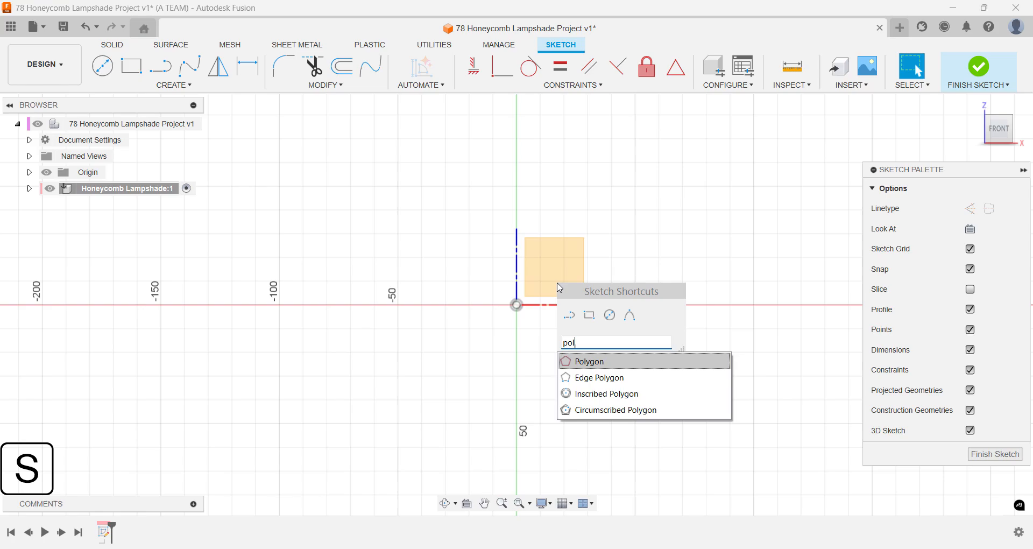
pyautogui.click(587, 361)
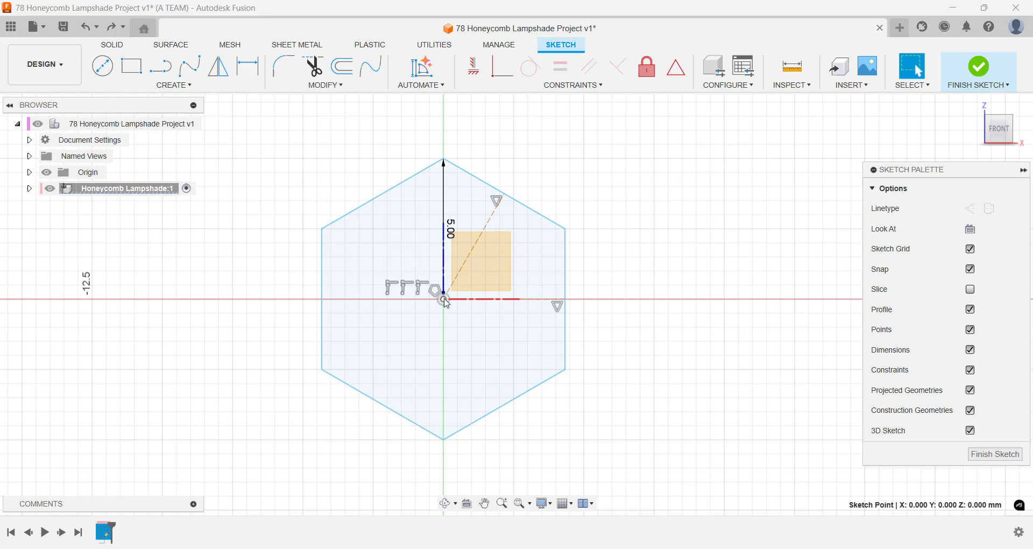
pyautogui.write('auto')
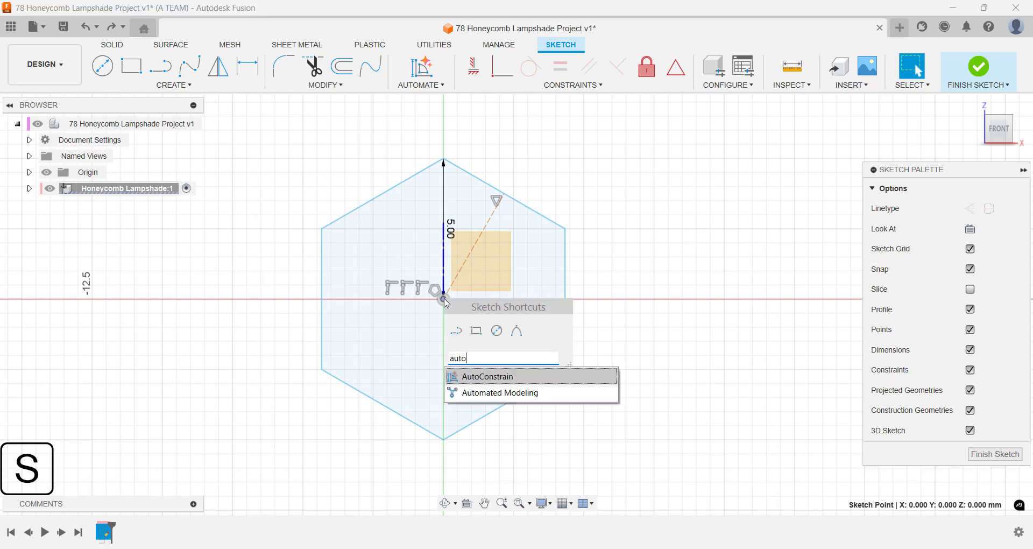
pyautogui.click(489, 377)
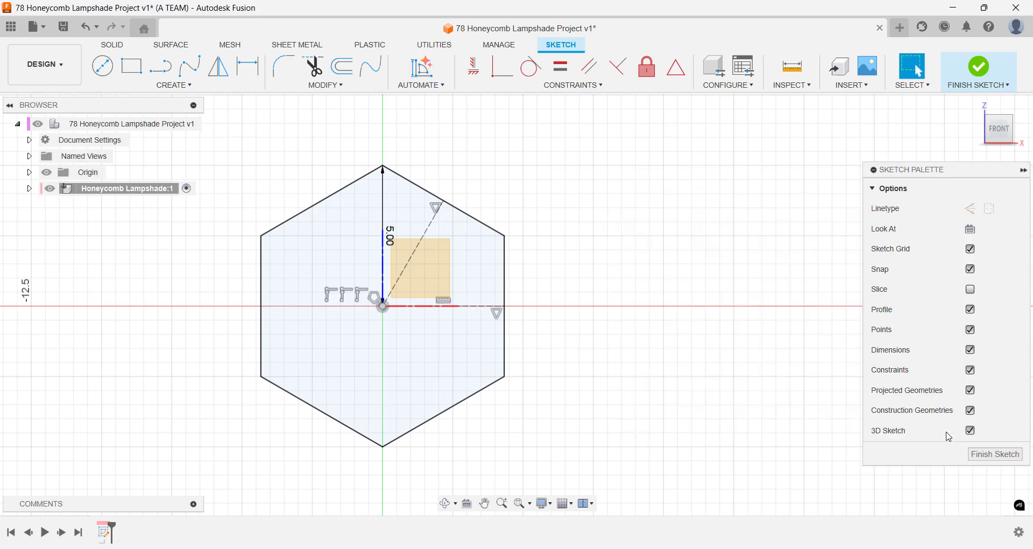
pyautogui.moveTo(655, 354)
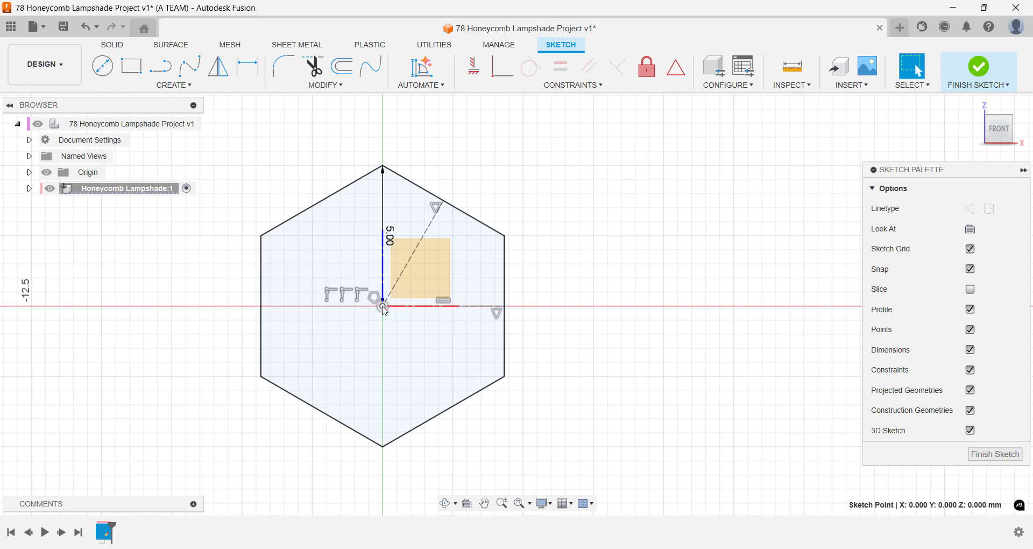
# Step: Start a rectangular pattern of the hexagon with fixed-distance spacing
pyautogui.write('rec')
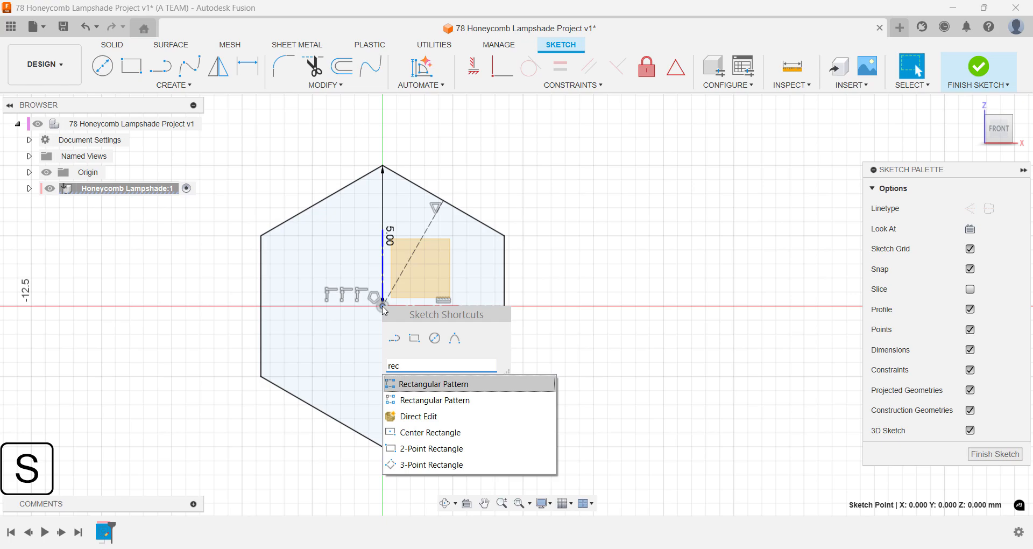
pyautogui.moveTo(435, 400)
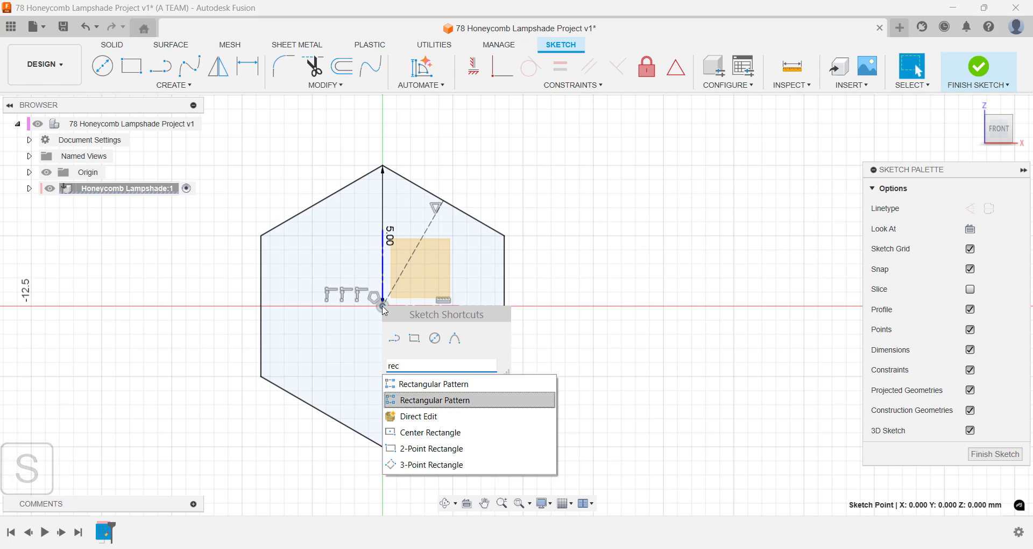
pyautogui.click(434, 400)
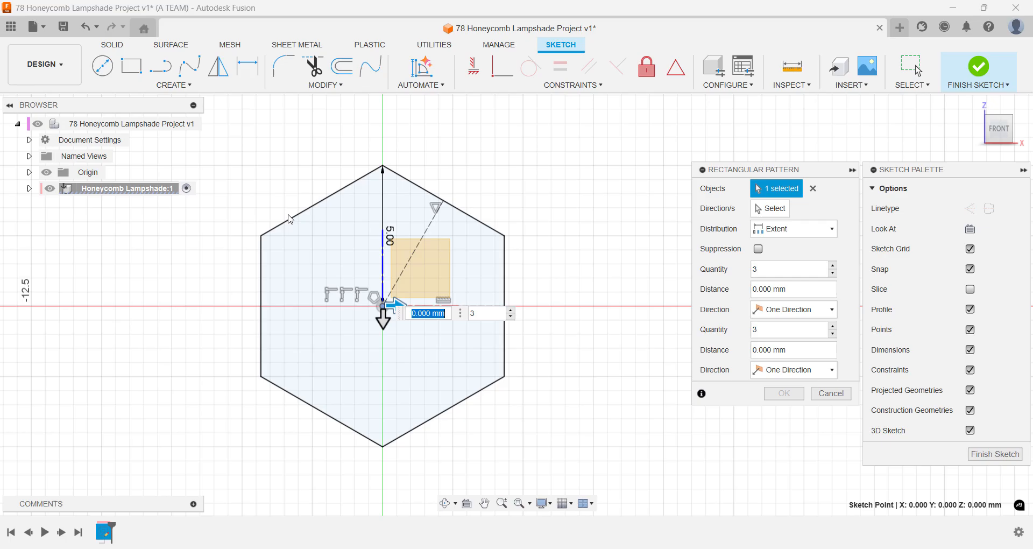
pyautogui.click(323, 205)
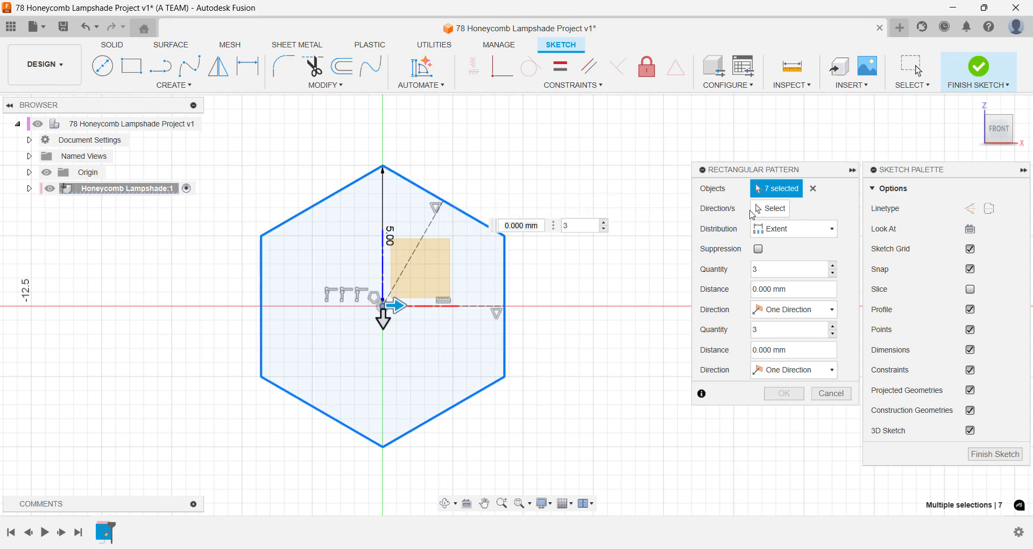
pyautogui.click(773, 209)
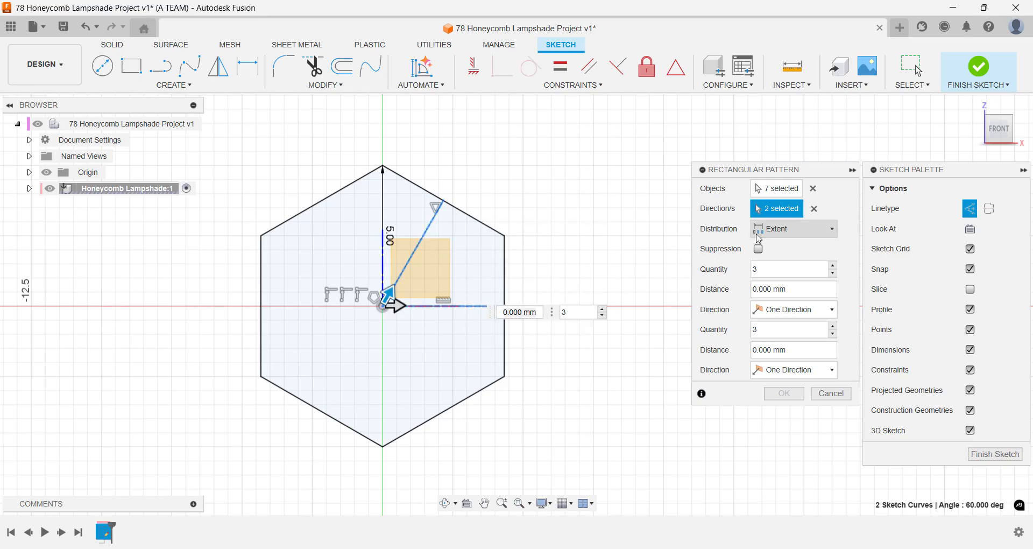
pyautogui.click(792, 229)
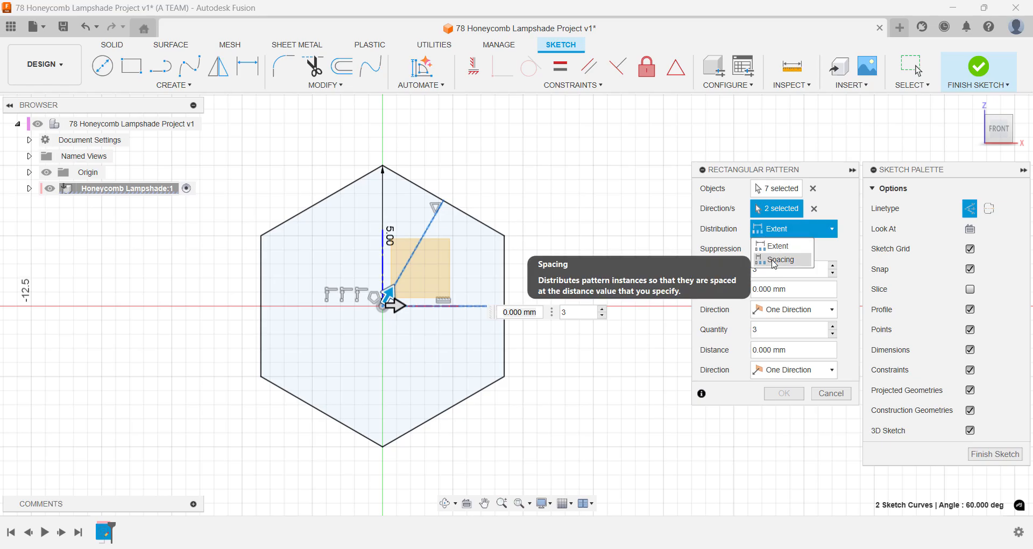
pyautogui.click(781, 258)
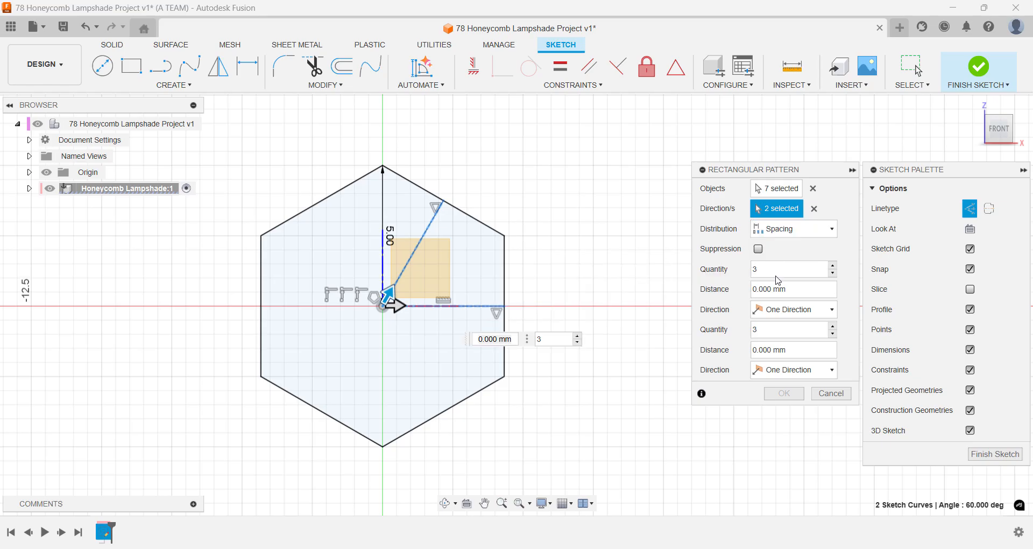
# Step: Make both pattern directions symmetric with 8 copies at 10 mm, then fit the view
pyautogui.click(792, 309)
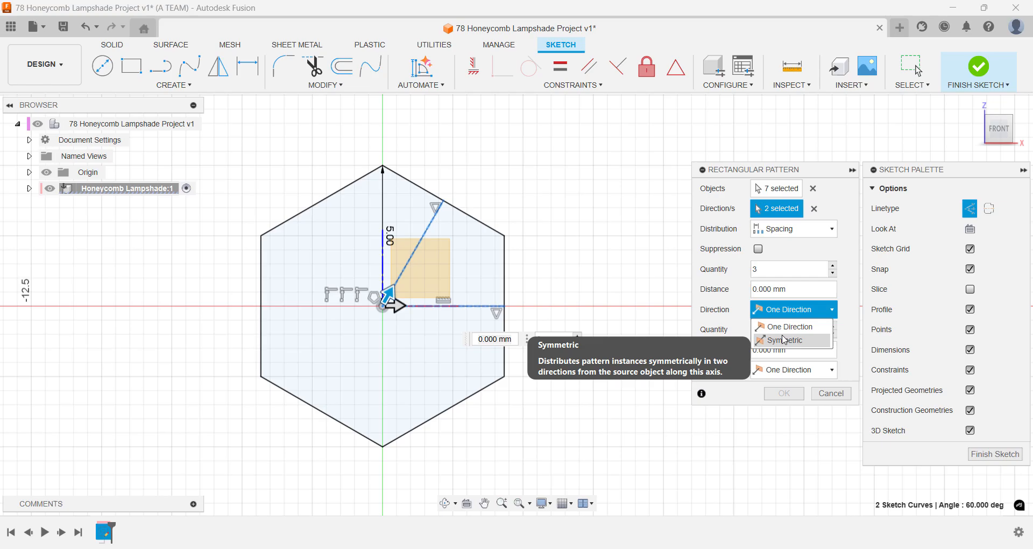
pyautogui.click(783, 340)
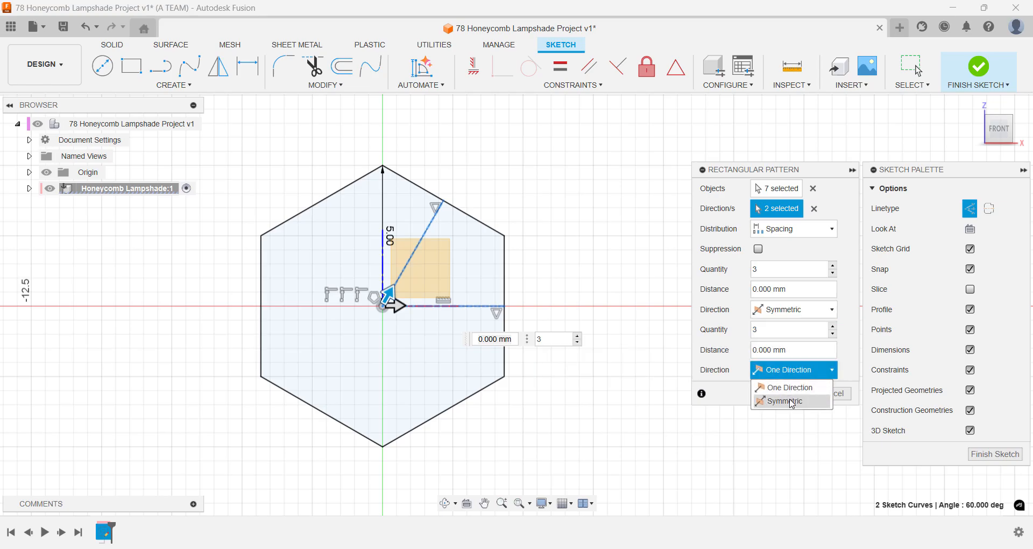
pyautogui.click(784, 402)
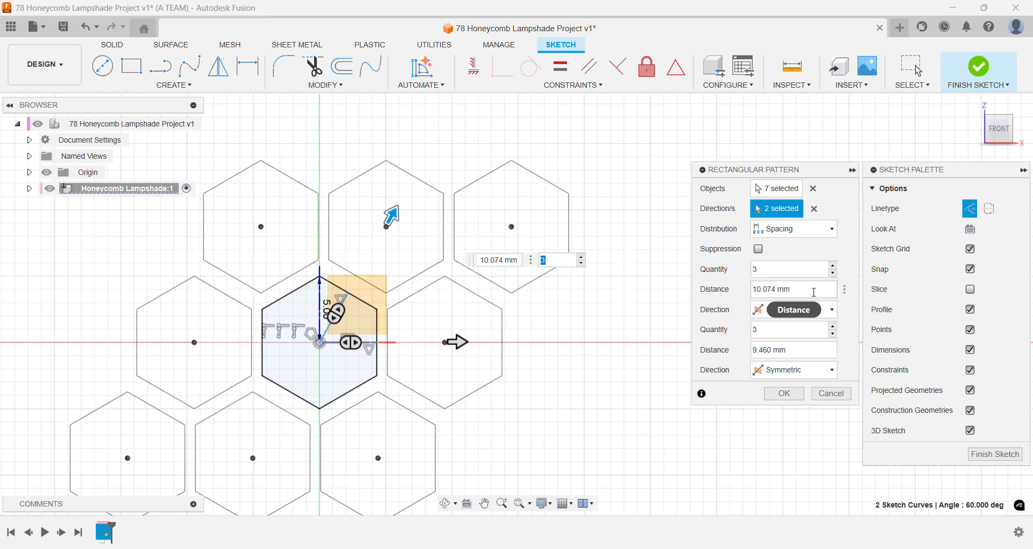
pyautogui.write('10')
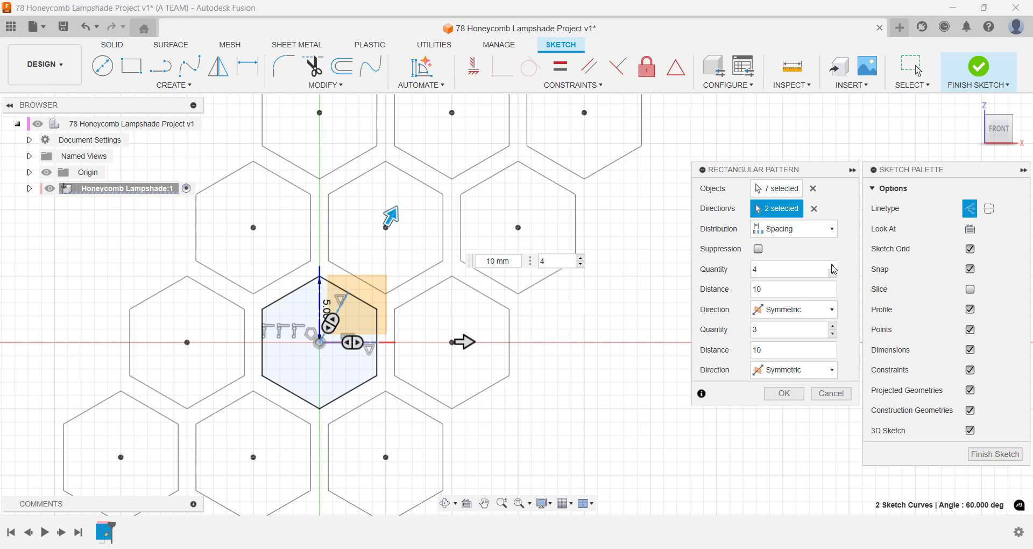
pyautogui.write('7')
pyautogui.write('4')
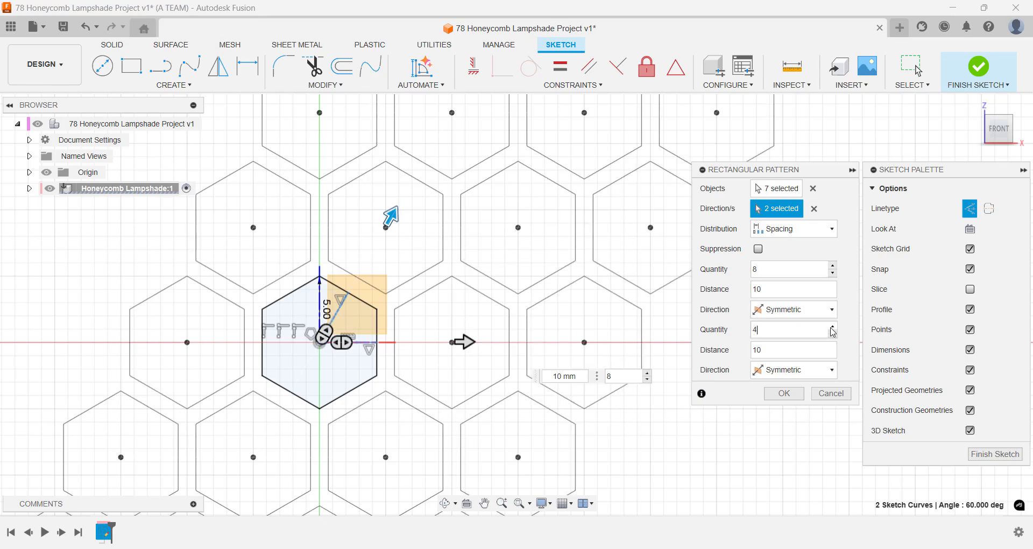
pyautogui.write('6')
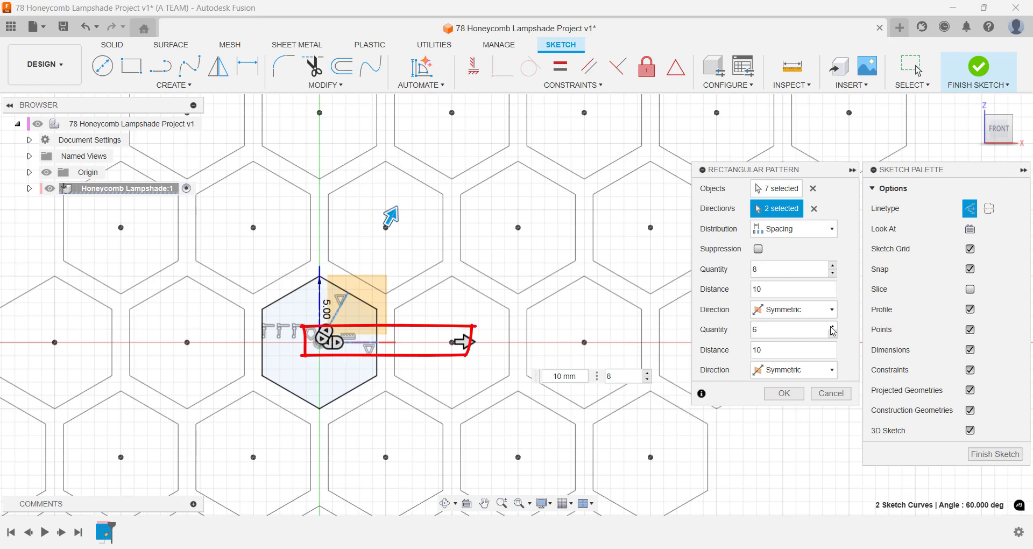
pyautogui.click(831, 327)
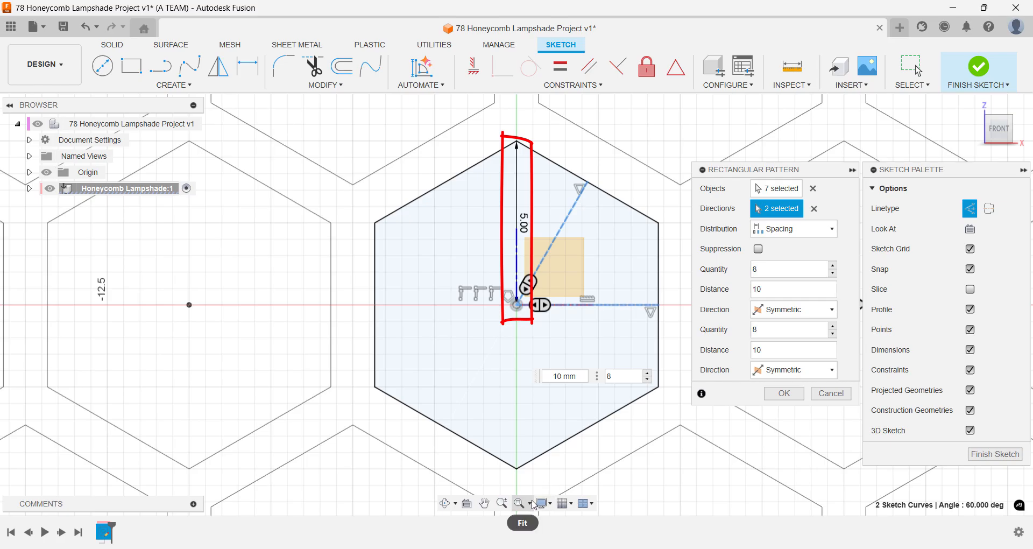
pyautogui.click(520, 502)
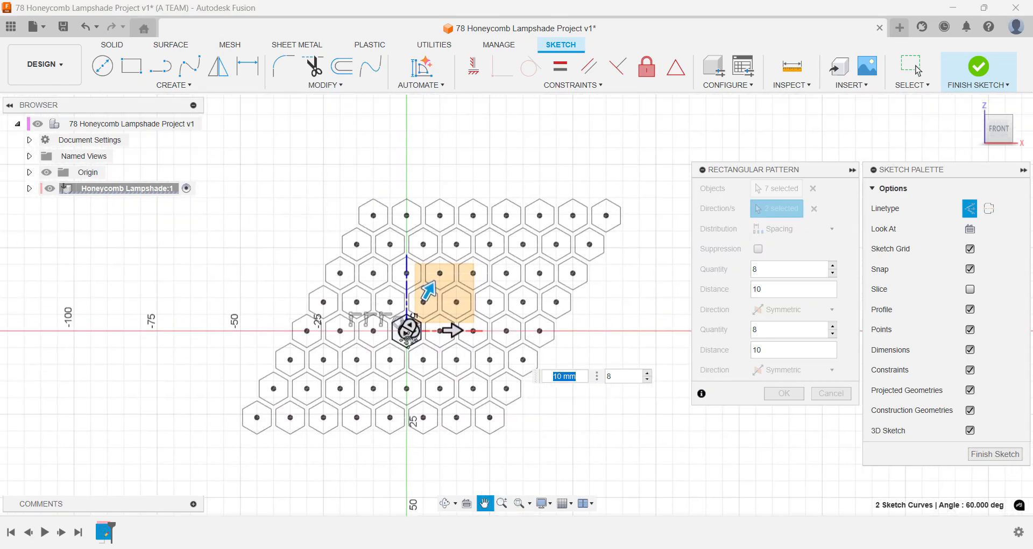
# Step: Confirm the pattern, add driven 34.641 mm and 20 mm frame dimensions, and finish the sketch
pyautogui.click(783, 393)
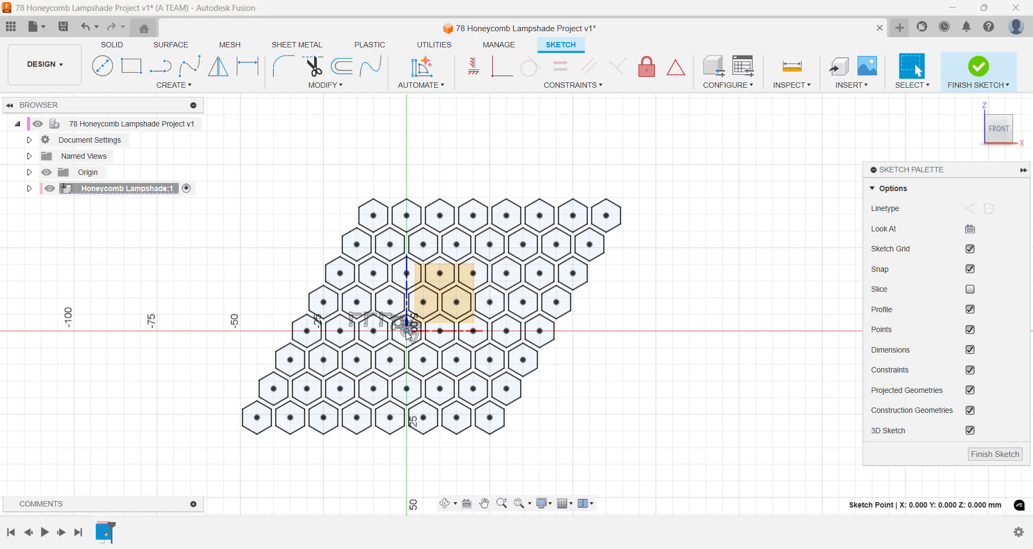
pyautogui.click(132, 65)
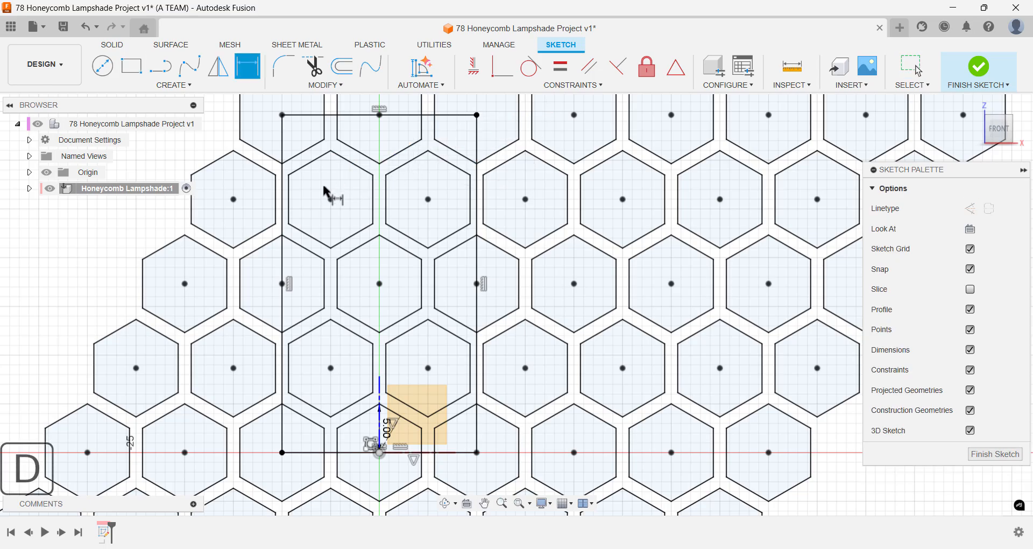
pyautogui.click(281, 283)
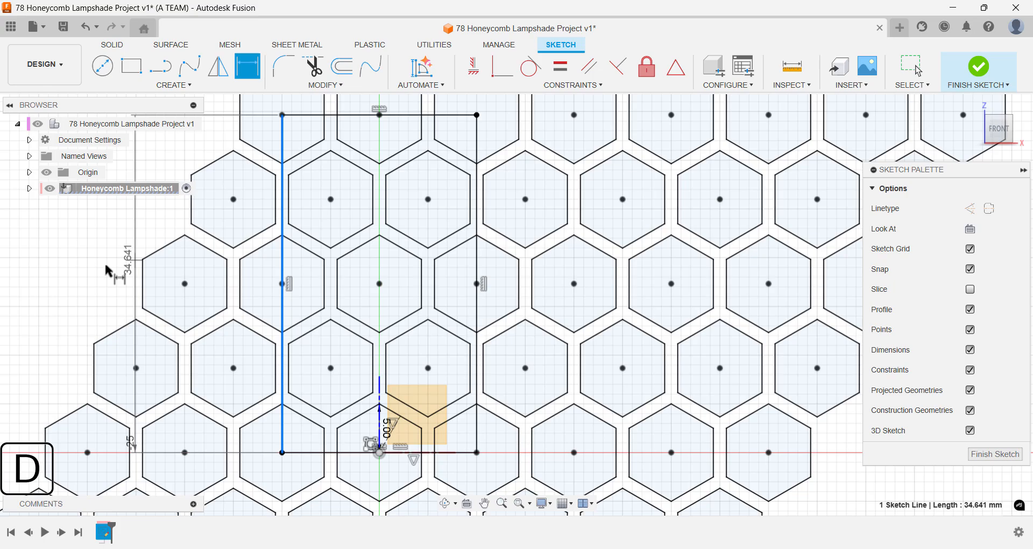
pyautogui.click(378, 450)
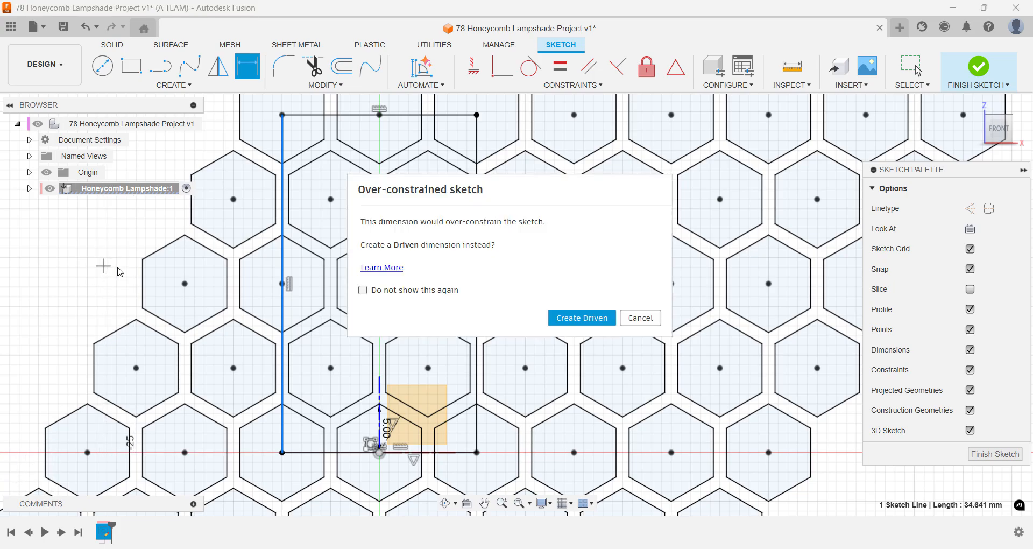
pyautogui.click(581, 318)
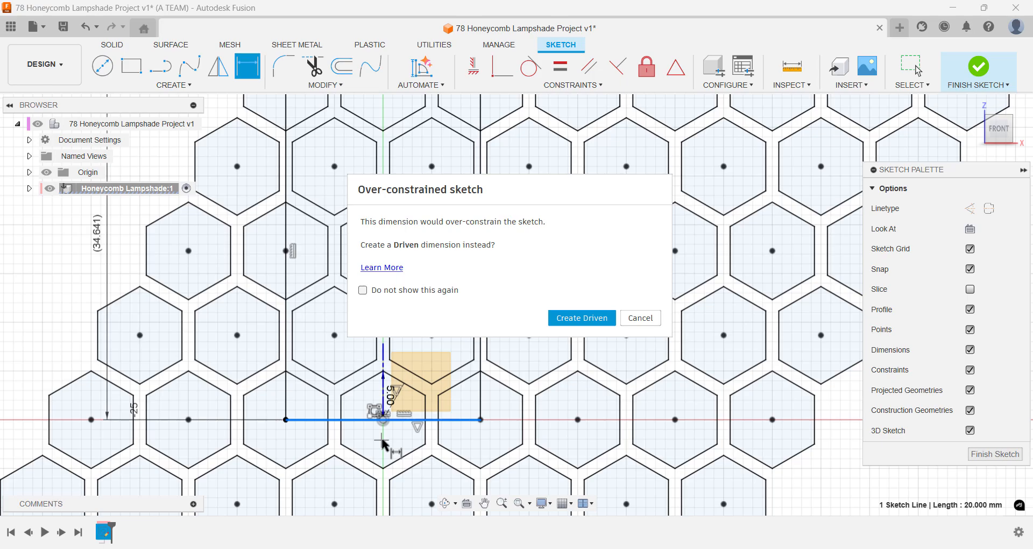
pyautogui.click(580, 317)
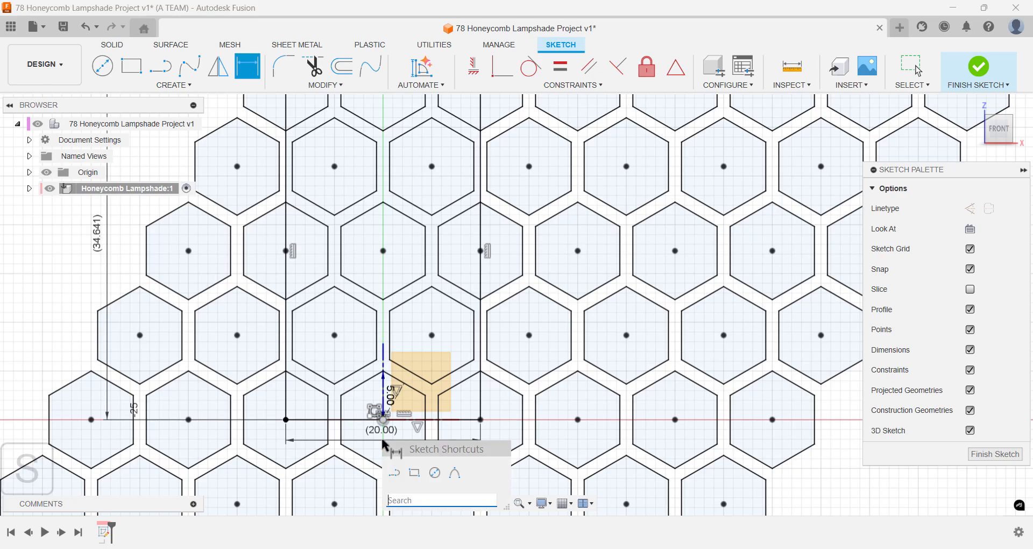
pyautogui.rightClick(383, 419)
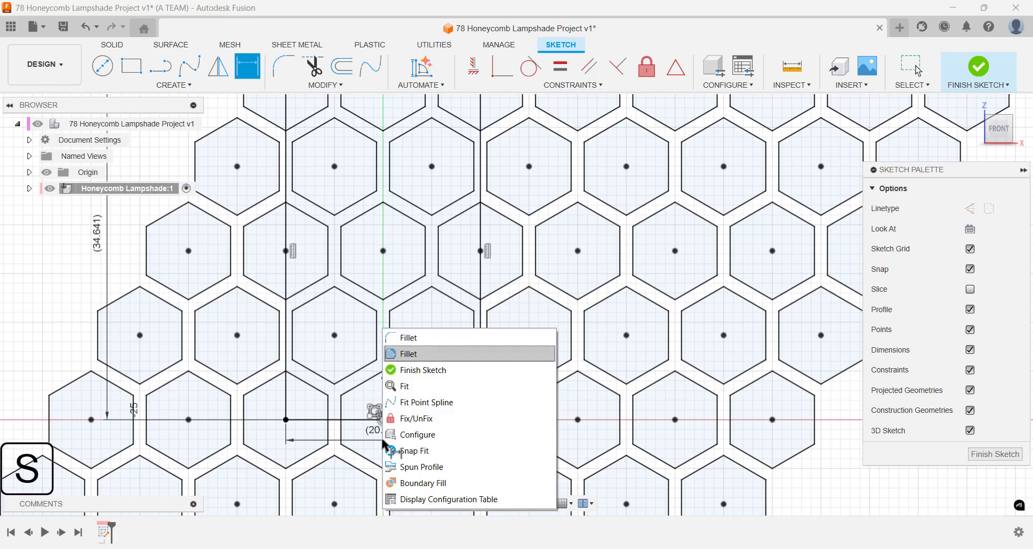
pyautogui.click(423, 369)
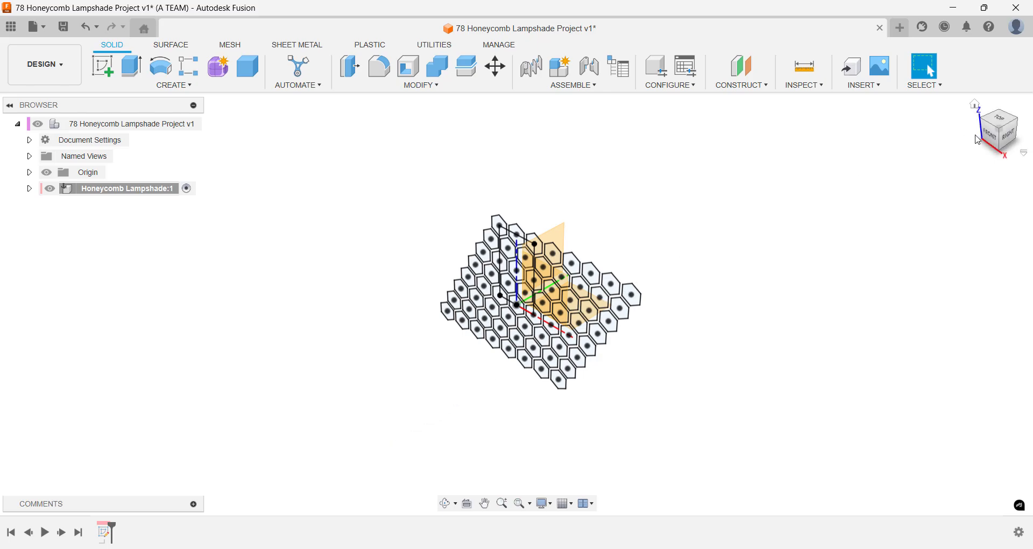
# Step: Sketch a 100 mm circle at the origin on the top plane and extrude it 35 mm
pyautogui.click(1000, 128)
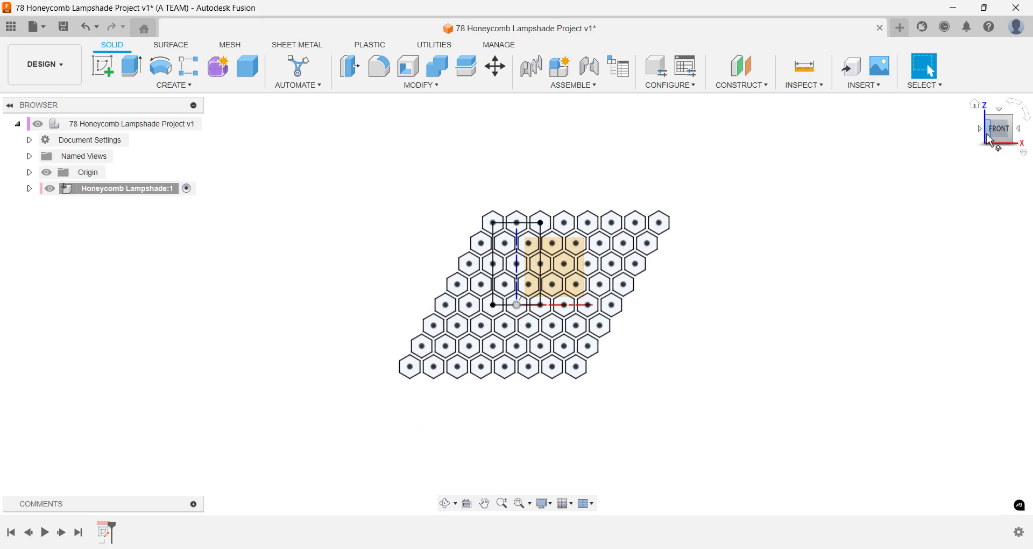
pyautogui.moveTo(954, 128)
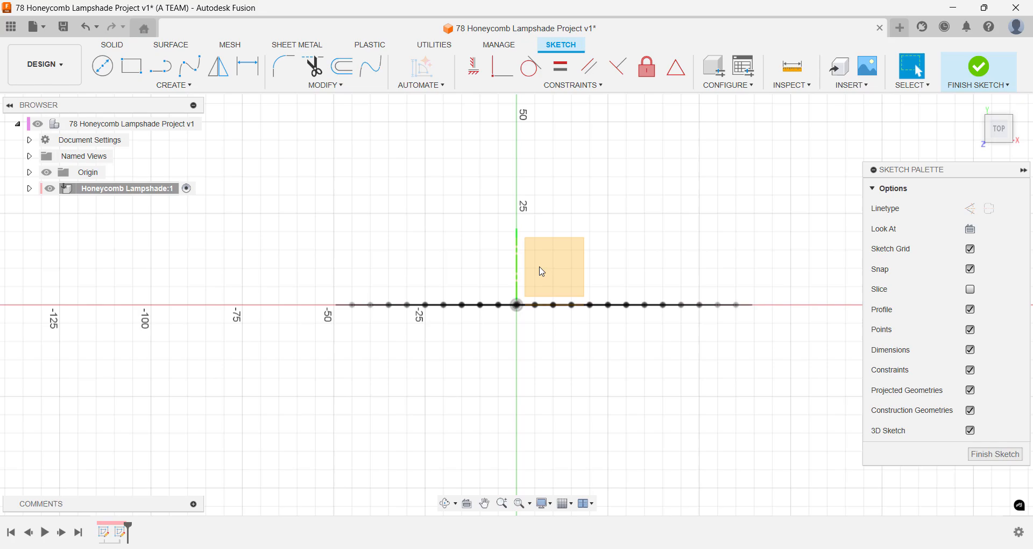
pyautogui.click(102, 65)
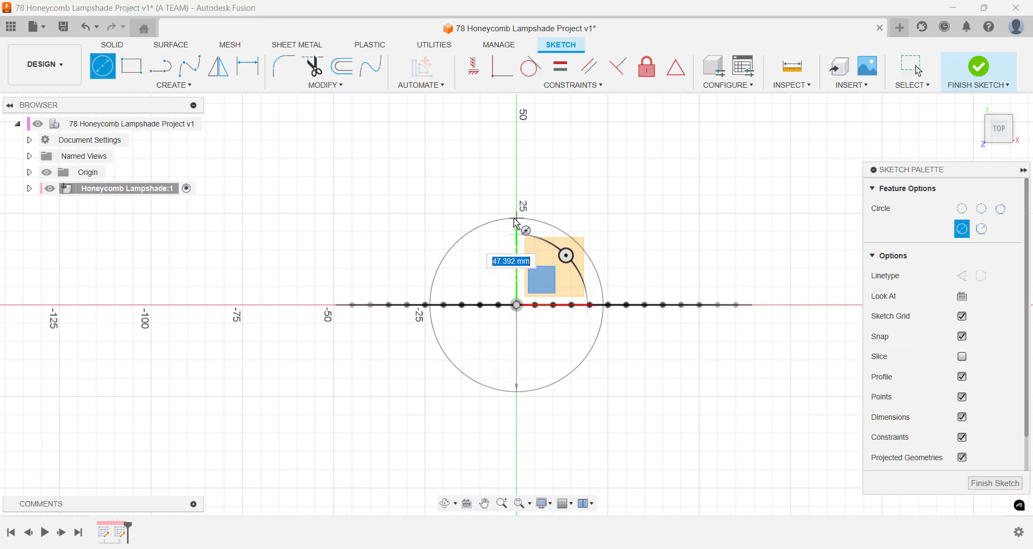
pyautogui.write('100')
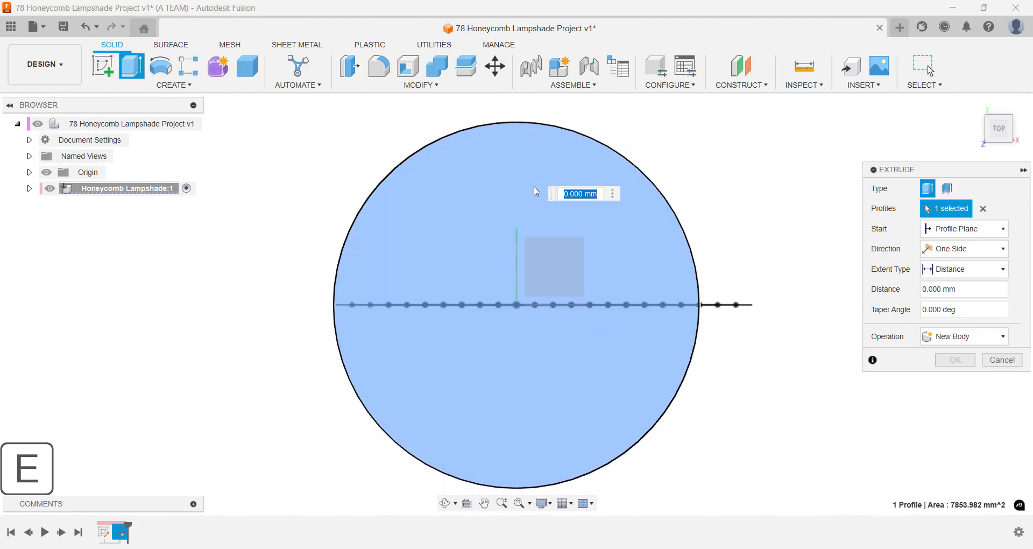
pyautogui.write('35')
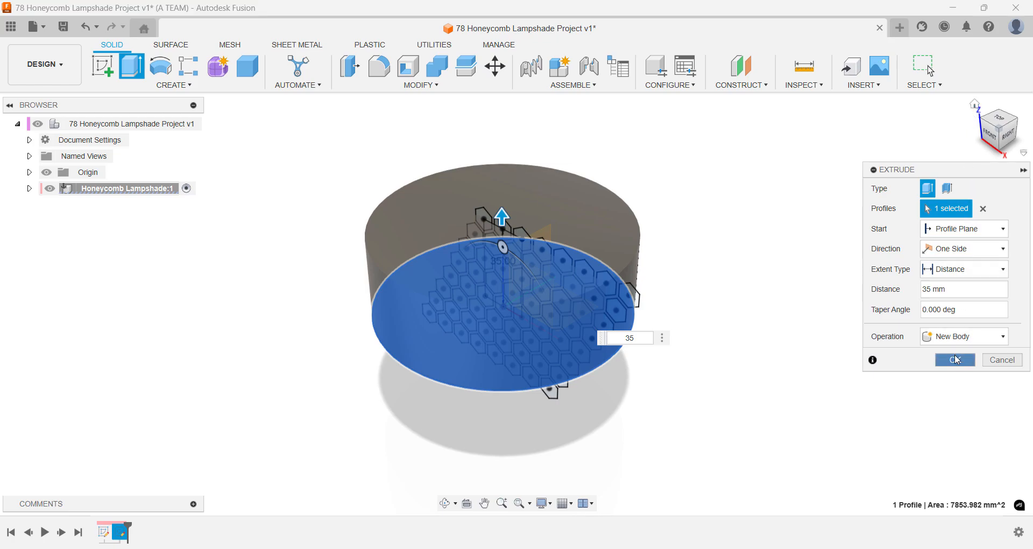
# Step: Confirm the 35 mm extrusion and shell the cylinder with a 3 mm wall
pyautogui.click(954, 359)
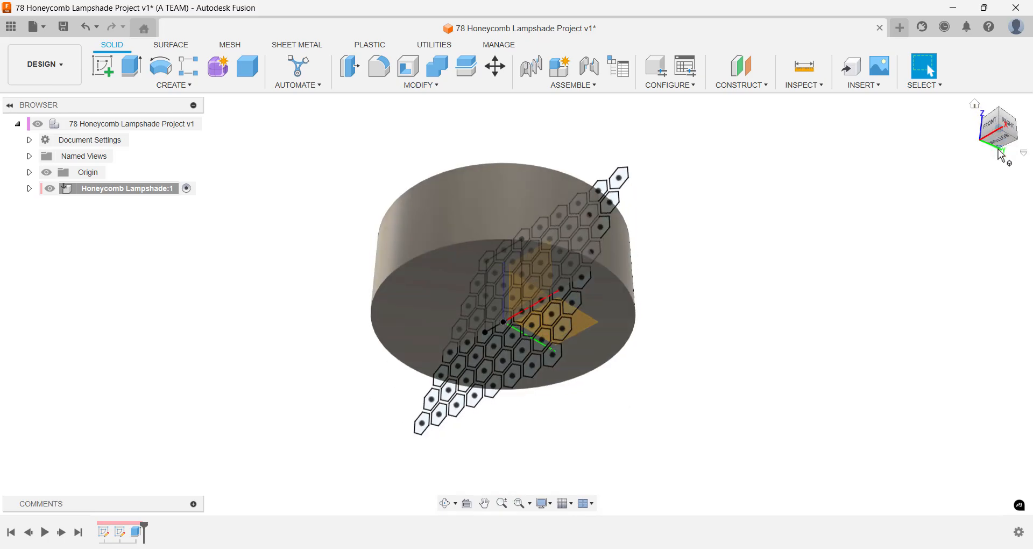
pyautogui.press('s')
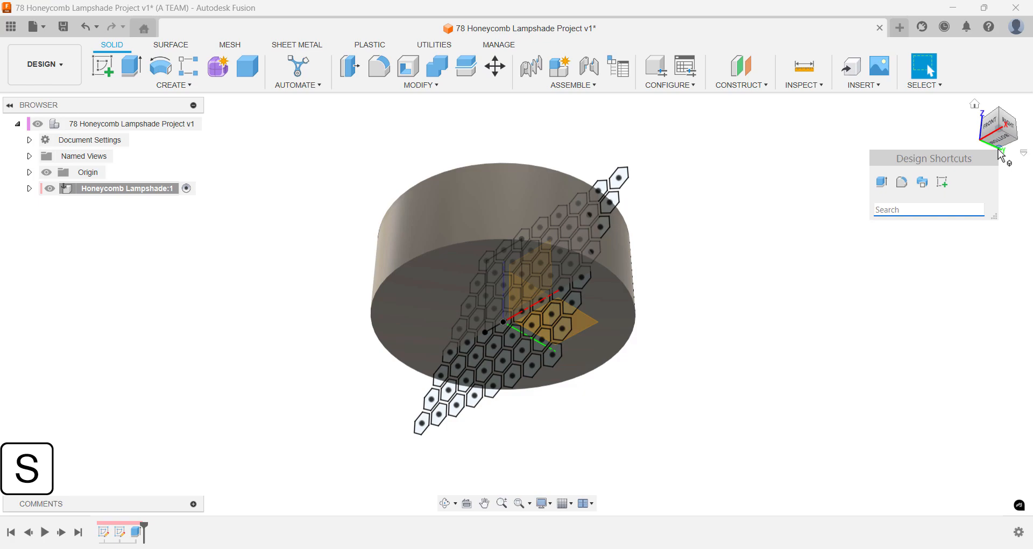
pyautogui.write('sh')
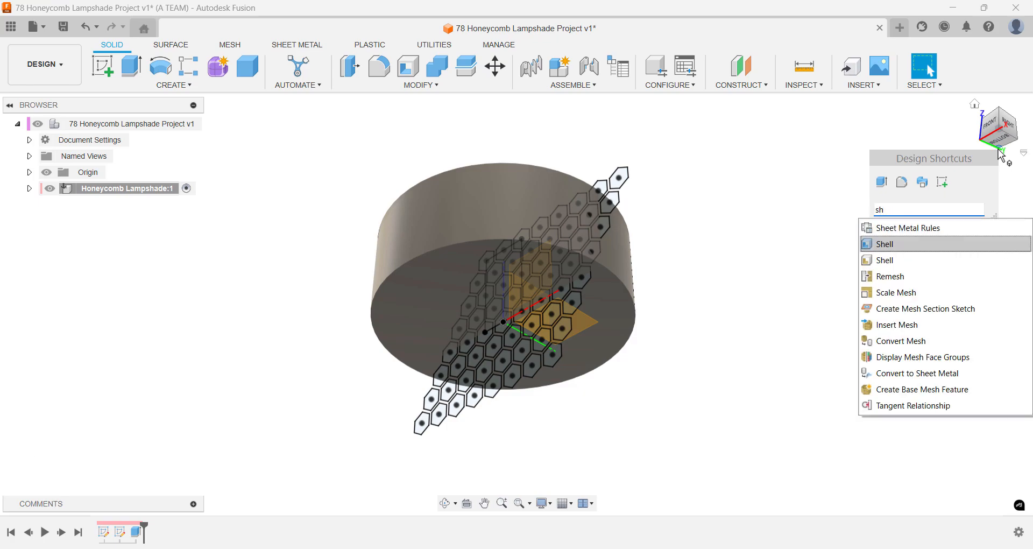
pyautogui.click(884, 243)
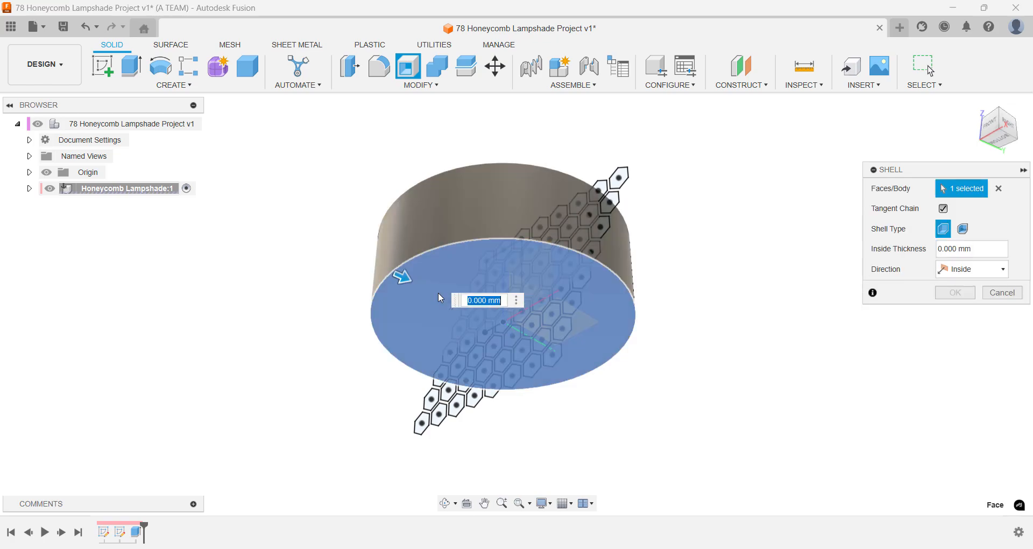
pyautogui.write('3')
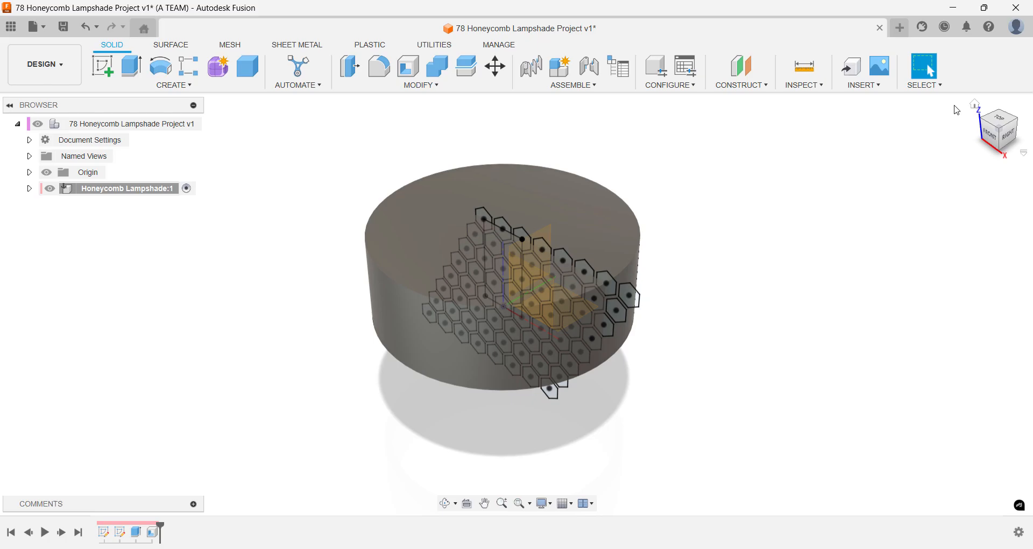
# Step: Extrude the honeycomb web profile -100 mm using the Intersect operation
pyautogui.press('e')
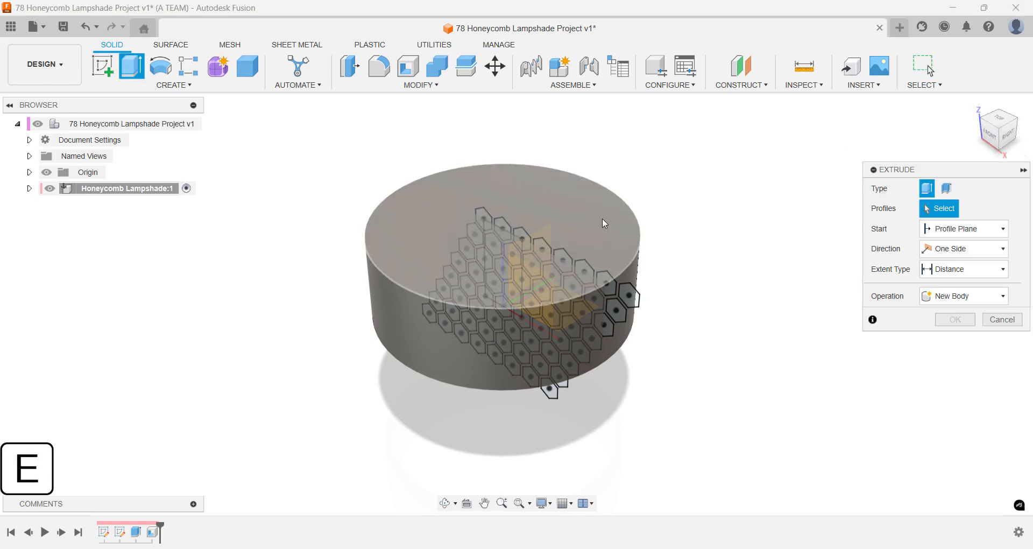
pyautogui.scroll(3)
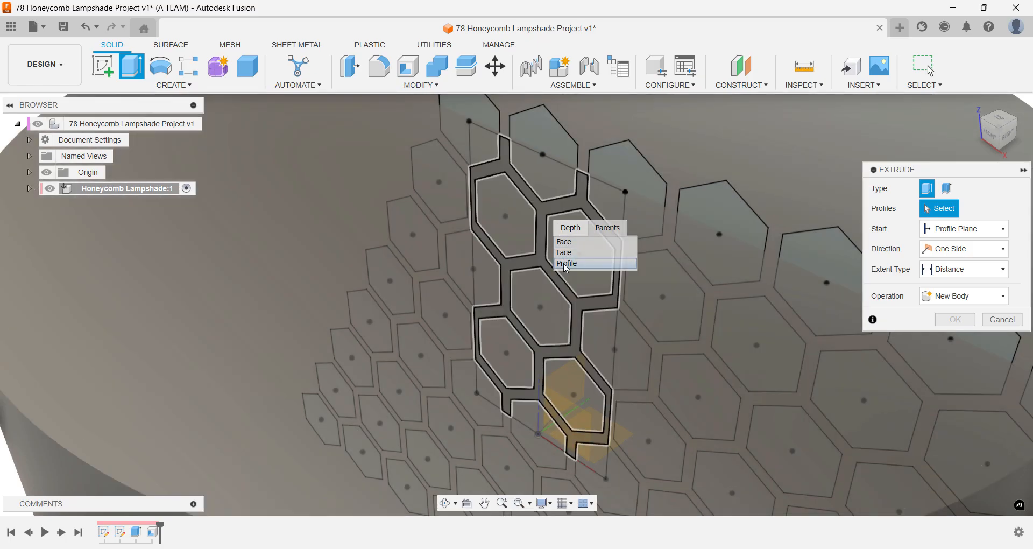
pyautogui.click(566, 263)
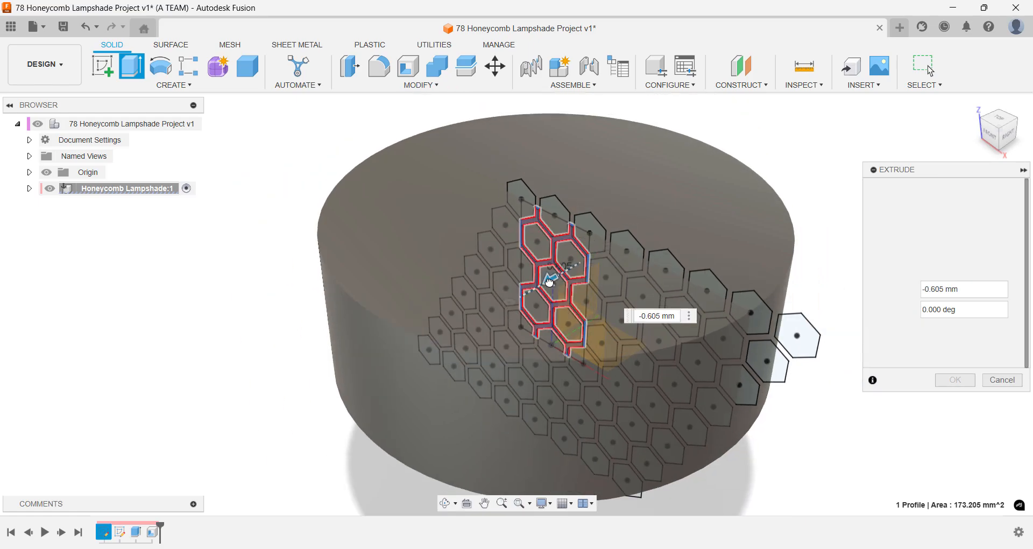
pyautogui.moveTo(550, 280); pyautogui.dragTo(290, 428)
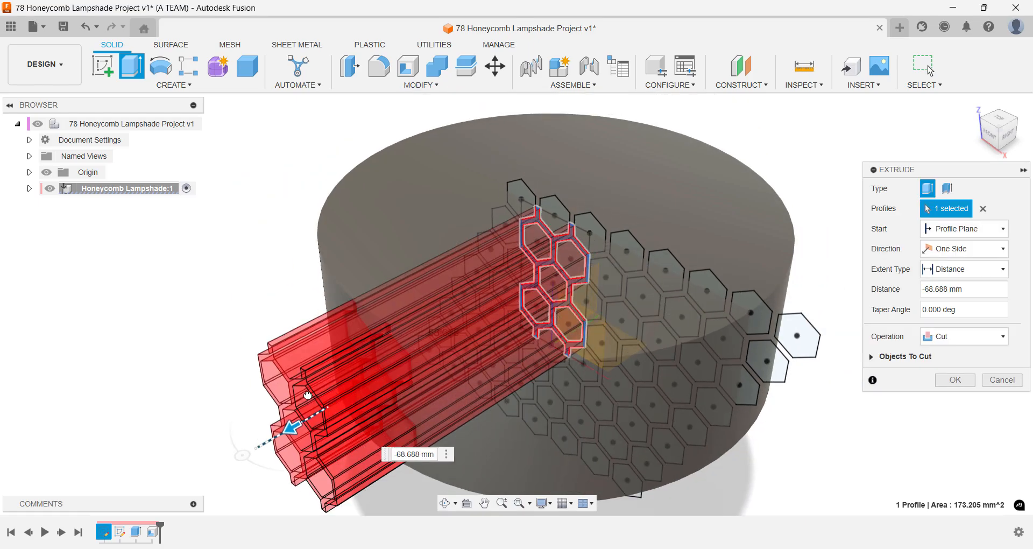
pyautogui.write('-100')
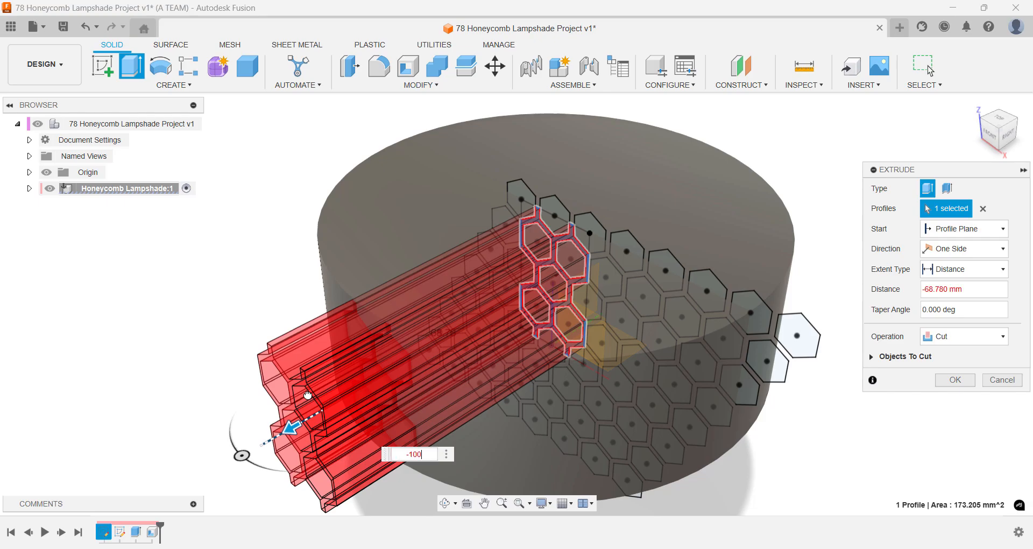
pyautogui.write('-100')
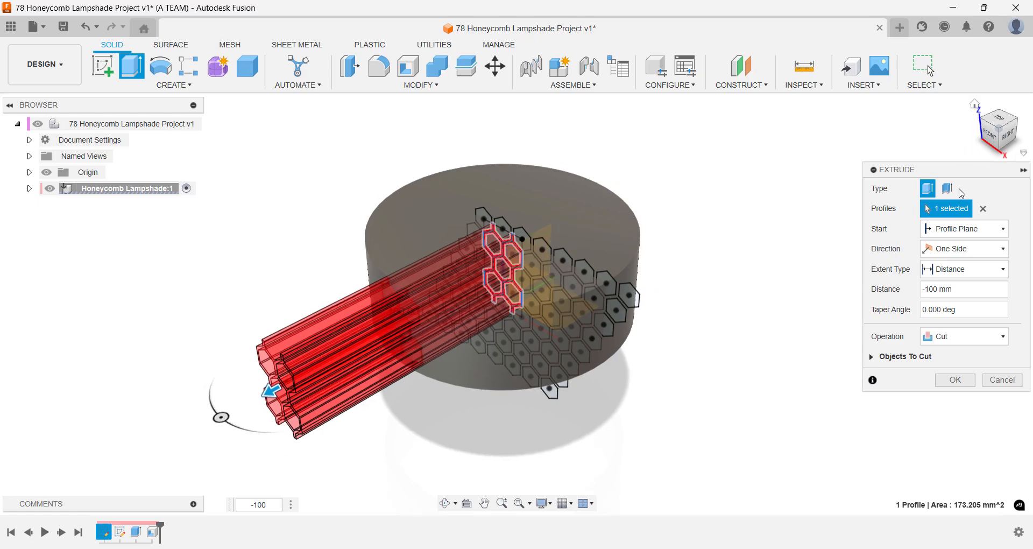
pyautogui.click(962, 335)
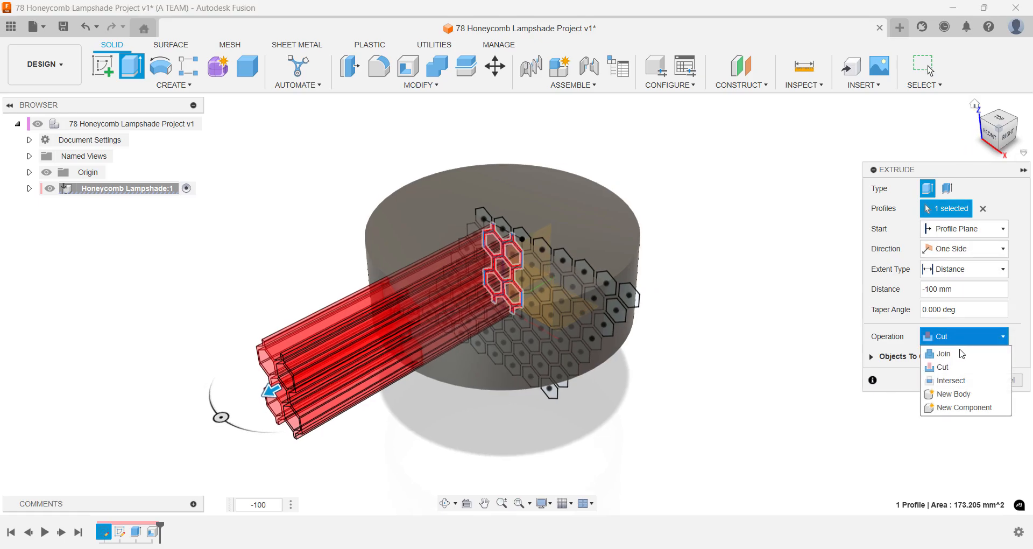
pyautogui.moveTo(951, 381)
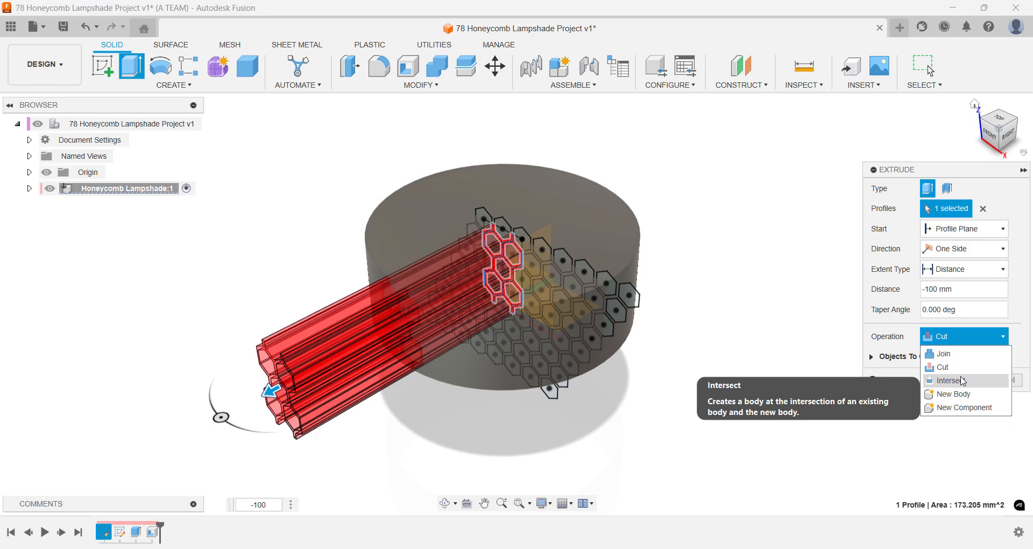
pyautogui.click(950, 380)
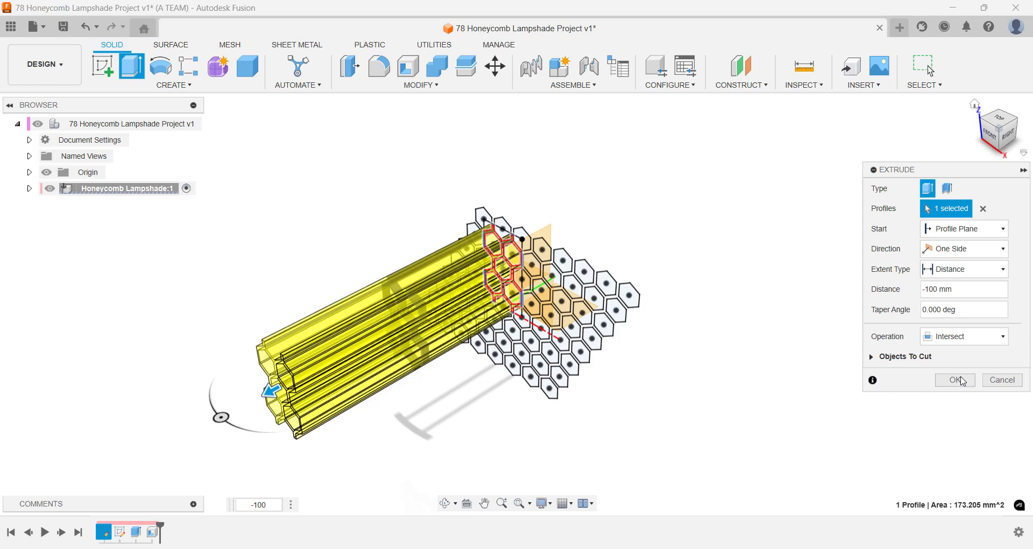
pyautogui.click(954, 379)
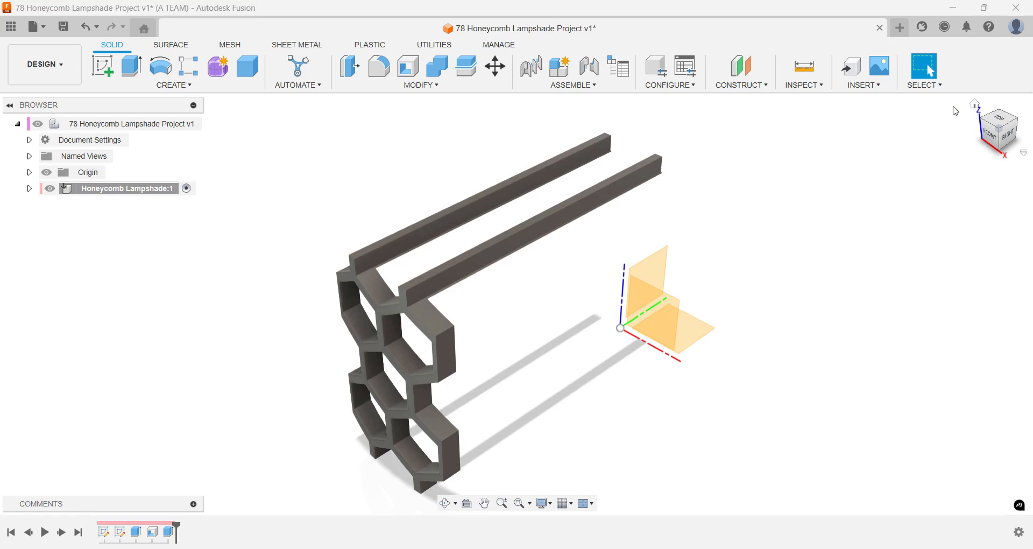
pyautogui.moveTo(692, 156)
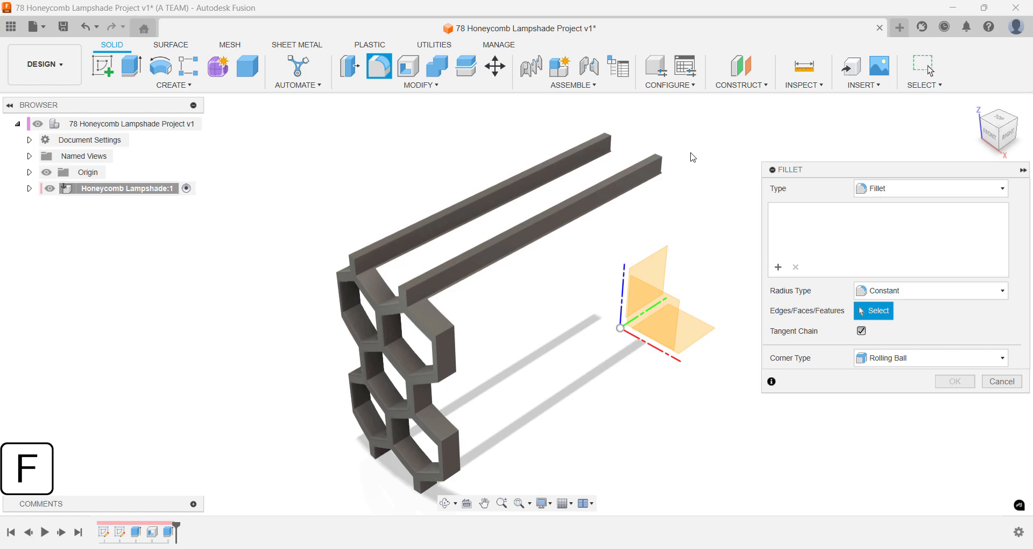
# Step: Apply full round fillets to the top faces of the front and back rails
pyautogui.click(930, 188)
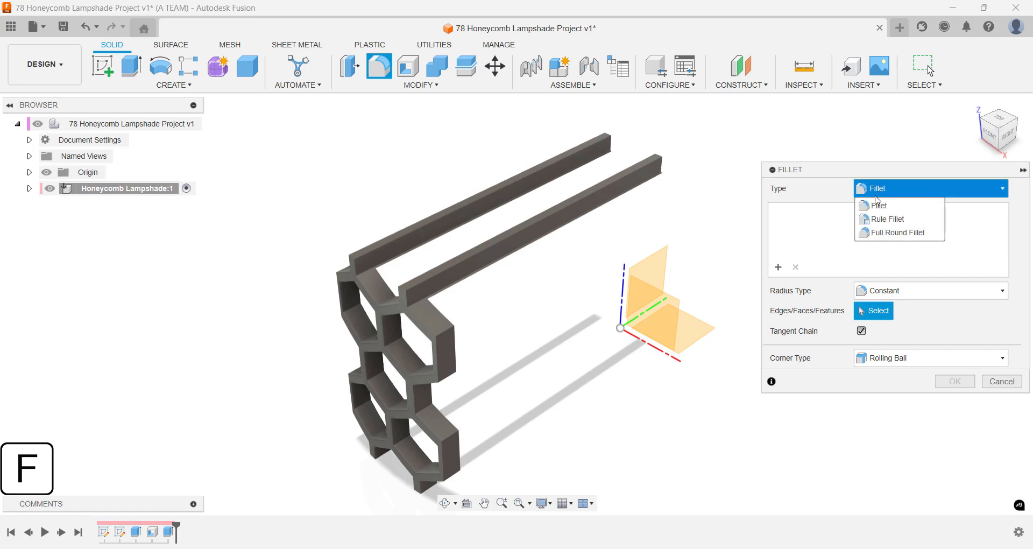
pyautogui.click(898, 232)
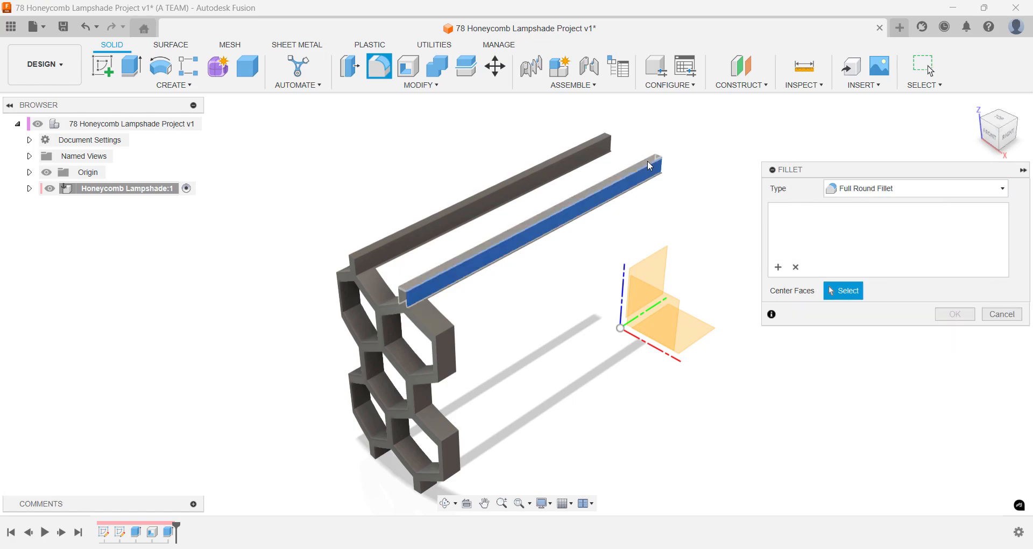
pyautogui.click(527, 230)
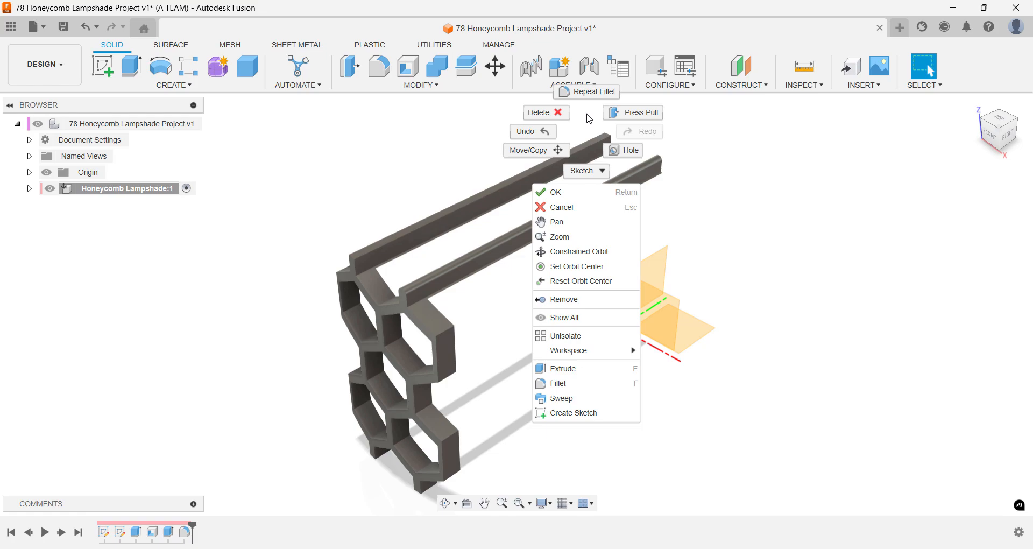
pyautogui.click(558, 383)
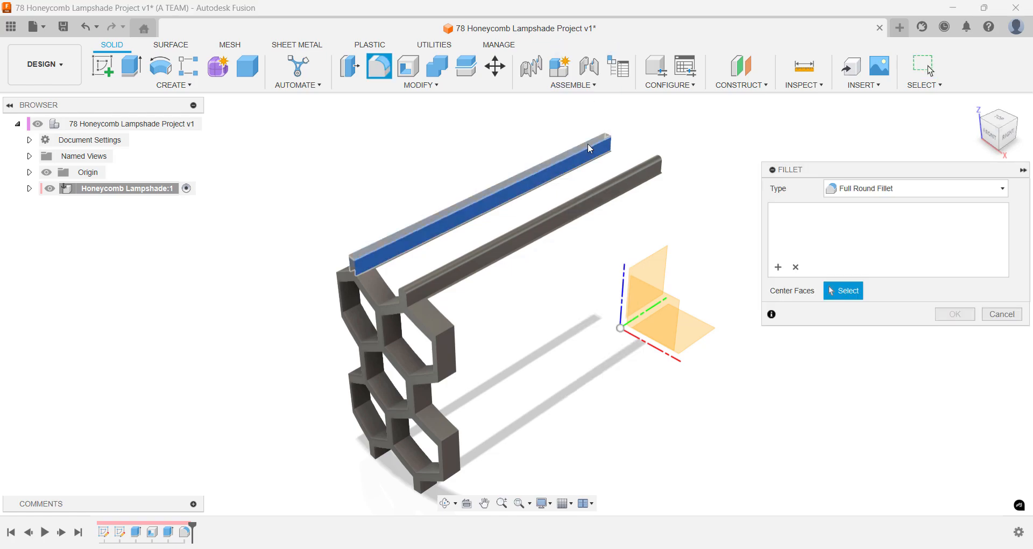
pyautogui.click(1001, 313)
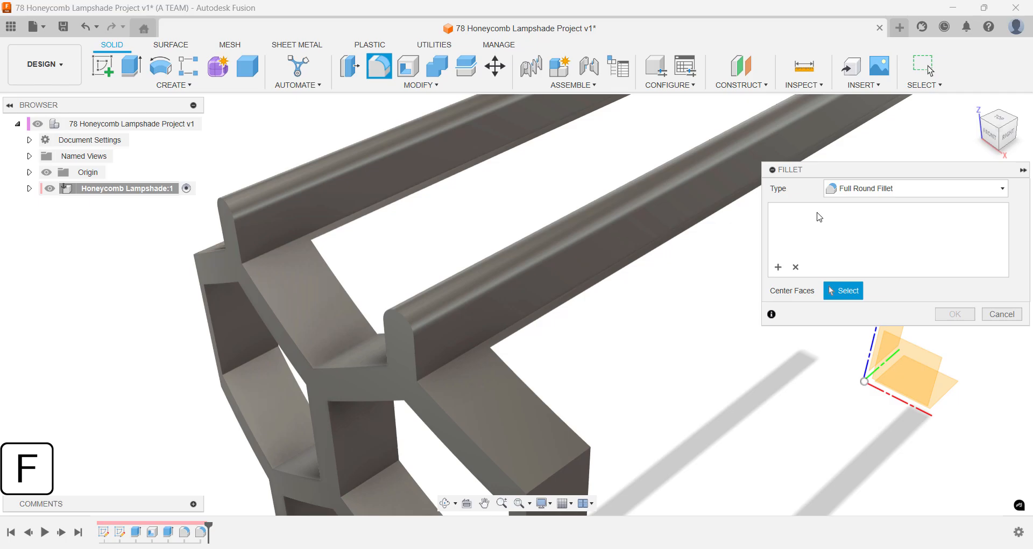
pyautogui.click(914, 188)
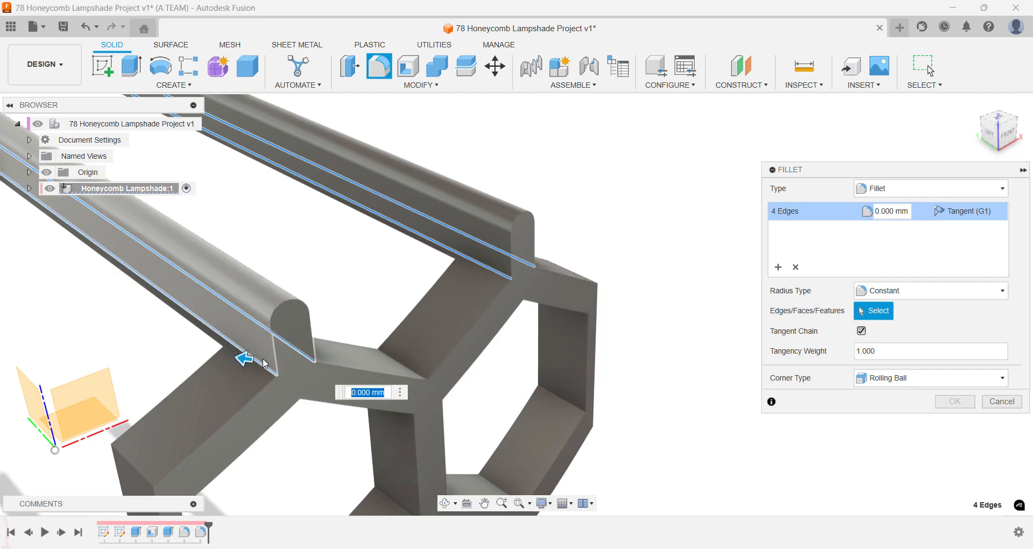
# Step: Fillet the rail junction edges at 1 mm and full-round the left and lower strut ends
pyautogui.write('1')
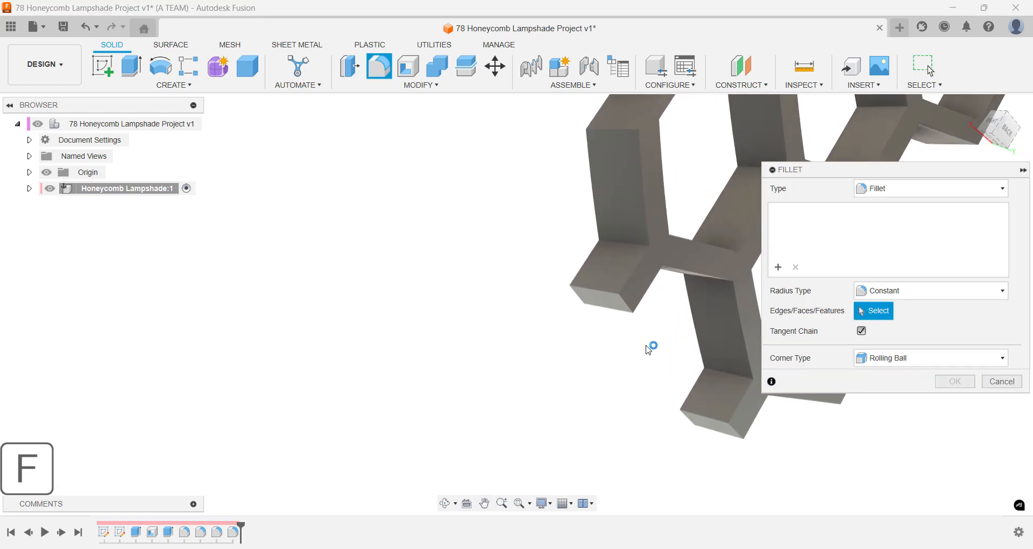
pyautogui.click(930, 188)
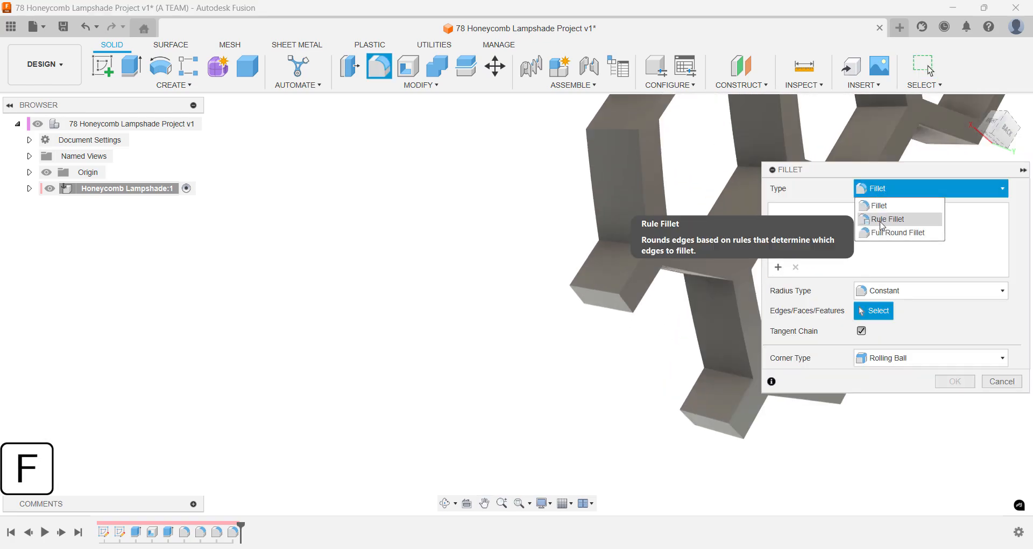
pyautogui.click(887, 219)
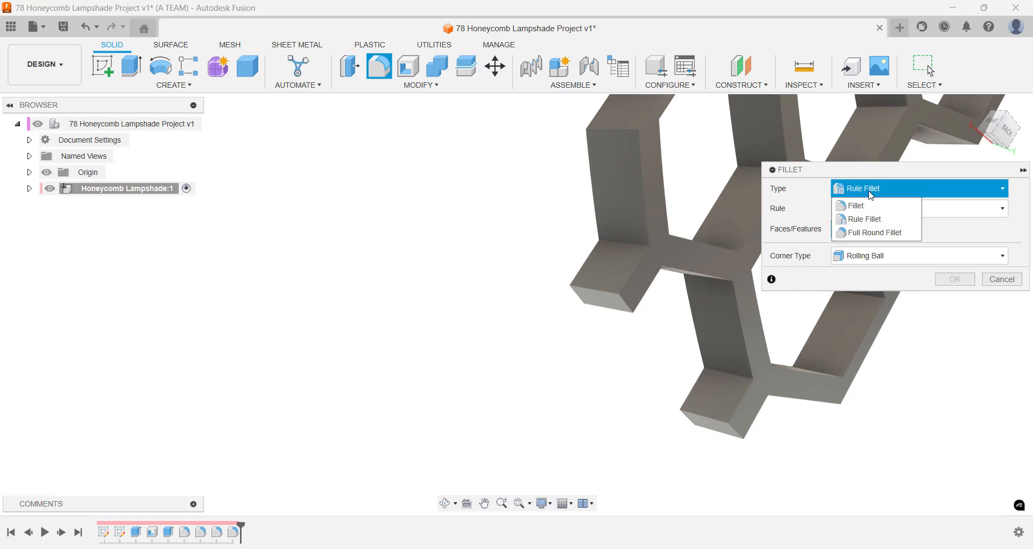
pyautogui.click(872, 232)
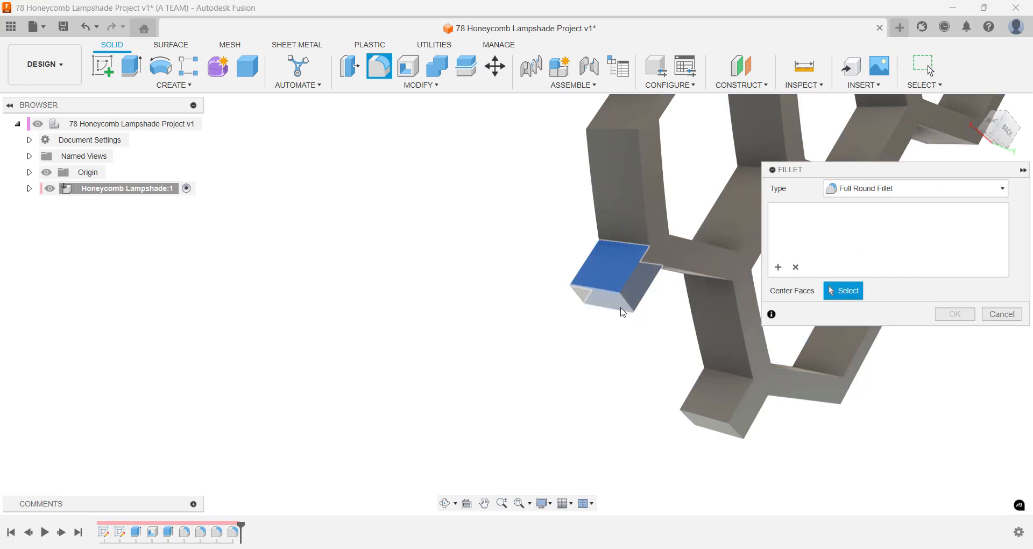
pyautogui.click(613, 270)
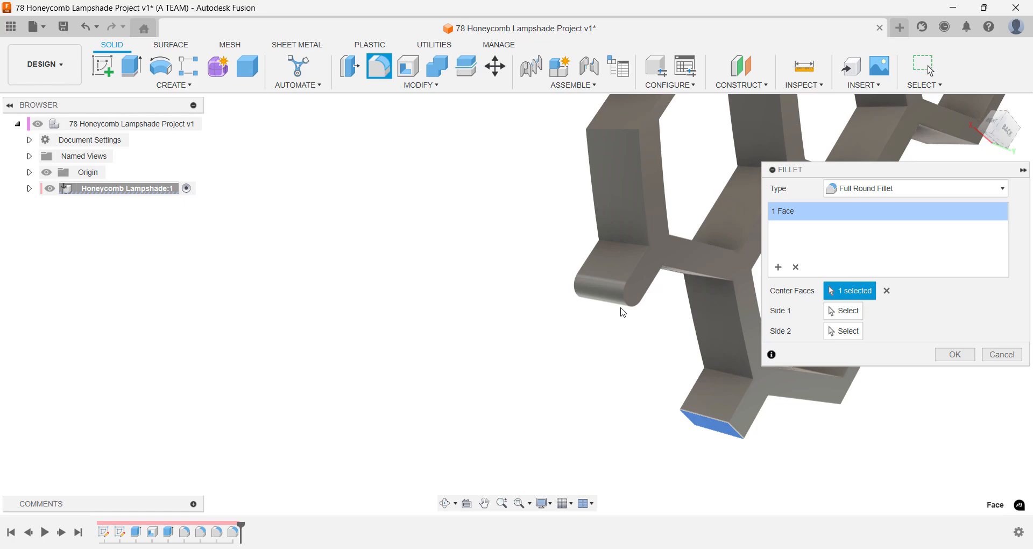
pyautogui.moveTo(671, 420)
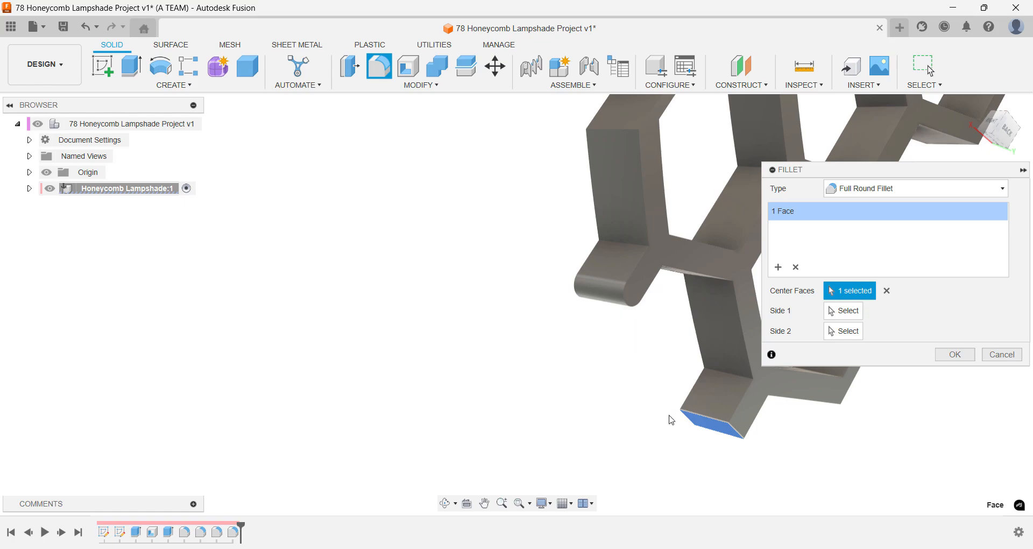
pyautogui.click(886, 291)
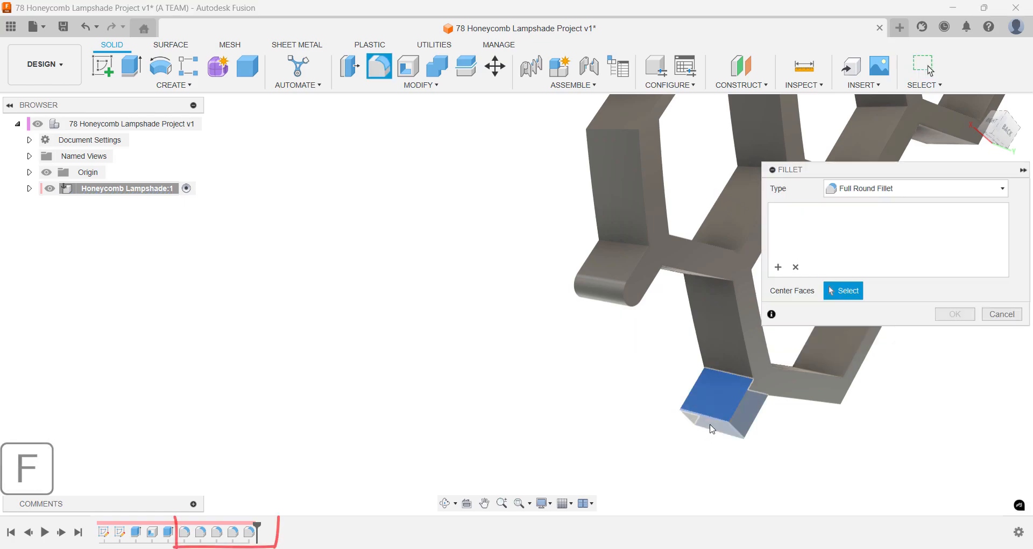
pyautogui.click(1001, 314)
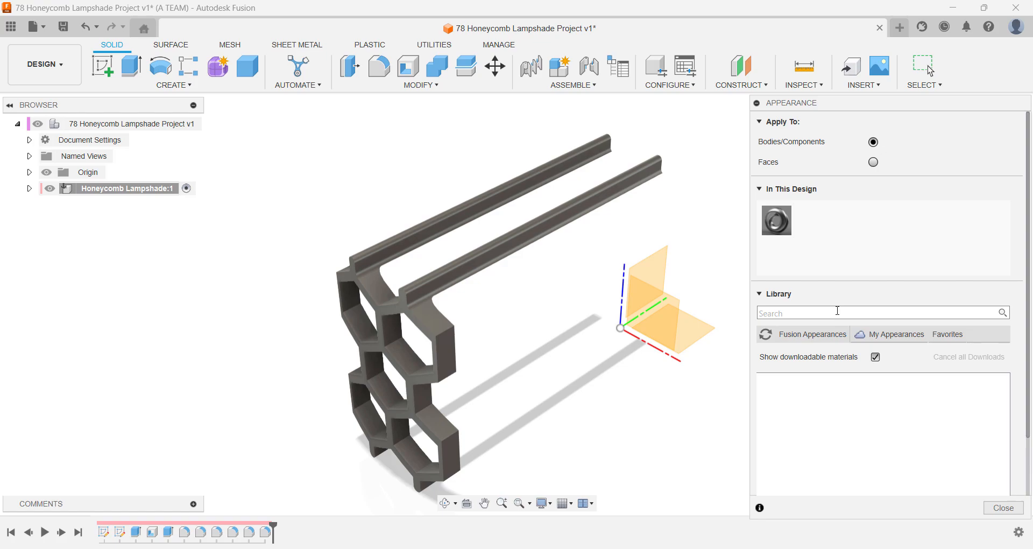
# Step: Apply the Plastic - Glossy (Yellow) appearance to the honeycomb strip body
pyautogui.write('glossy yellow')
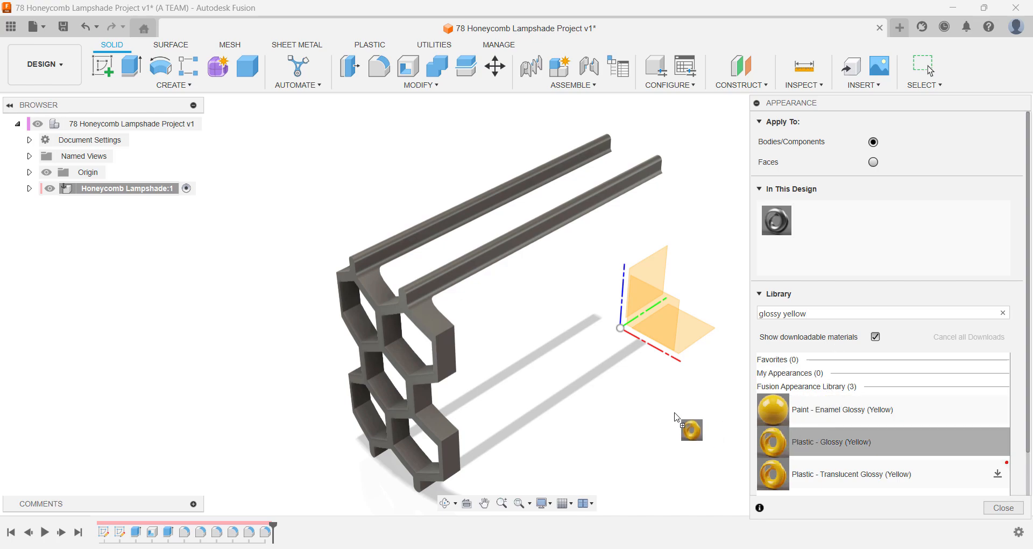
pyautogui.moveTo(772, 441); pyautogui.dragTo(471, 375)
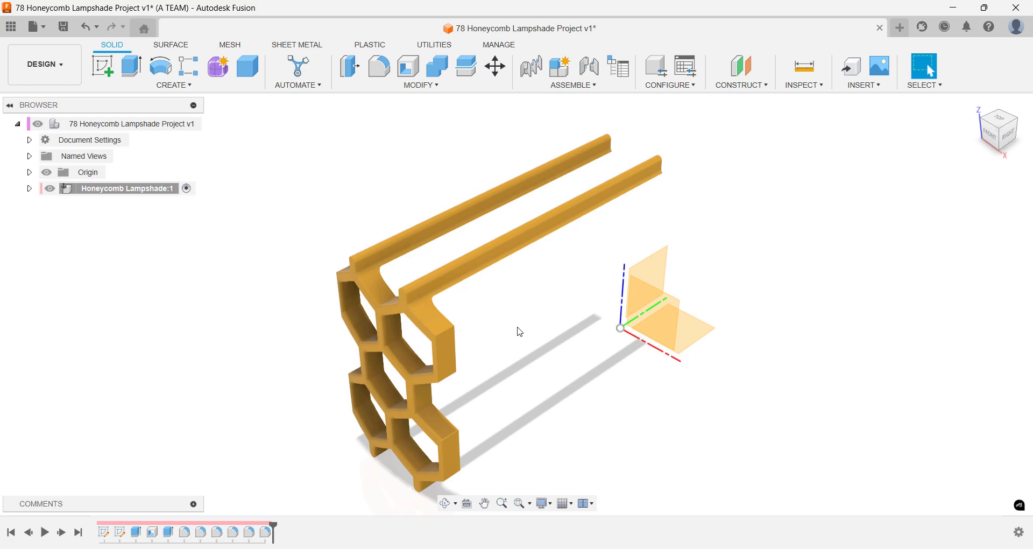
pyautogui.moveTo(625, 275)
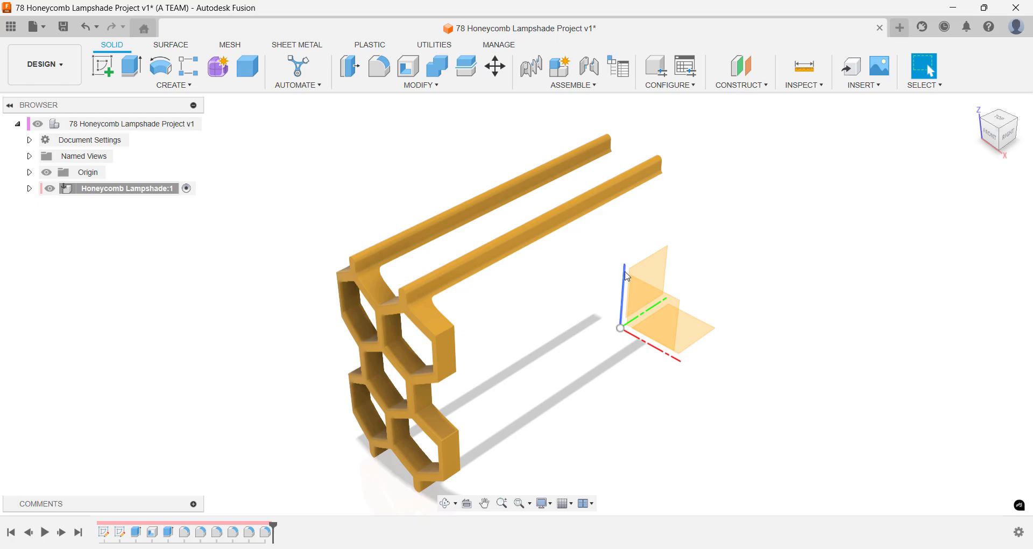
# Step: Circular-pattern the honeycomb strip around the Z axis with a quantity of 16
pyautogui.press('s')
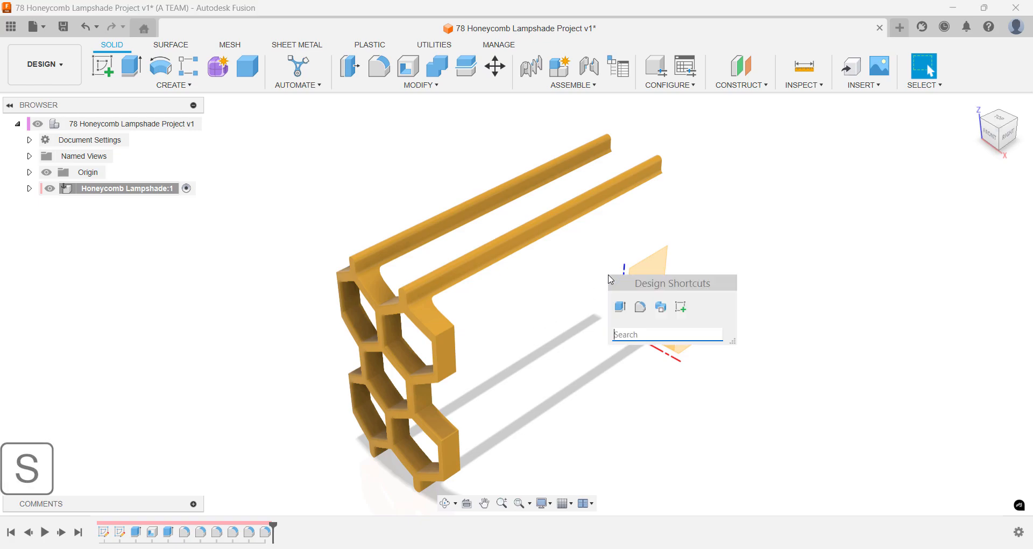
pyautogui.write('cir')
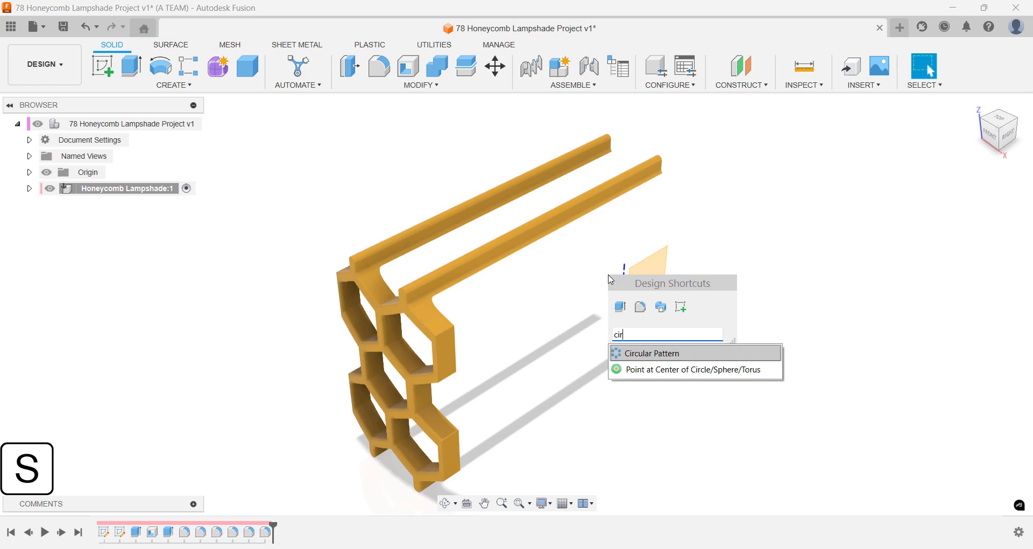
pyautogui.click(651, 353)
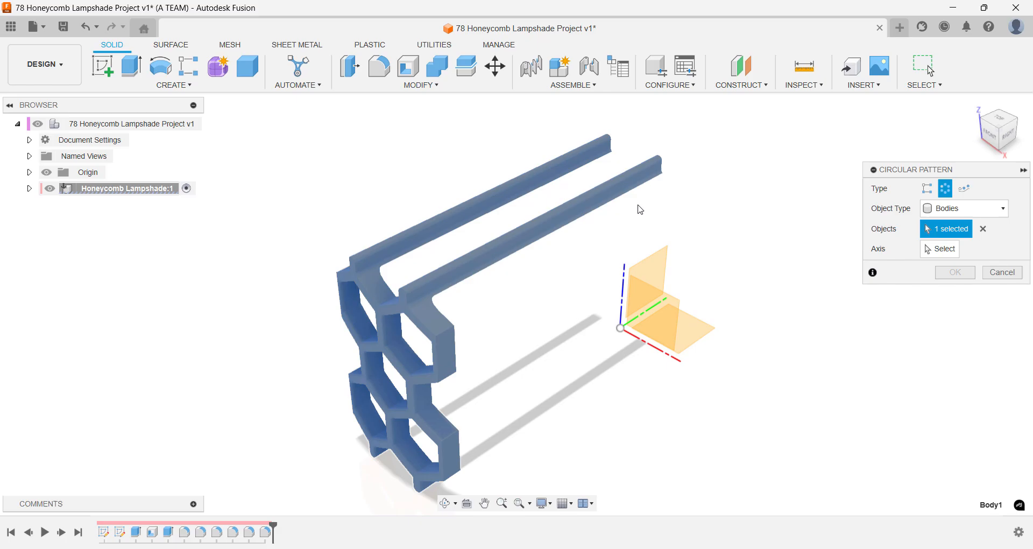
pyautogui.click(944, 249)
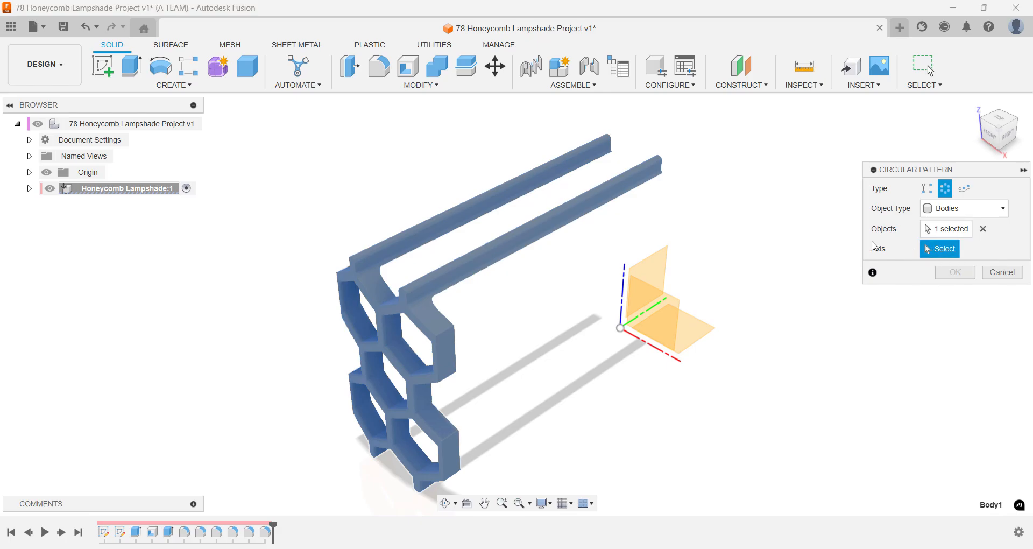
pyautogui.click(638, 284)
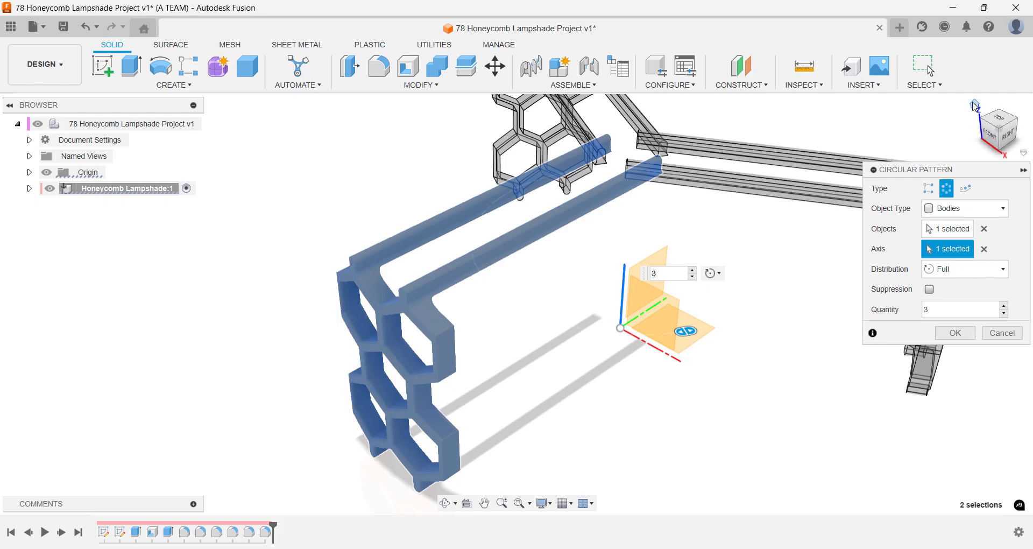
pyautogui.click(959, 309)
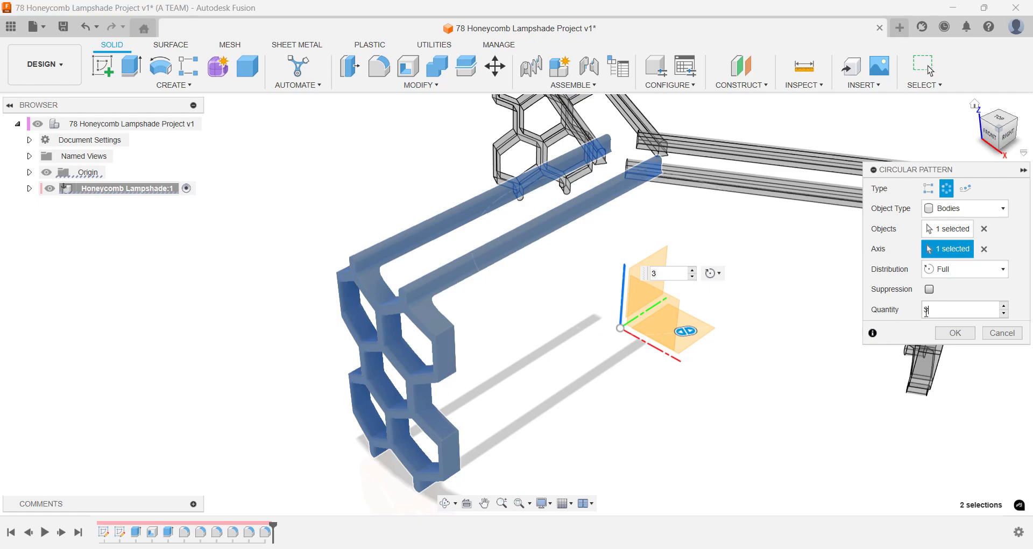
pyautogui.write('10')
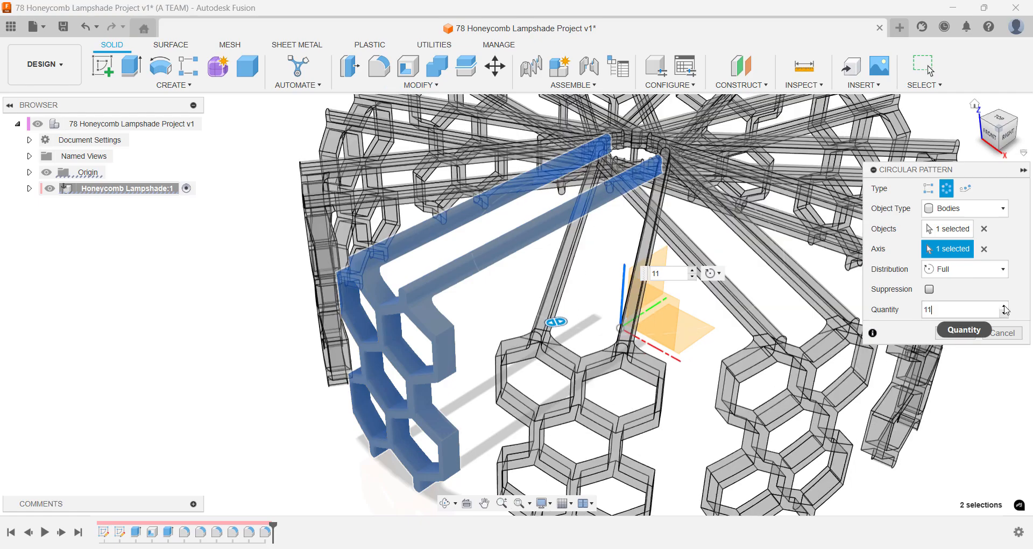
pyautogui.click(1004, 312)
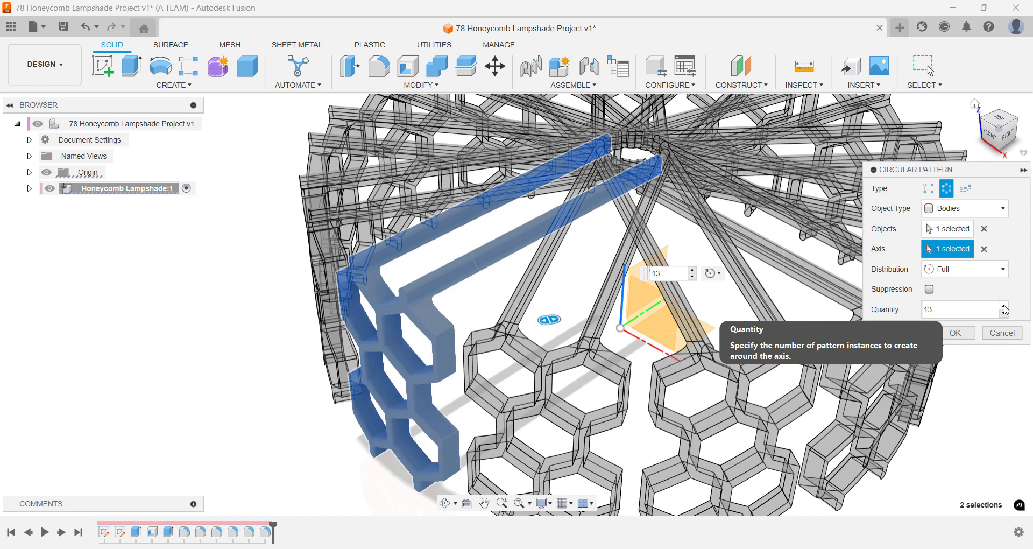
pyautogui.write('16')
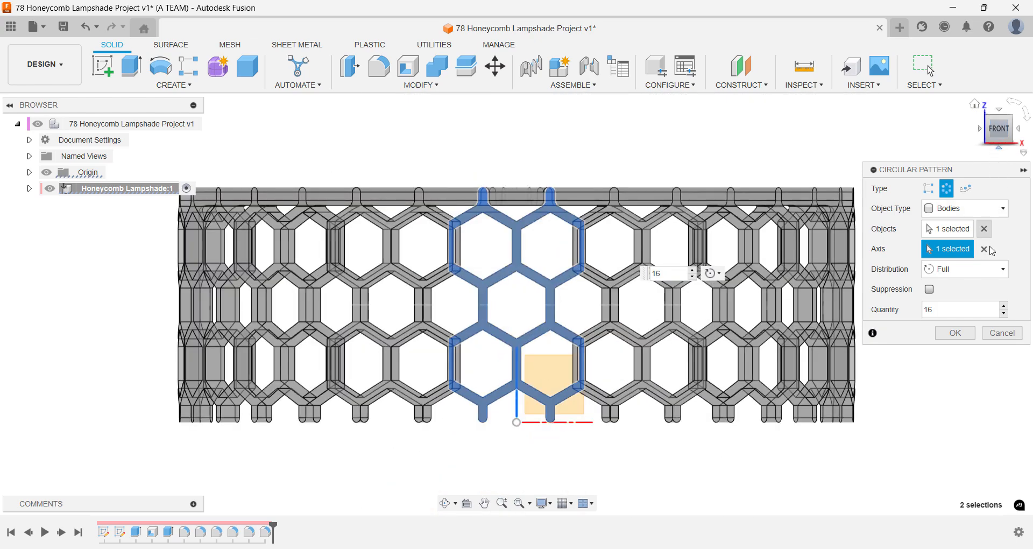
pyautogui.click(954, 332)
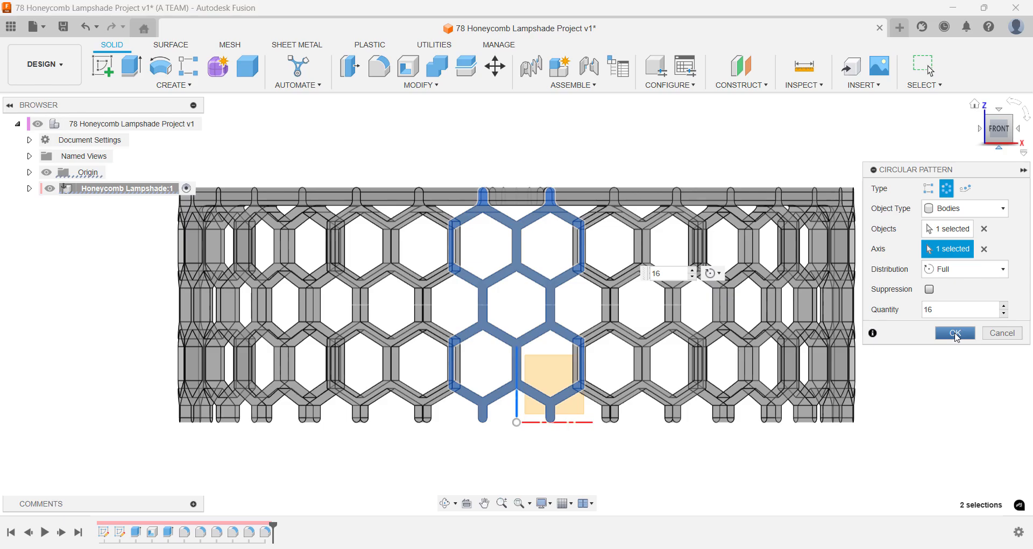
pyautogui.click(955, 333)
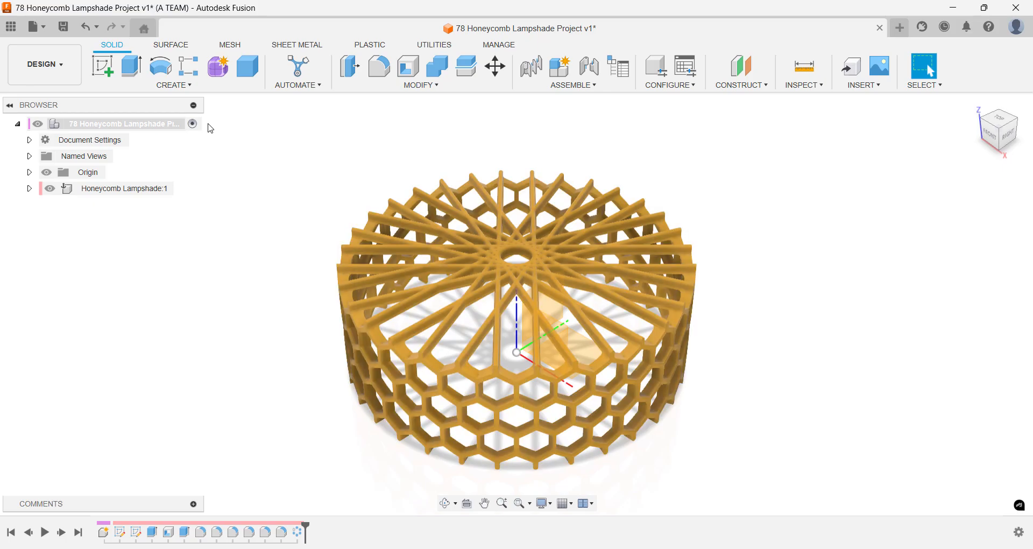
# Step: Create a new active component named Lighbulb
pyautogui.write('ne')
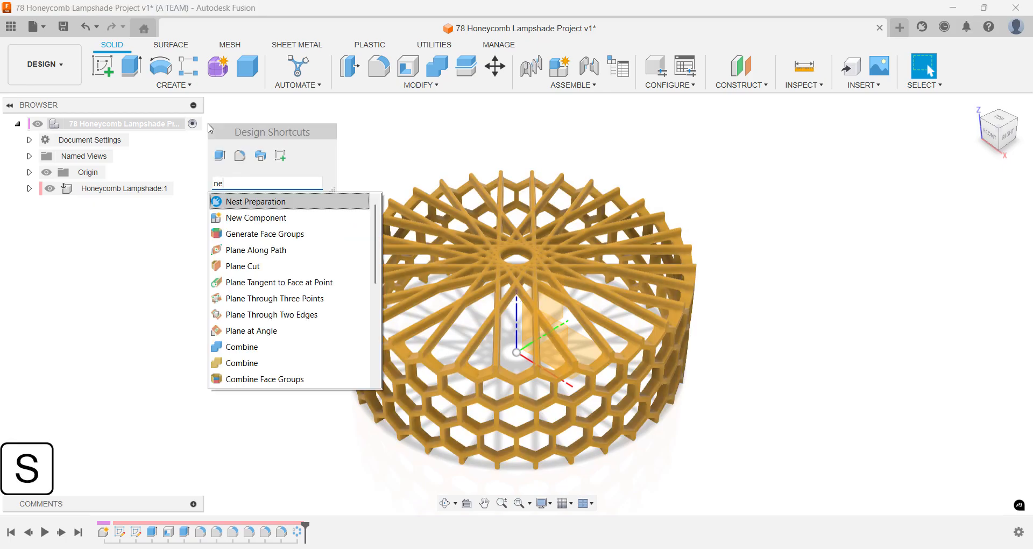
pyautogui.click(254, 217)
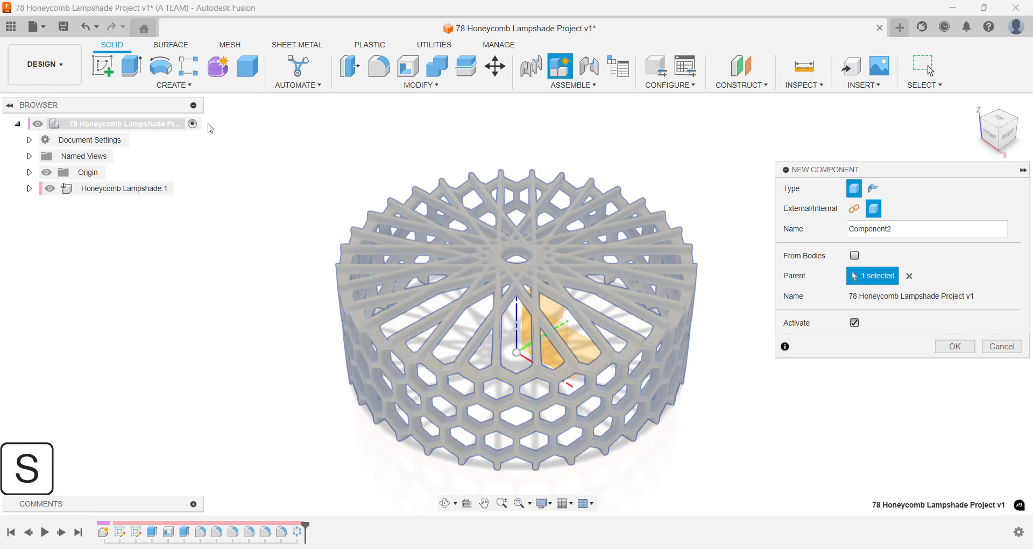
pyautogui.write('Lighbulb')
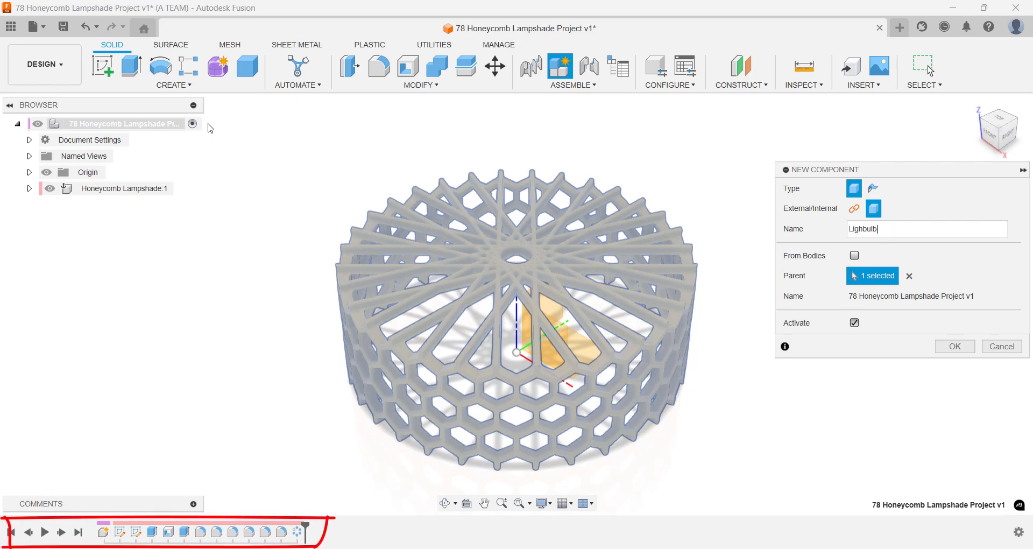
pyautogui.click(954, 346)
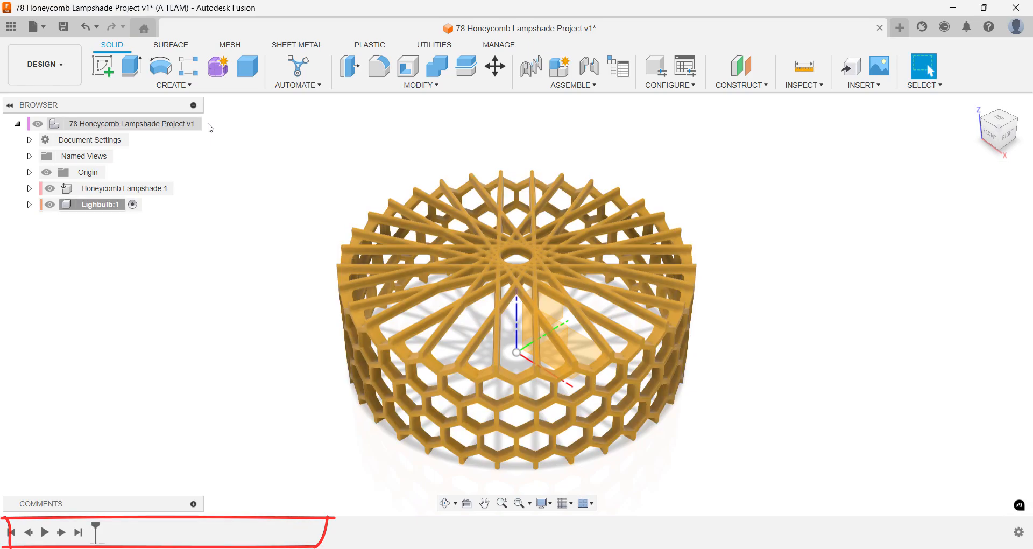
pyautogui.press('s')
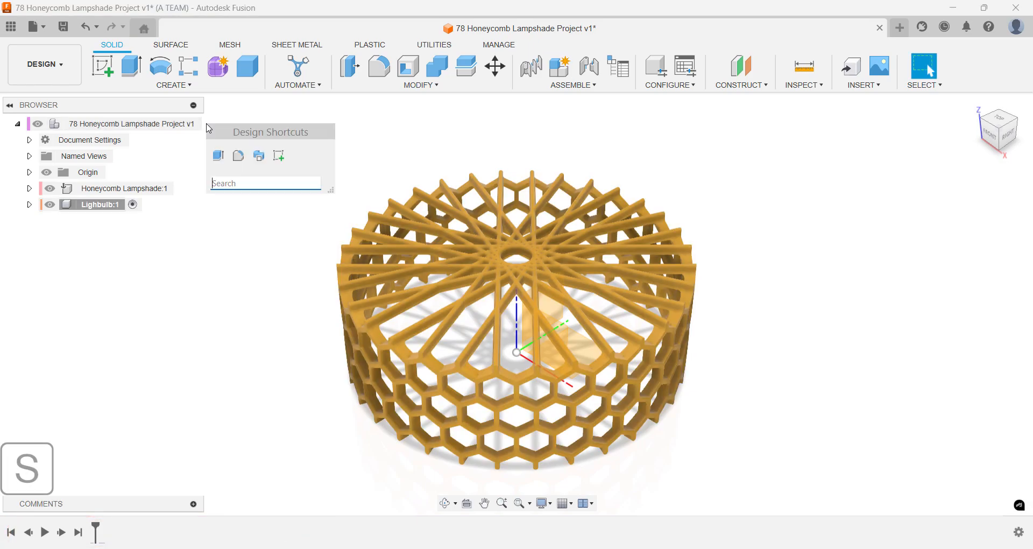
# Step: Create a tangent plane on a rounded bar near the lampshade top, with a reference plane
pyautogui.write('plane')
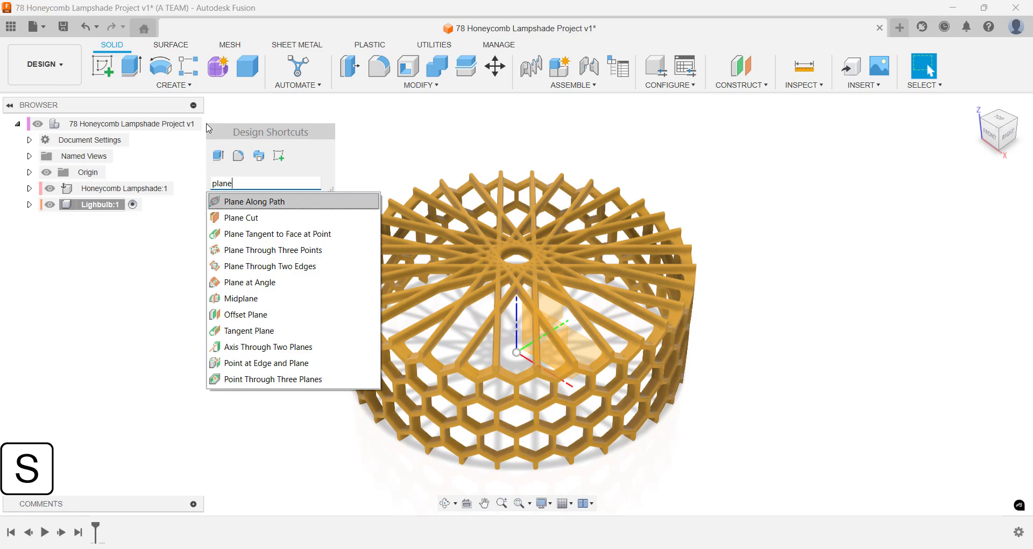
pyautogui.moveTo(270, 265)
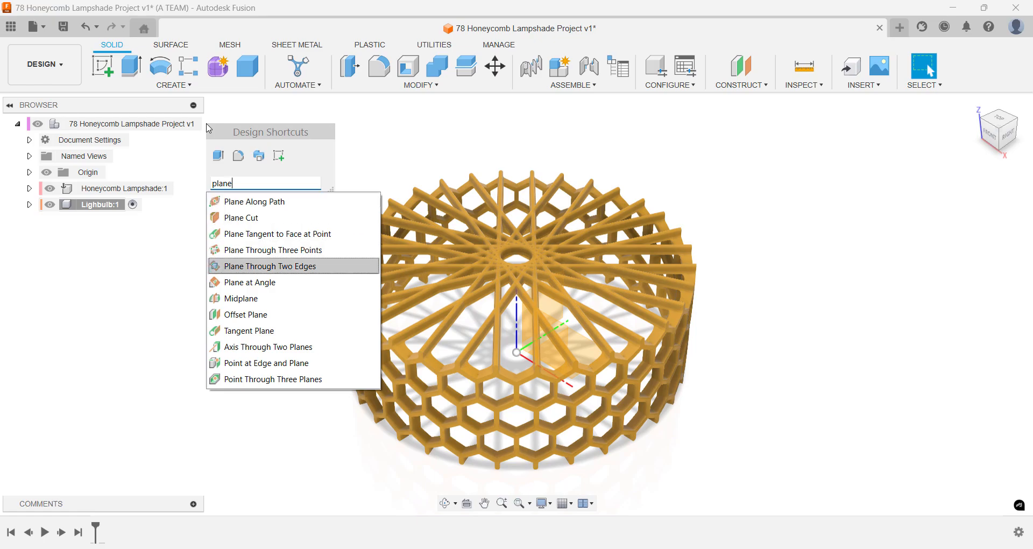
pyautogui.moveTo(250, 330)
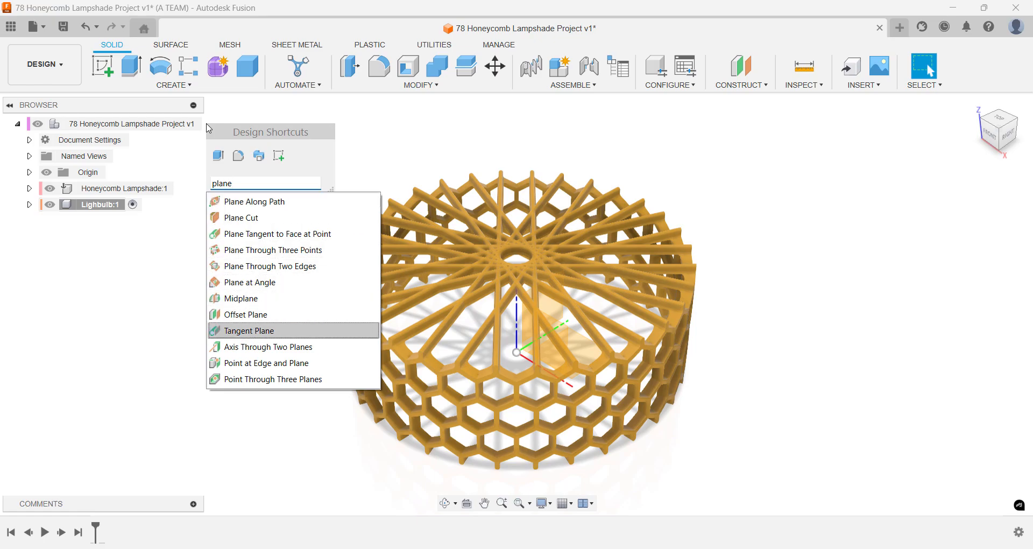
pyautogui.click(252, 330)
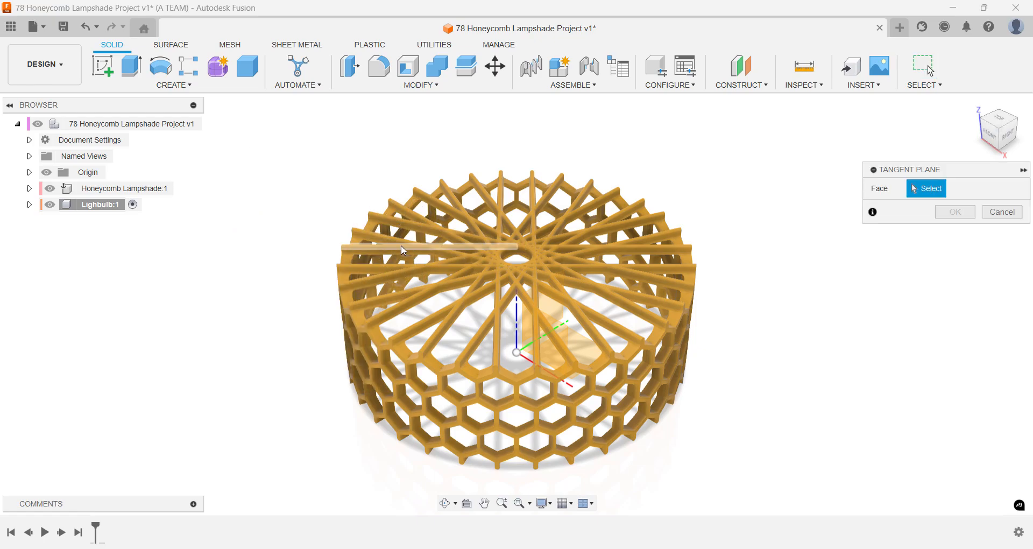
pyautogui.click(429, 249)
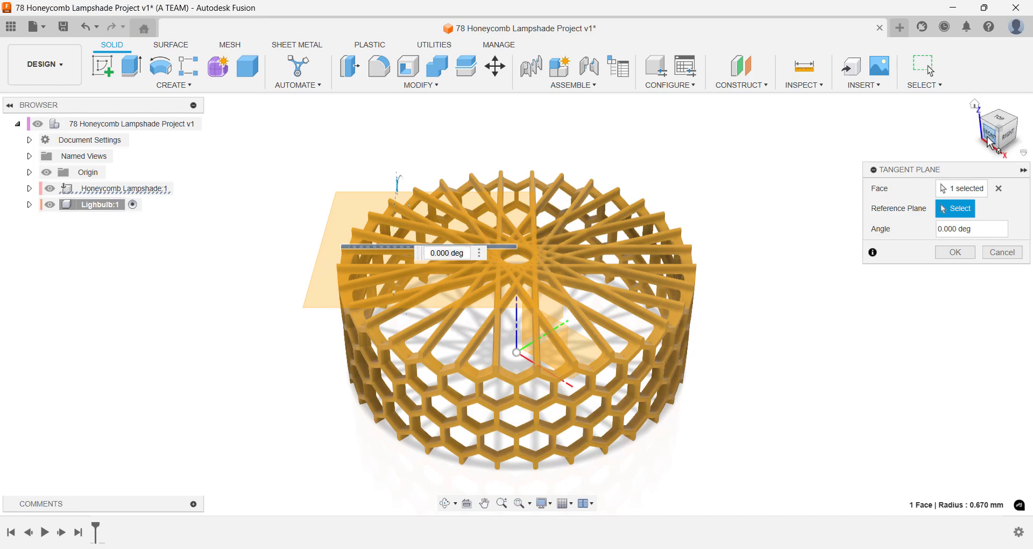
pyautogui.click(998, 129)
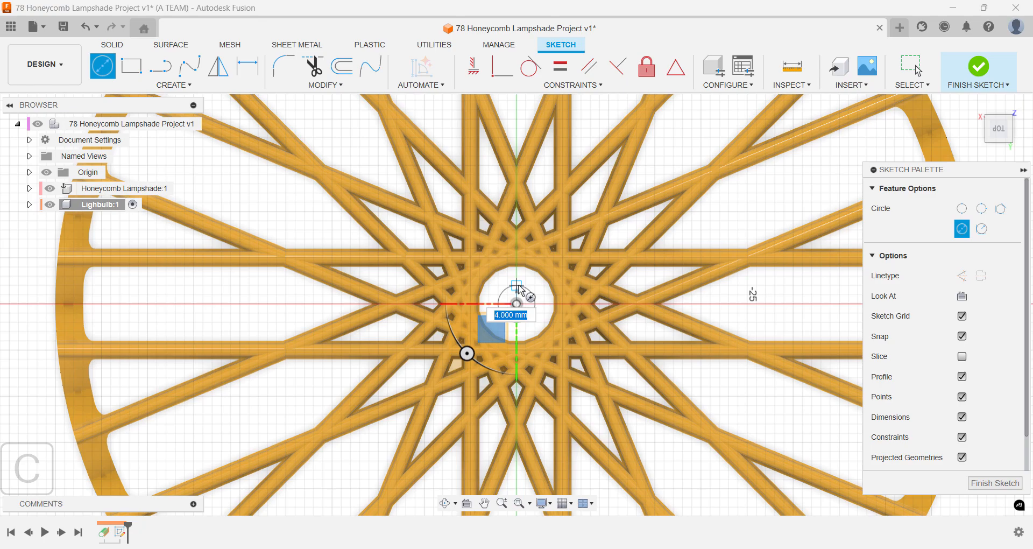
# Step: Draw an 8 mm center-diameter circle at the hub centre and finish the sketch
pyautogui.write('7')
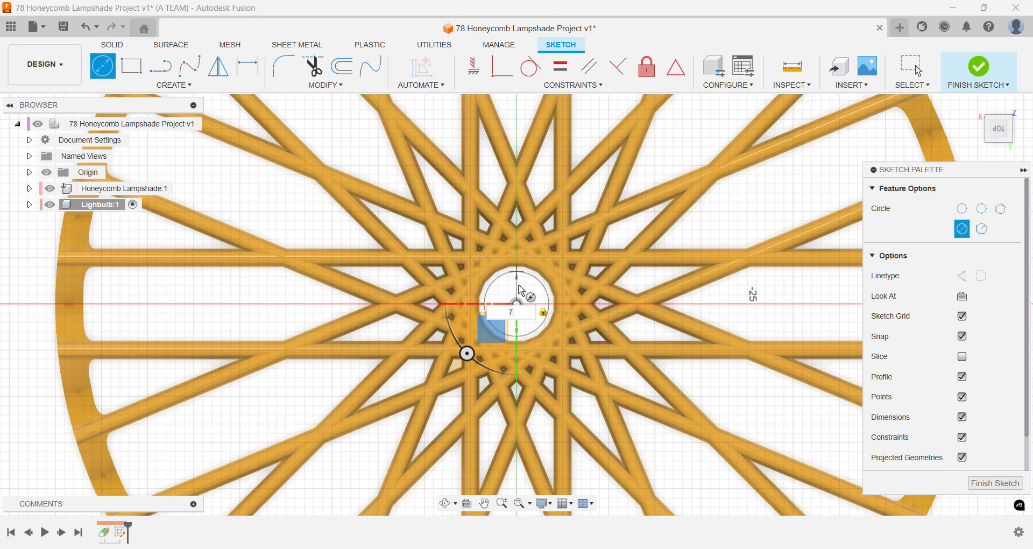
pyautogui.write('8')
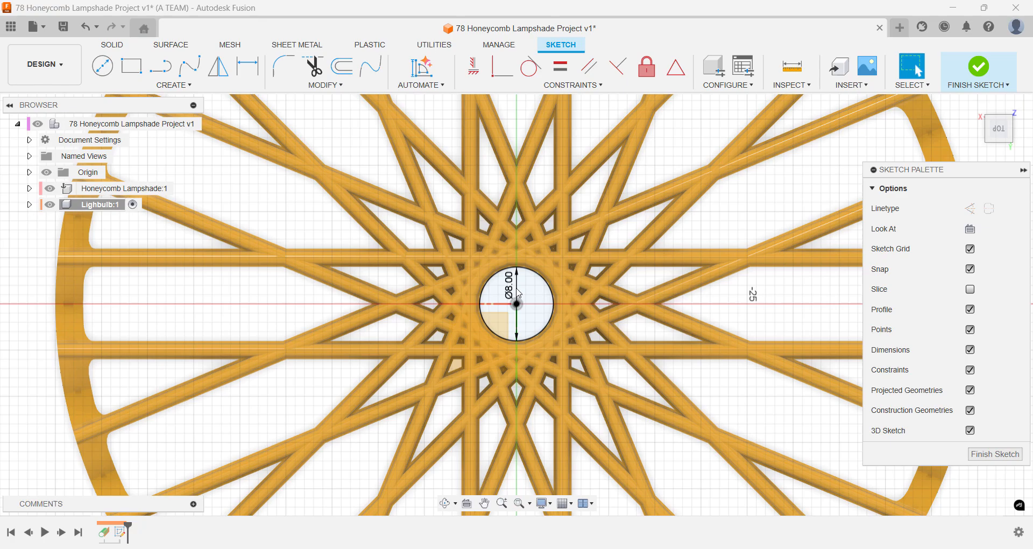
pyautogui.click(516, 304)
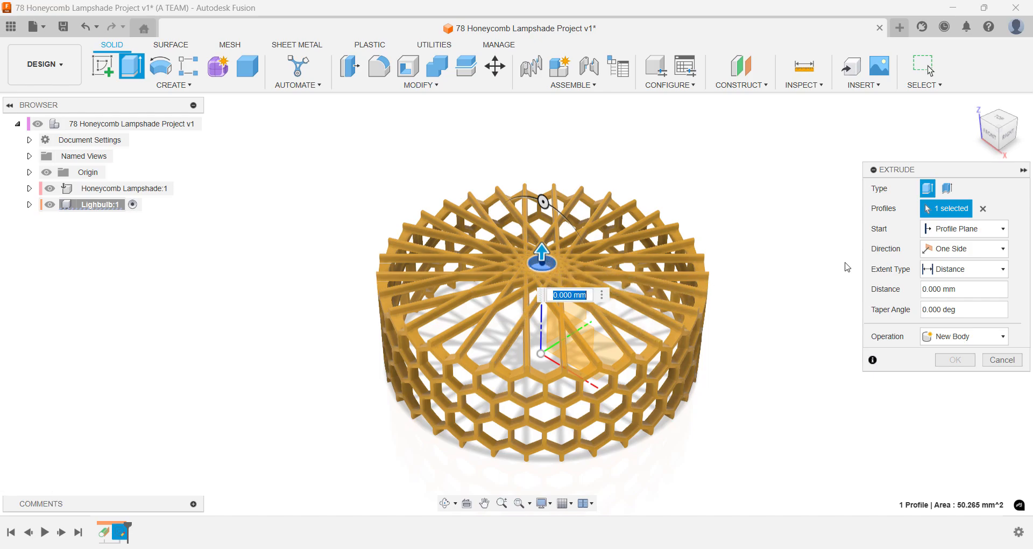
# Step: Extrude the circle two-sided into a new body, 15 mm and 20 mm
pyautogui.click(963, 248)
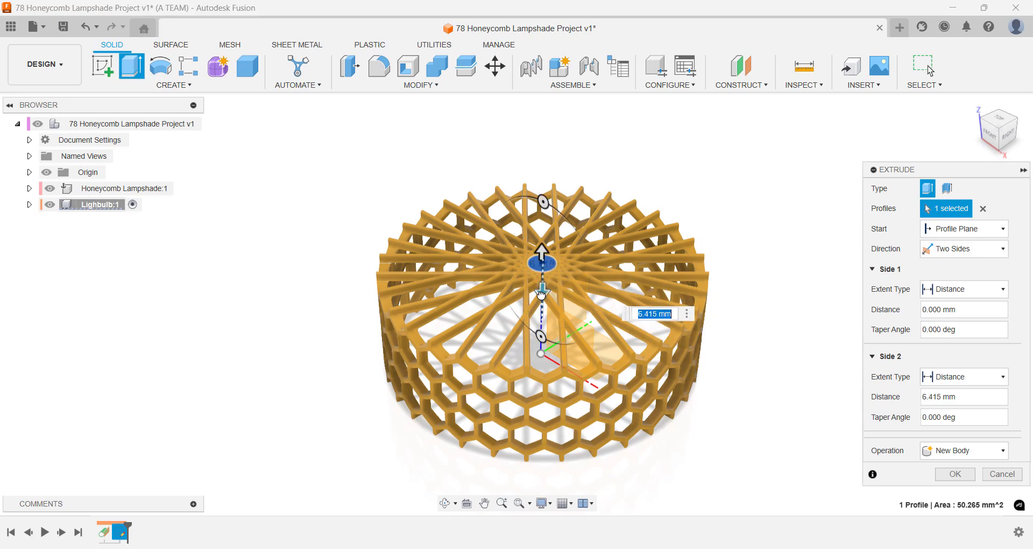
pyautogui.write('20')
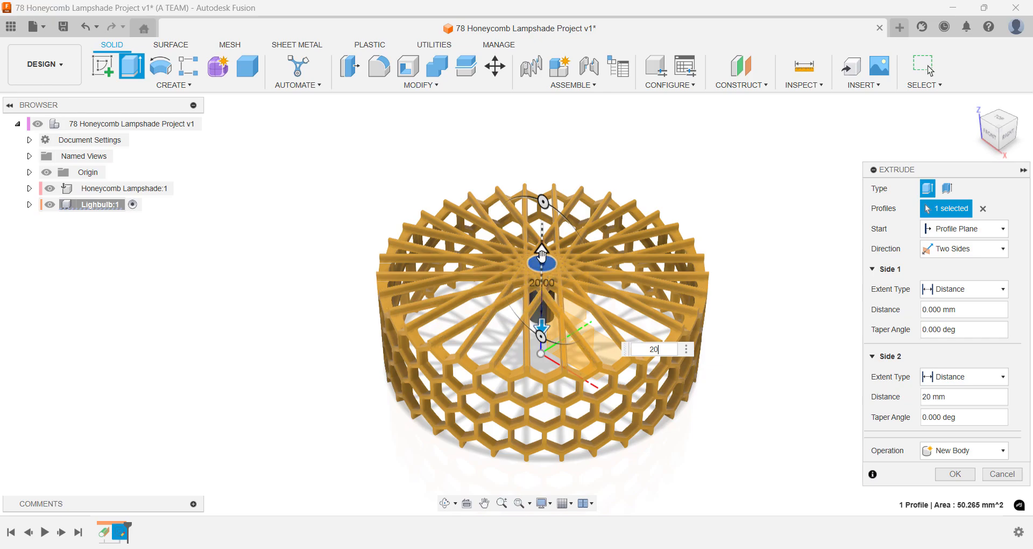
pyautogui.write('15')
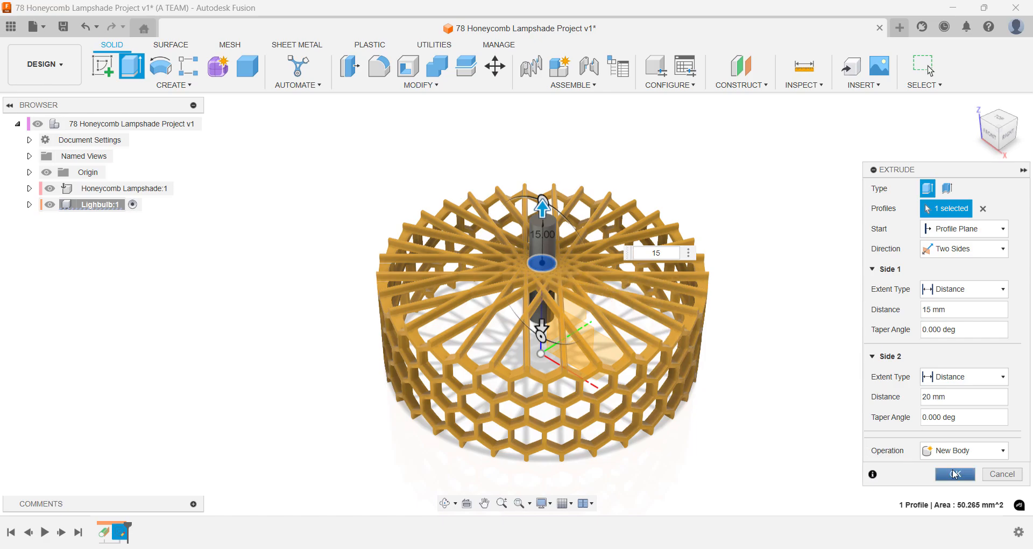
pyautogui.click(954, 473)
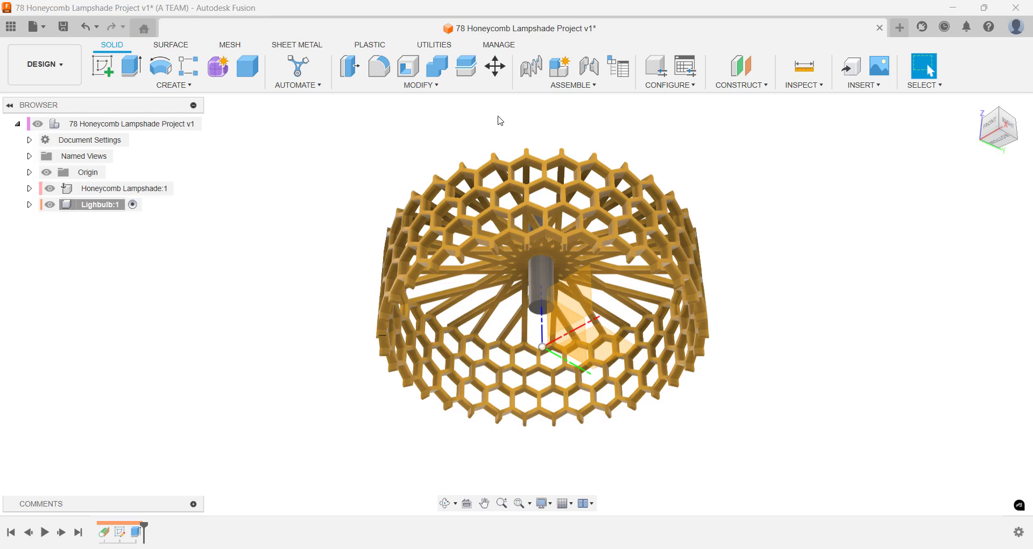
# Step: Hide the origin, add a sphere at the cylinder's lower end, and switch to Front view
pyautogui.click(47, 173)
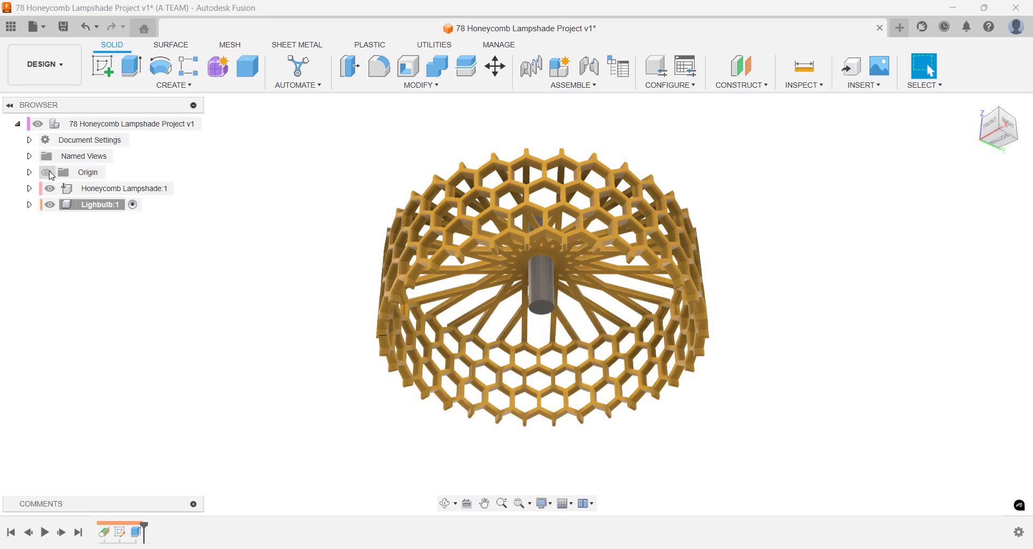
pyautogui.click(48, 173)
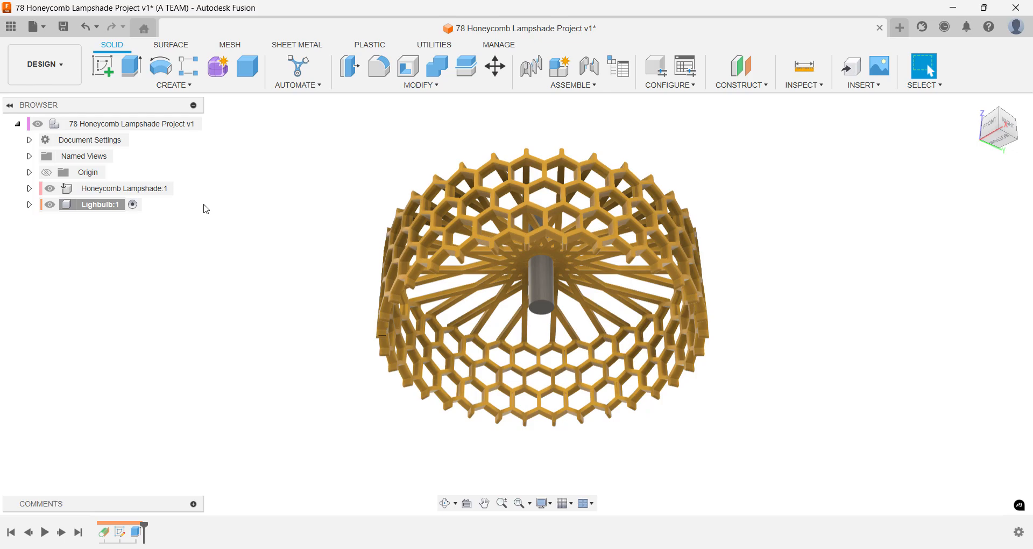
pyautogui.write('spe')
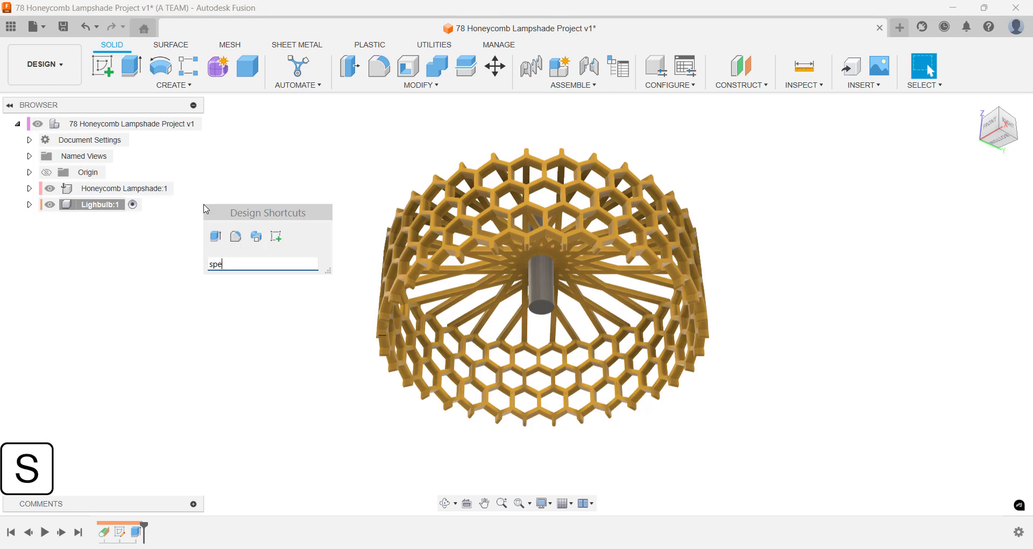
pyautogui.press('Backspace')
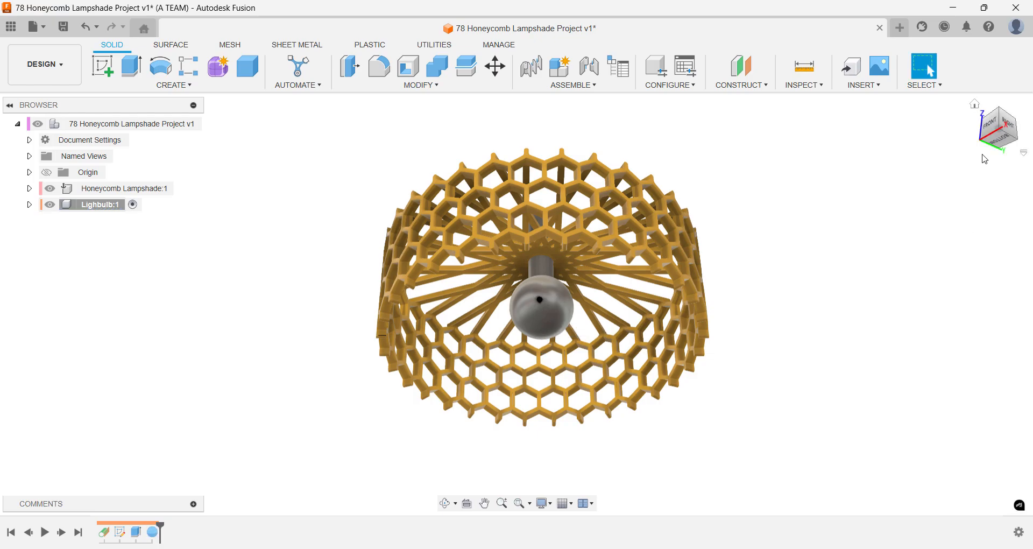
pyautogui.click(998, 128)
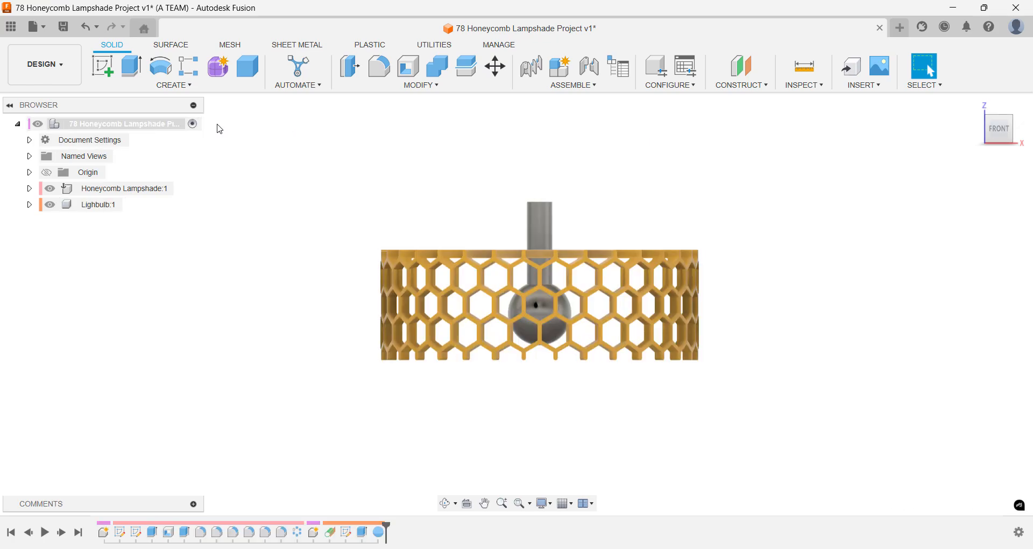
pyautogui.write('new')
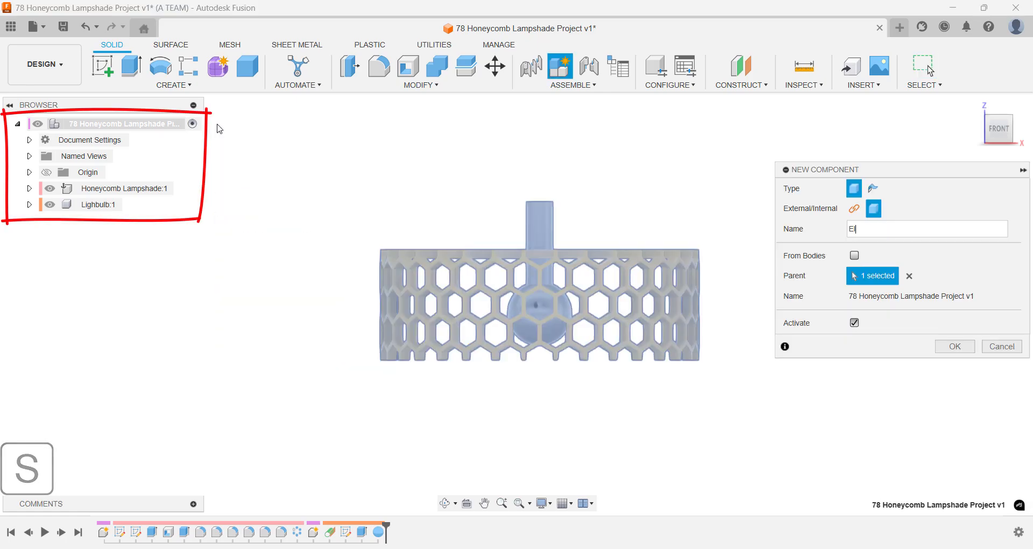
# Step: Create an active component named Electrical cable
pyautogui.write('lectrical c')
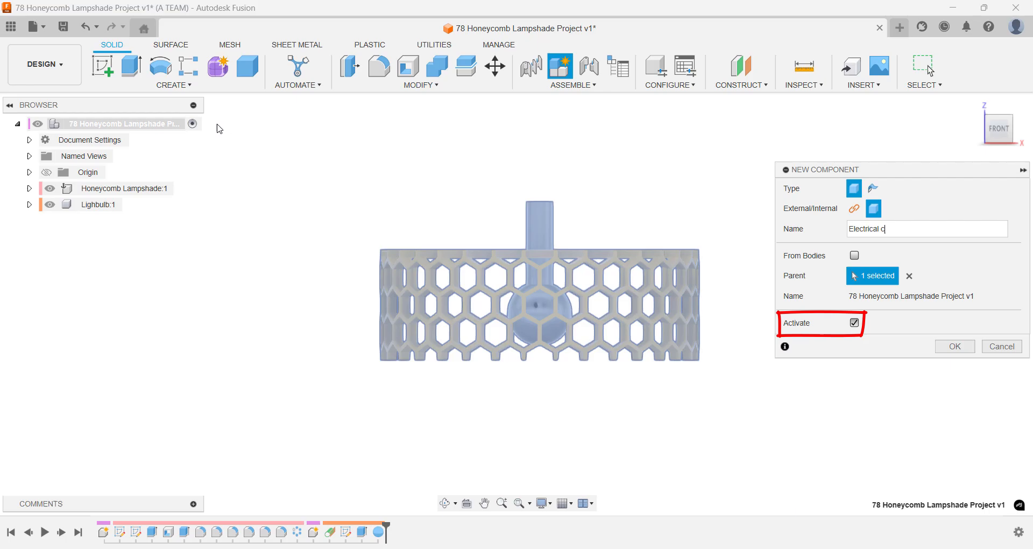
pyautogui.write('able')
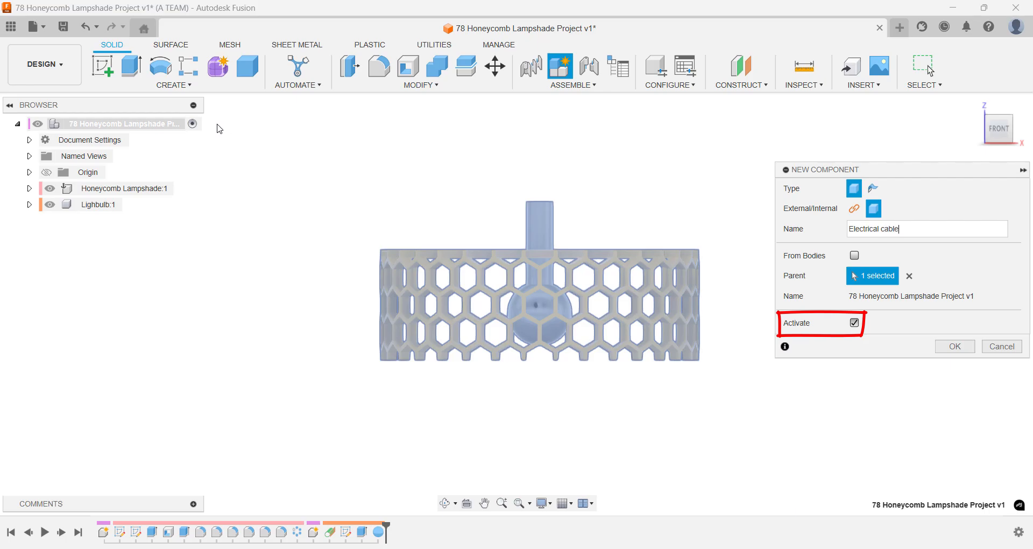
pyautogui.click(953, 346)
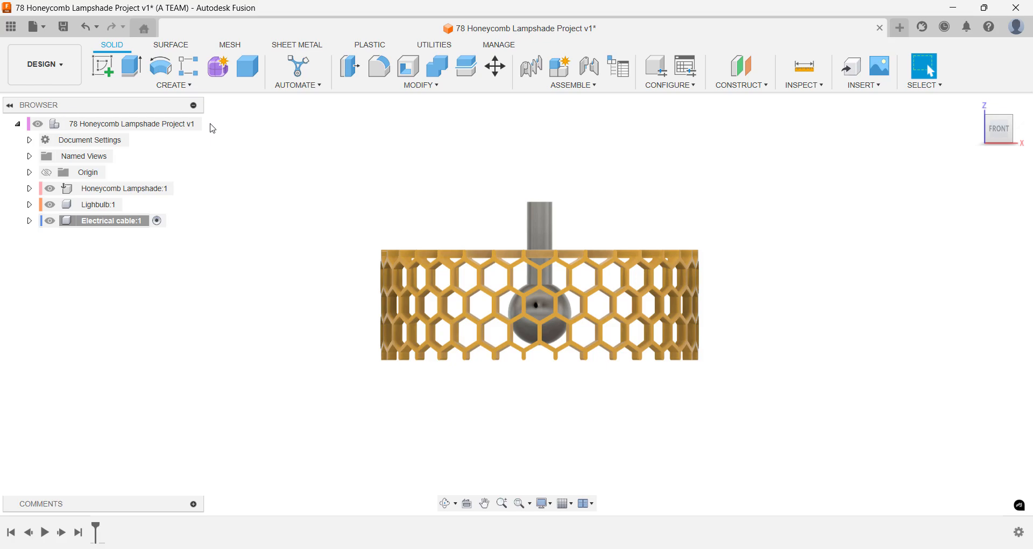
# Step: Draw a 20 mm vertical line up from the cylinder top in a 3D sketch
pyautogui.write('sk')
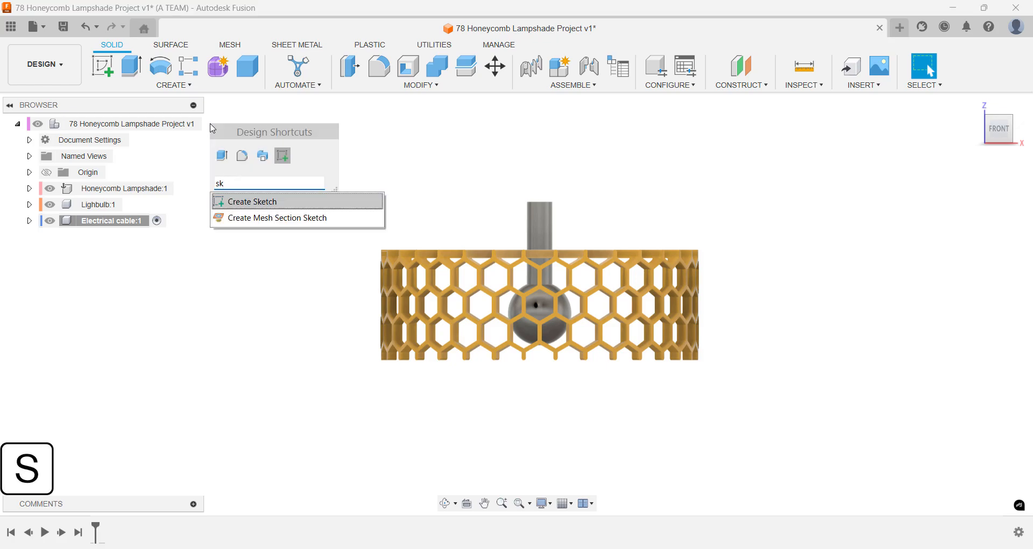
pyautogui.click(249, 200)
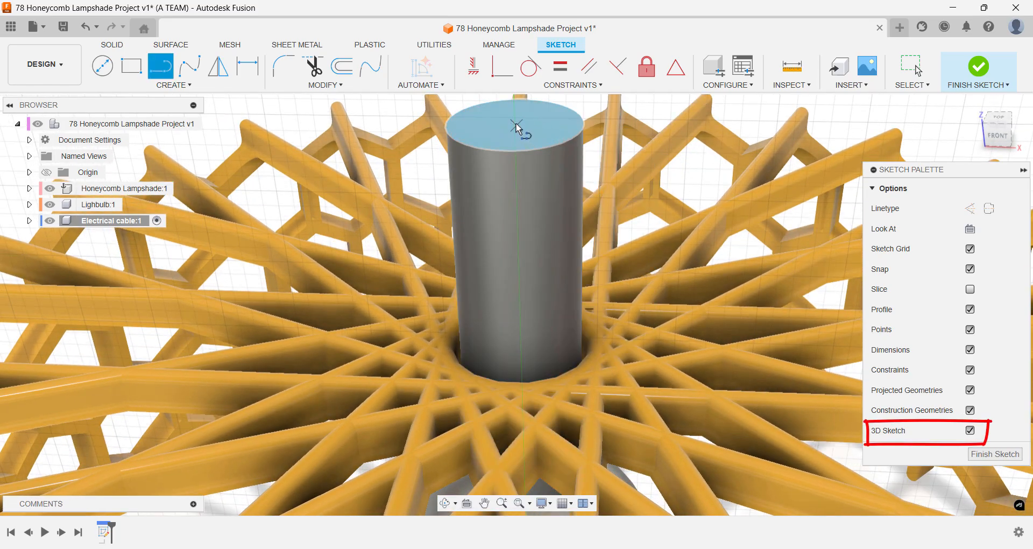
pyautogui.click(520, 128)
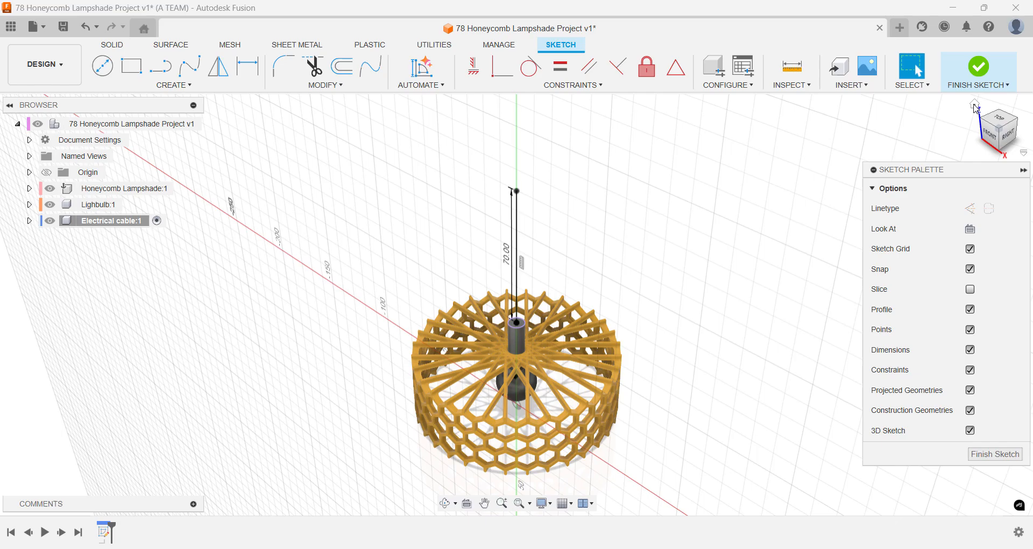
pyautogui.click(978, 66)
pyautogui.write('sk')
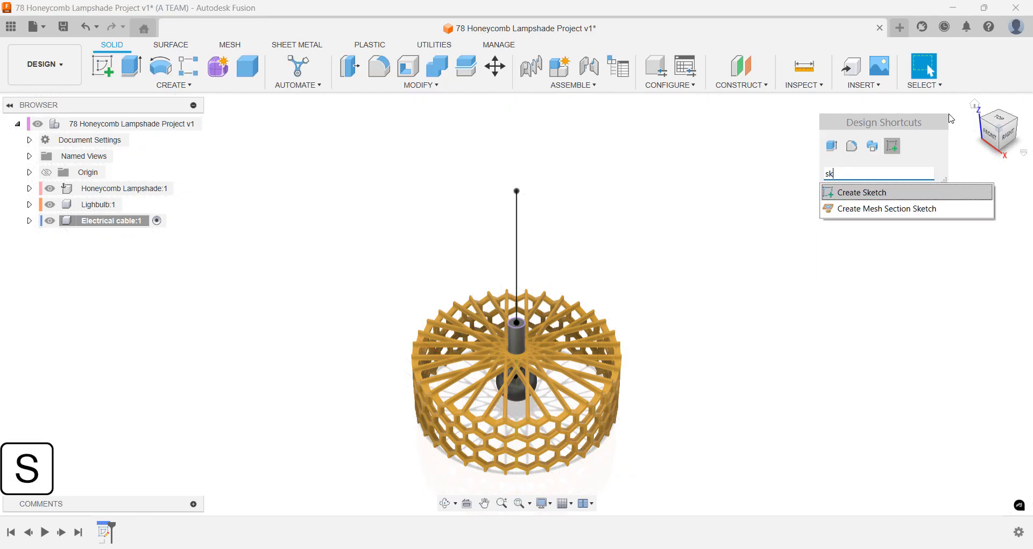
# Step: Sketch a diameter-3 circle centred on the cable path's end
pyautogui.click(858, 191)
pyautogui.write('5')
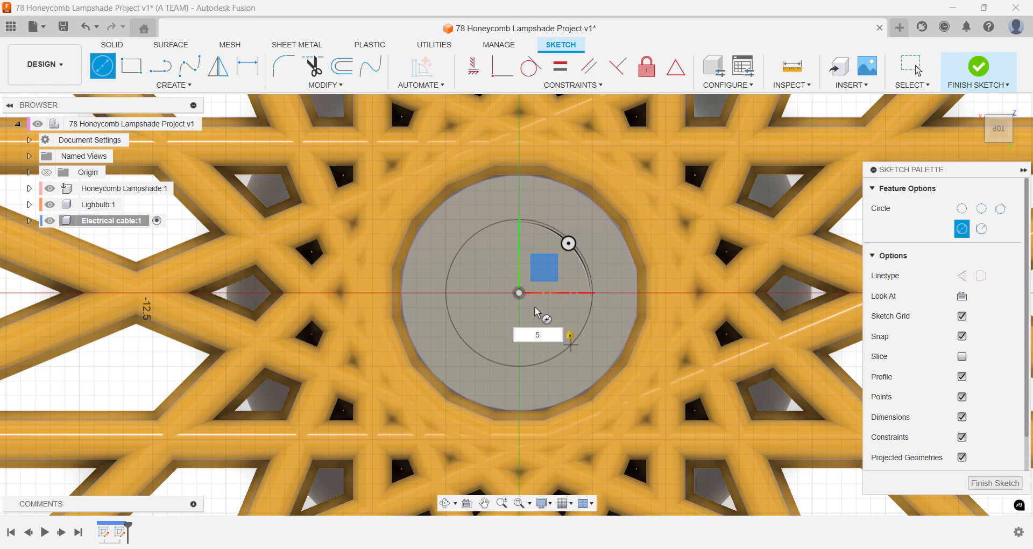
pyautogui.write('3')
pyautogui.write('swe')
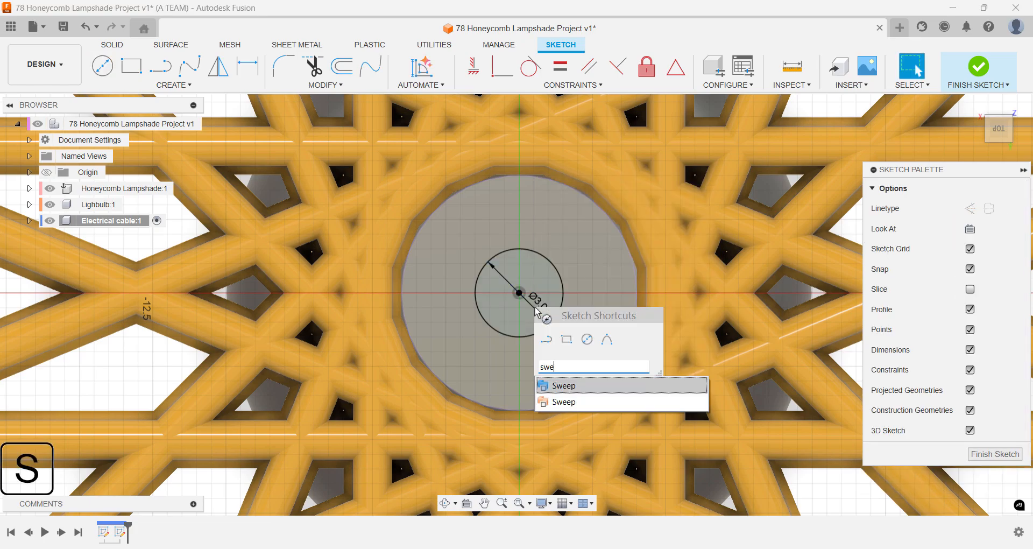
# Step: Start a sweep with the small 3 mm circle as the profile
pyautogui.click(564, 385)
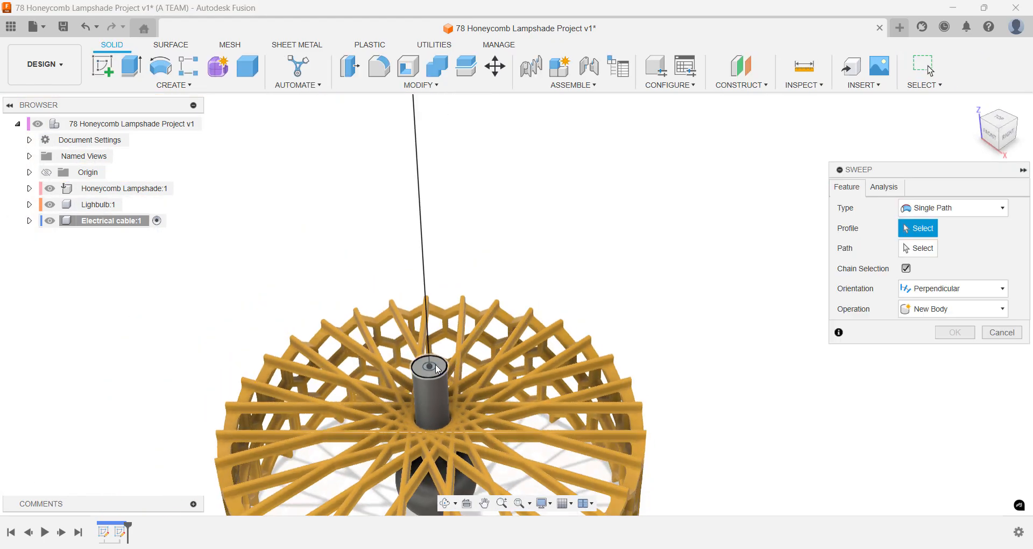
pyautogui.click(428, 367)
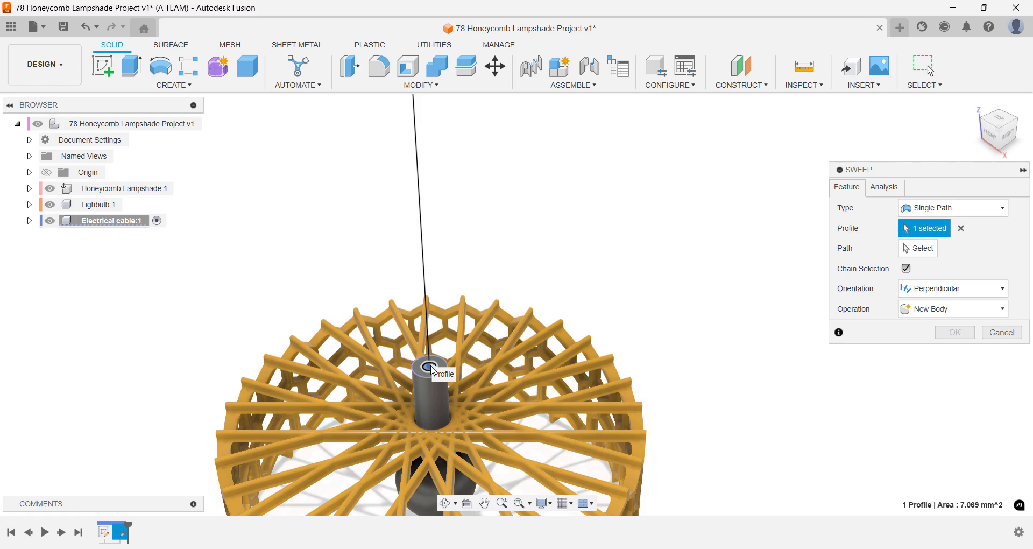
pyautogui.moveTo(848, 273)
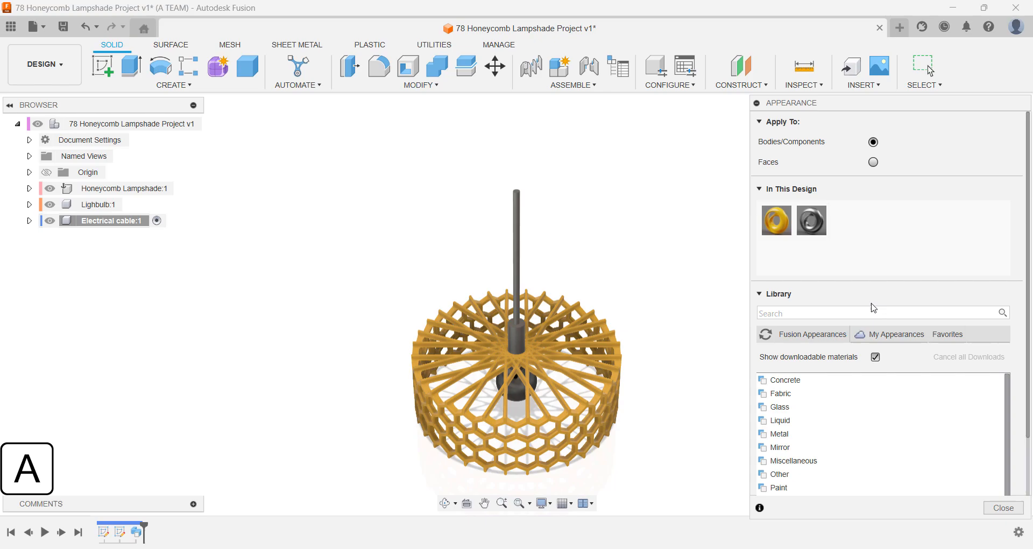
# Step: Apply glossy black plastic to the cable, then activate the Lighbulb:1 component
pyautogui.write('glossy plas')
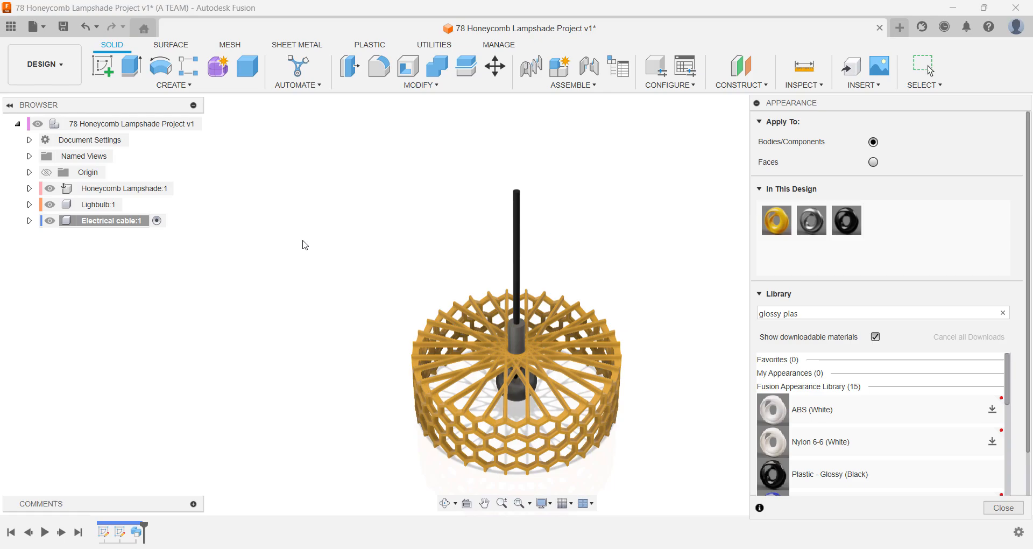
pyautogui.click(1002, 508)
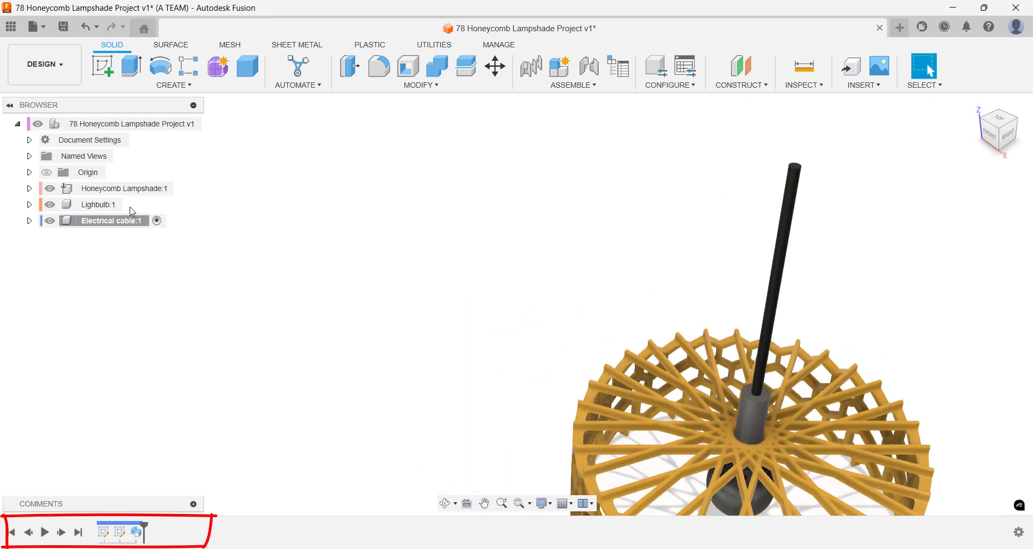
pyautogui.click(100, 204)
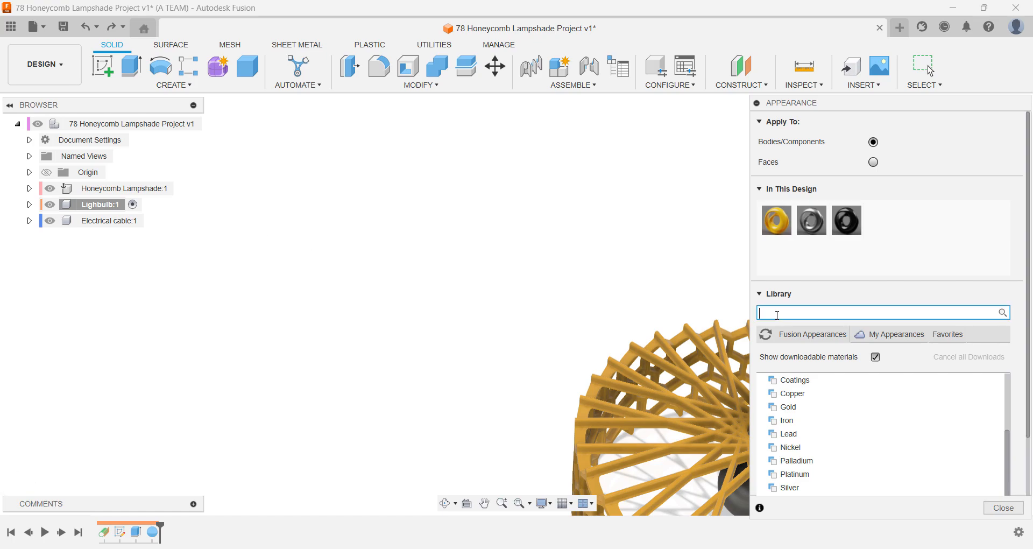
# Step: Search 'metal' then 'bulb' to give the lightbulb a white finish, then start saving
pyautogui.write('metal')
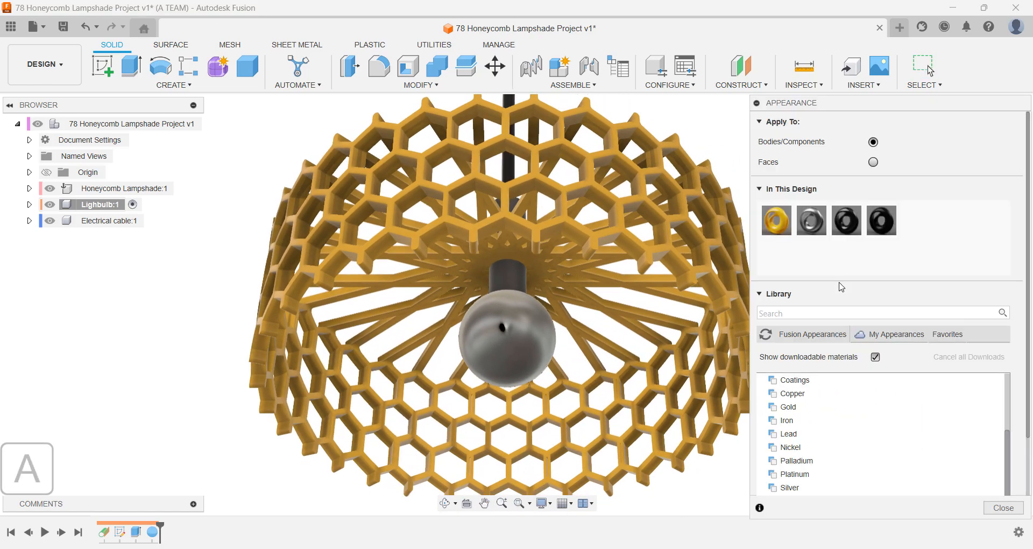
pyautogui.write('bulb')
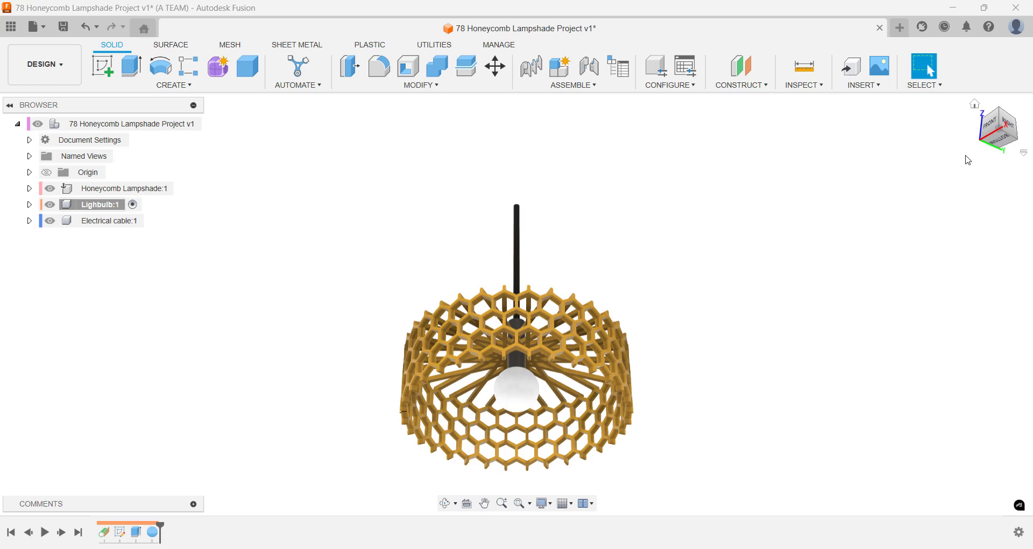
pyautogui.press('Ctrl+s')
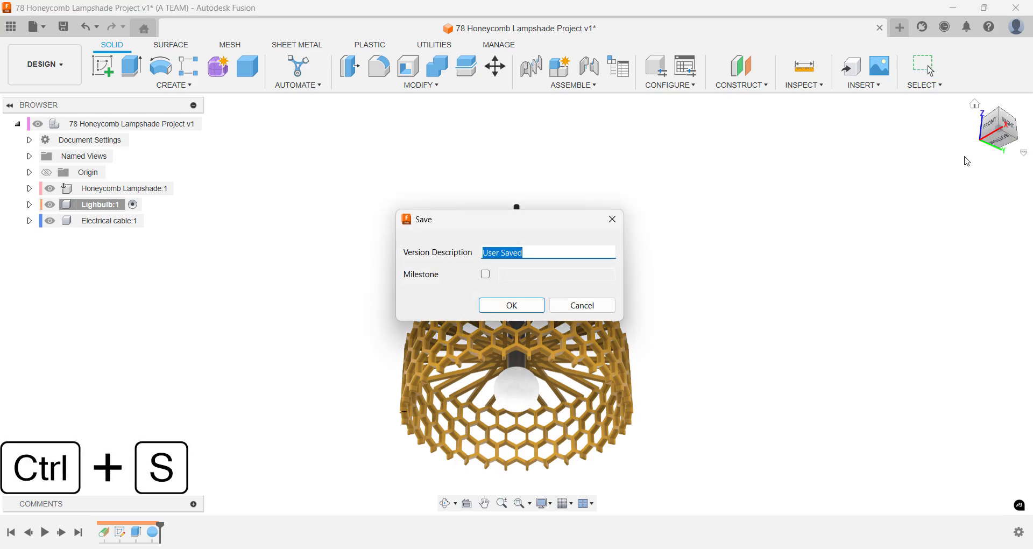
# Step: Save version 2 with description 'Before' and enter the Render workspace
pyautogui.write('Before')
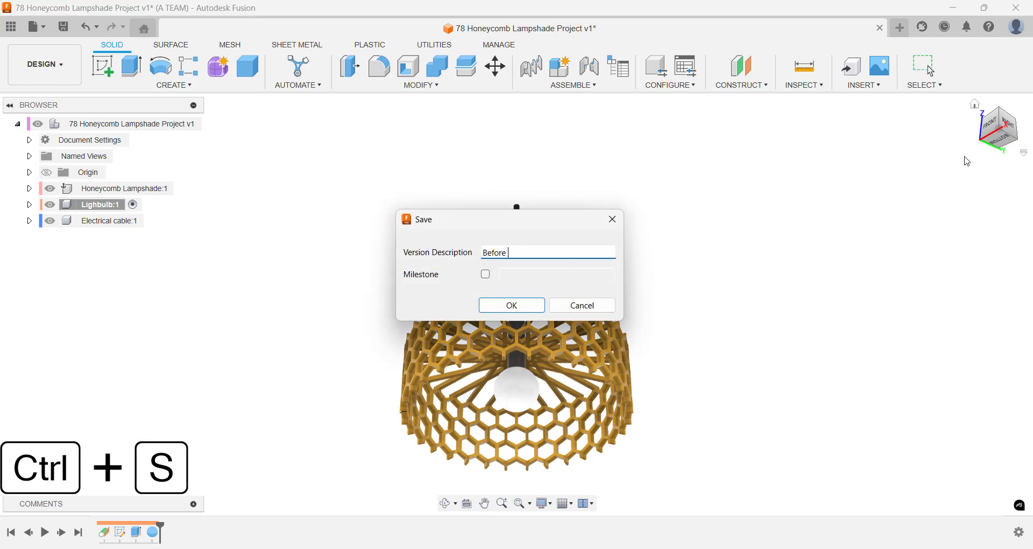
pyautogui.click(511, 305)
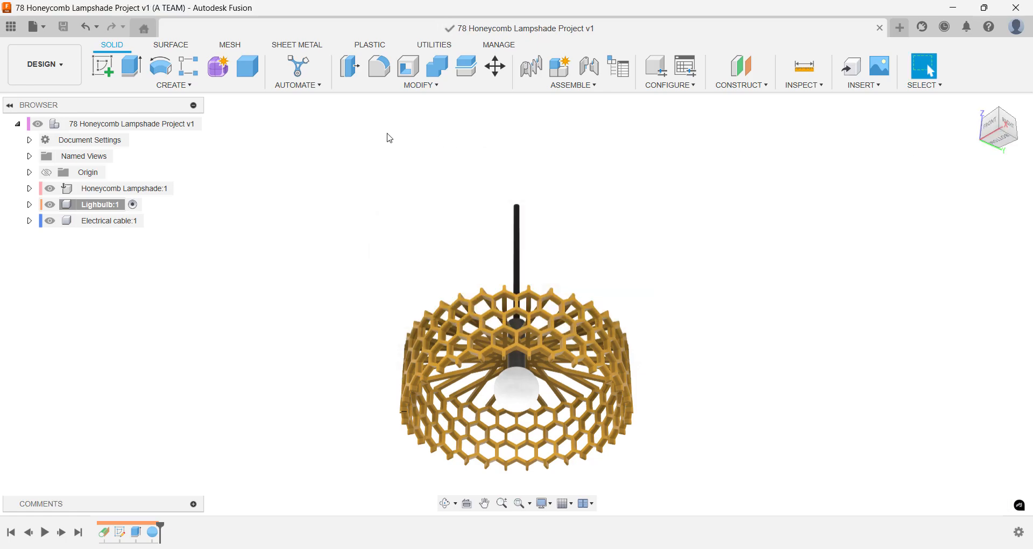
pyautogui.click(43, 64)
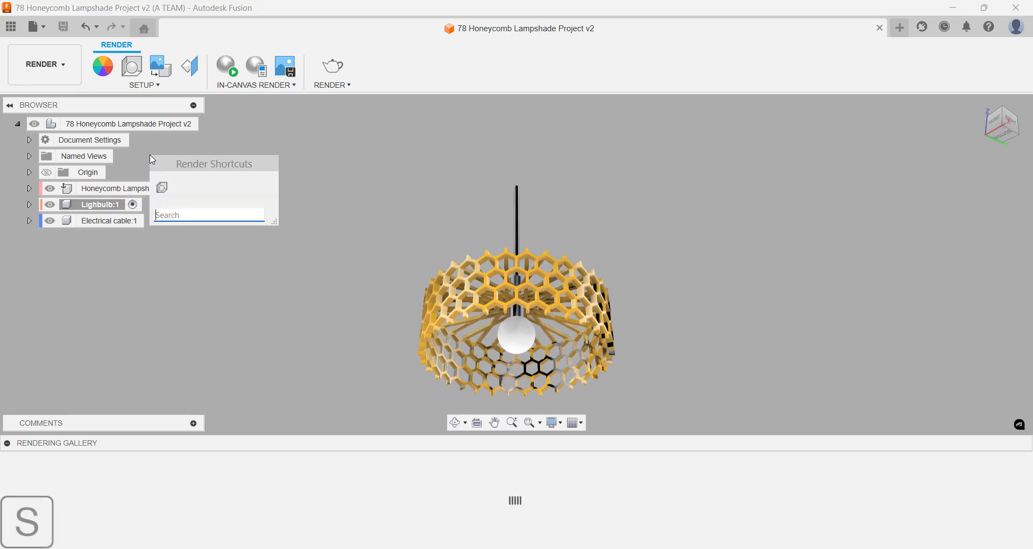
# Step: Show the environment as background and pick Photobooth from the Environment Library
pyautogui.click(131, 65)
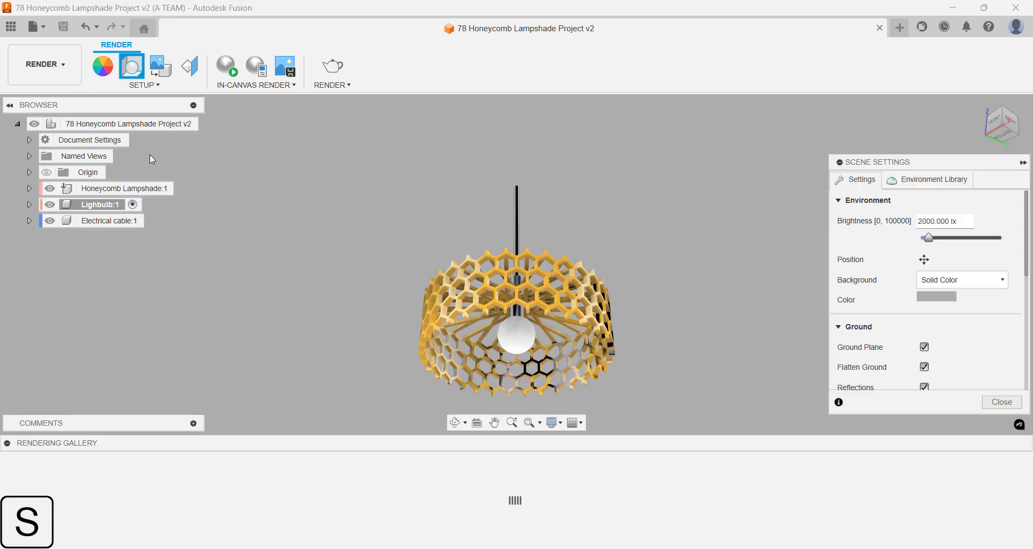
pyautogui.moveTo(494, 244)
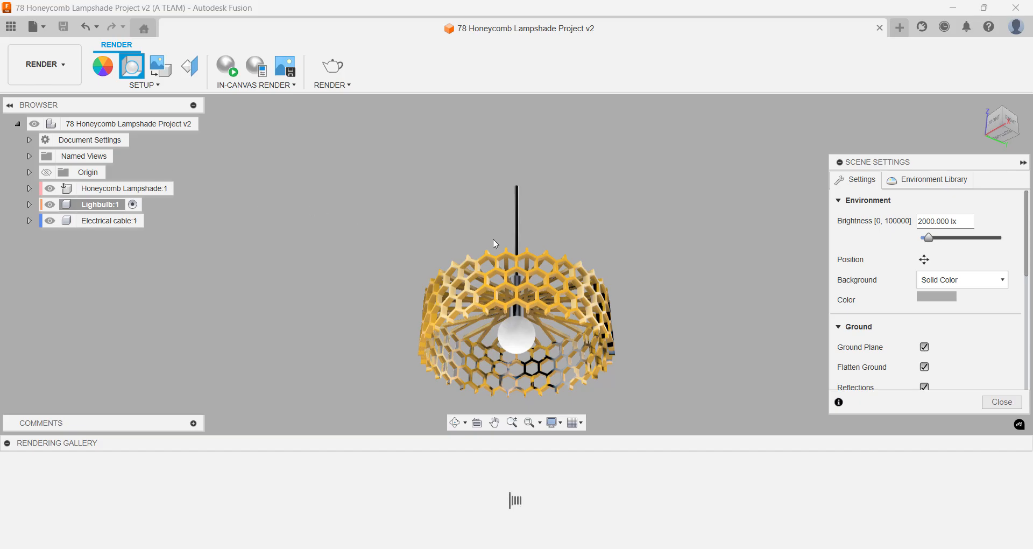
pyautogui.click(961, 280)
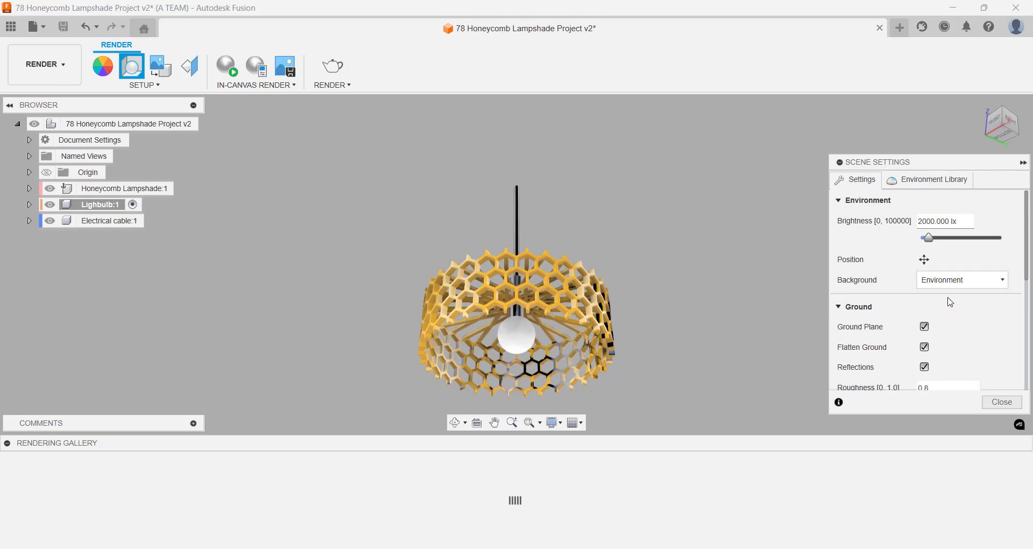
pyautogui.click(933, 179)
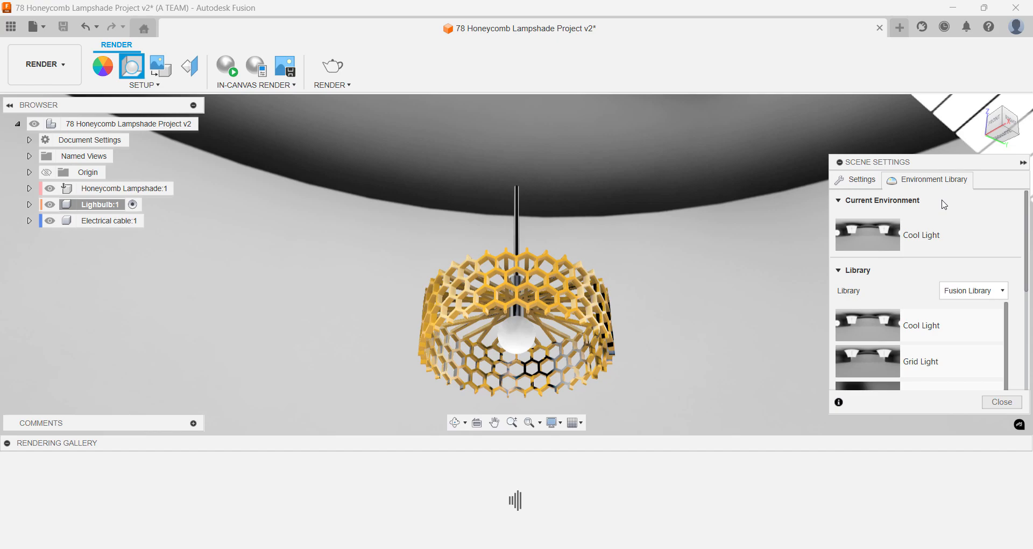
pyautogui.scroll(-3)
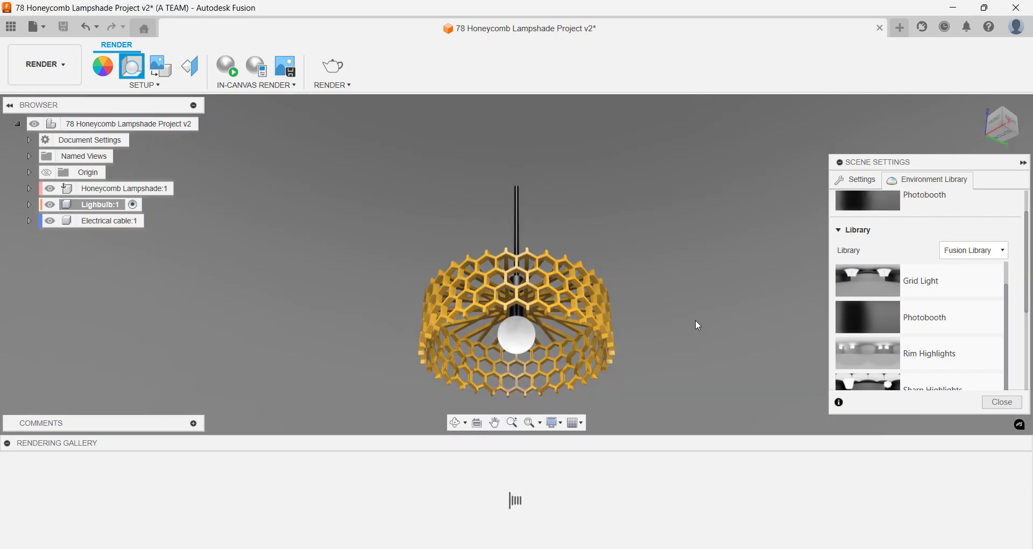
# Step: Rotate the Photobooth environment around the lamp using Position
pyautogui.click(861, 179)
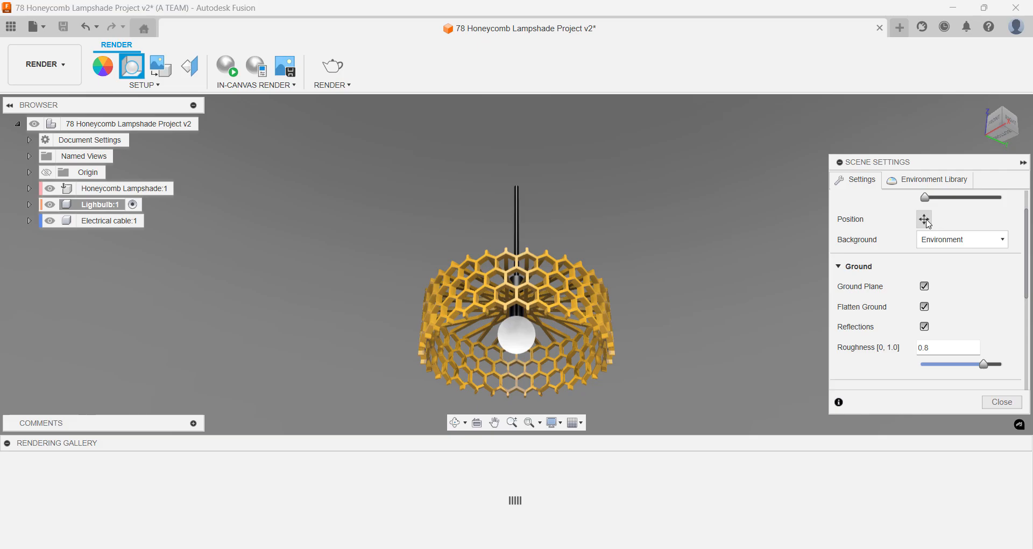
pyautogui.click(923, 219)
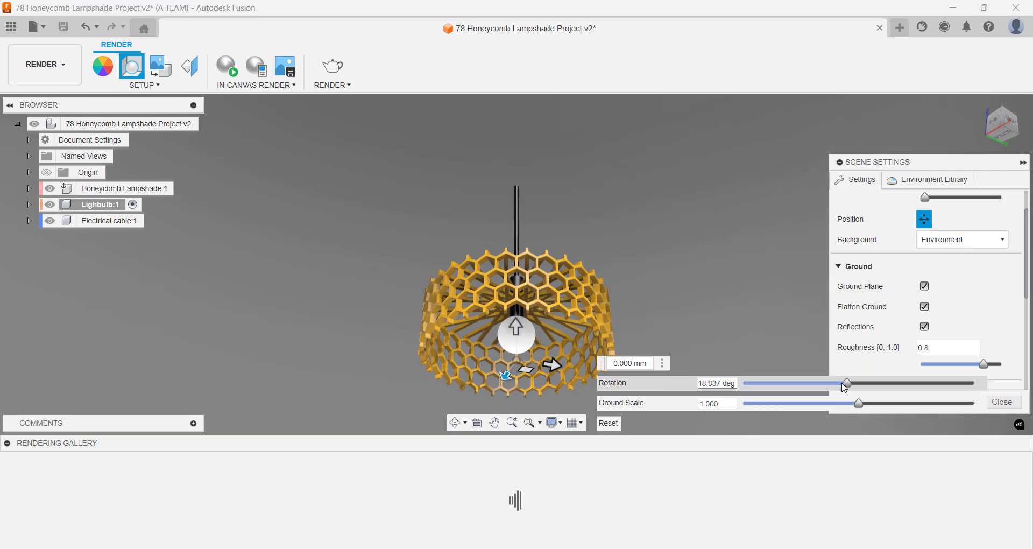
pyautogui.moveTo(846, 383); pyautogui.dragTo(893, 383)
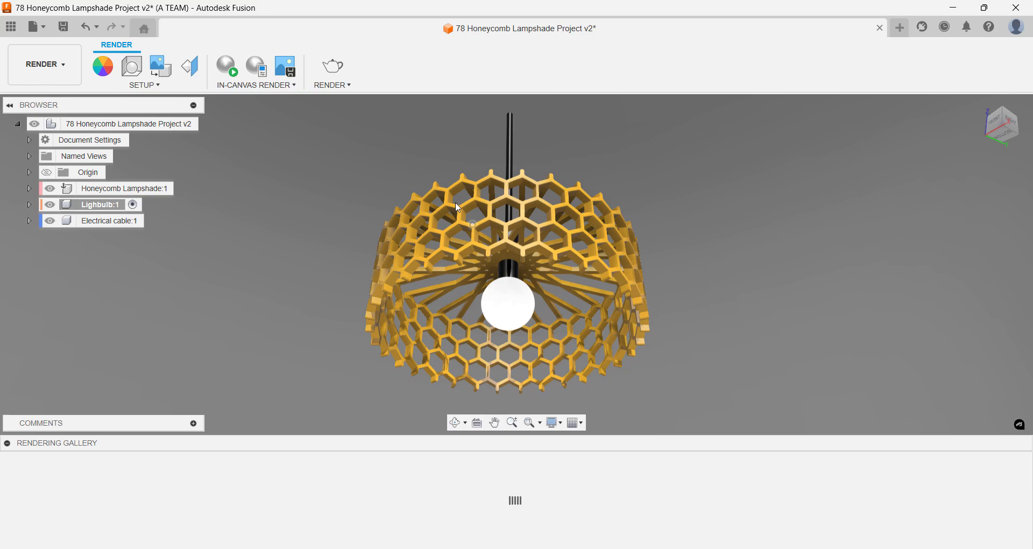
# Step: Render the lamp in the cloud at 1920x1080, final quality
pyautogui.click(331, 66)
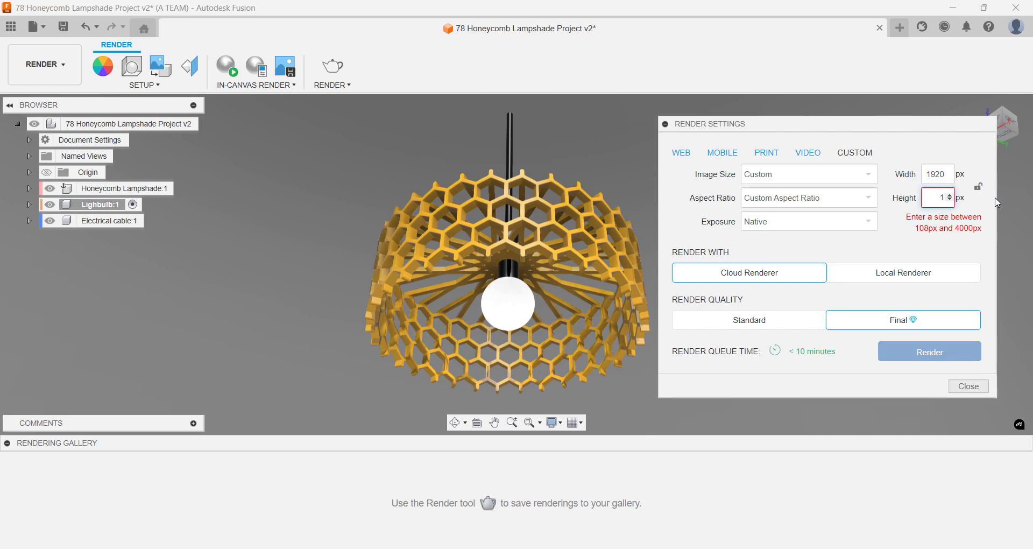
pyautogui.write('1080')
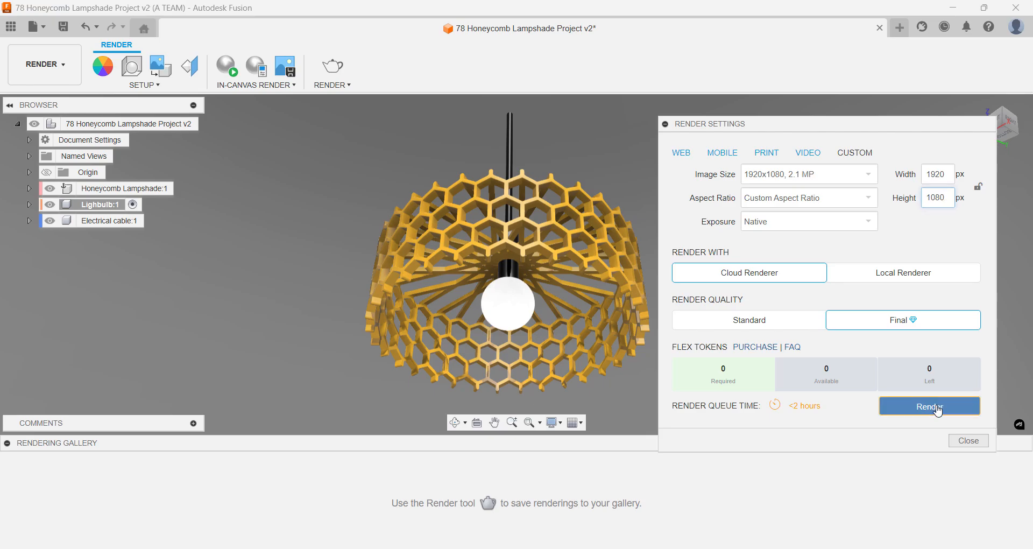
pyautogui.click(929, 405)
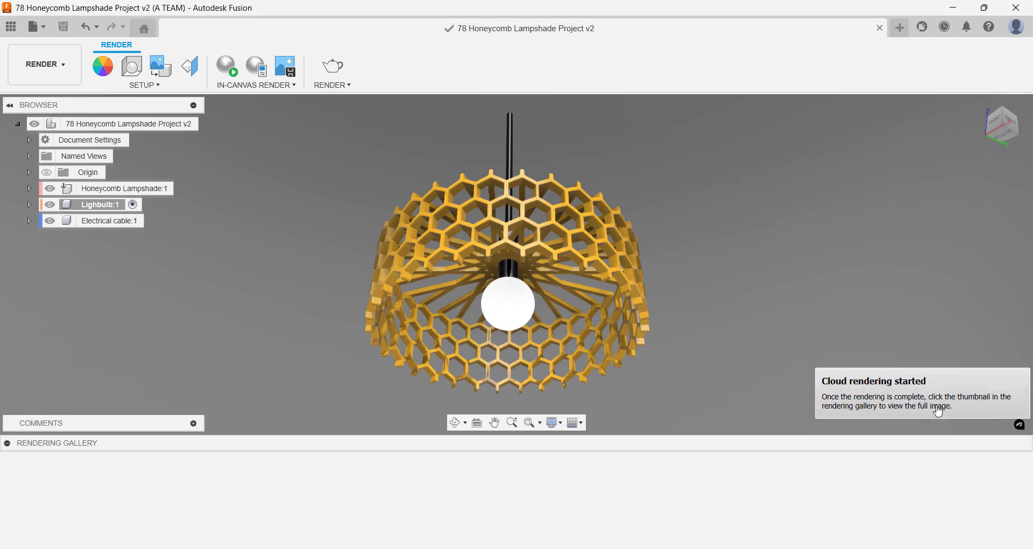